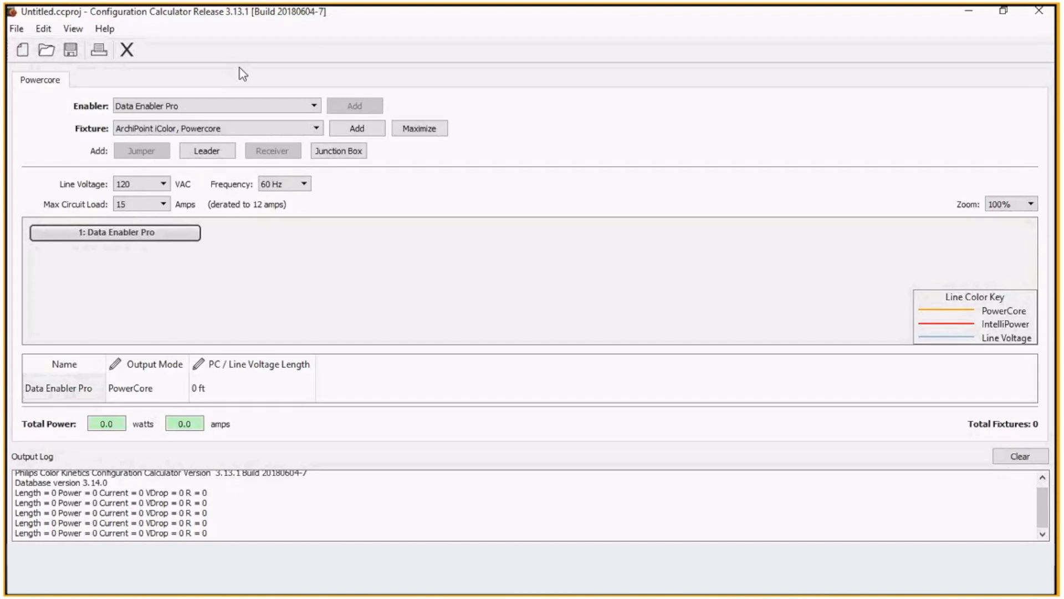
mouse_move(321, 67)
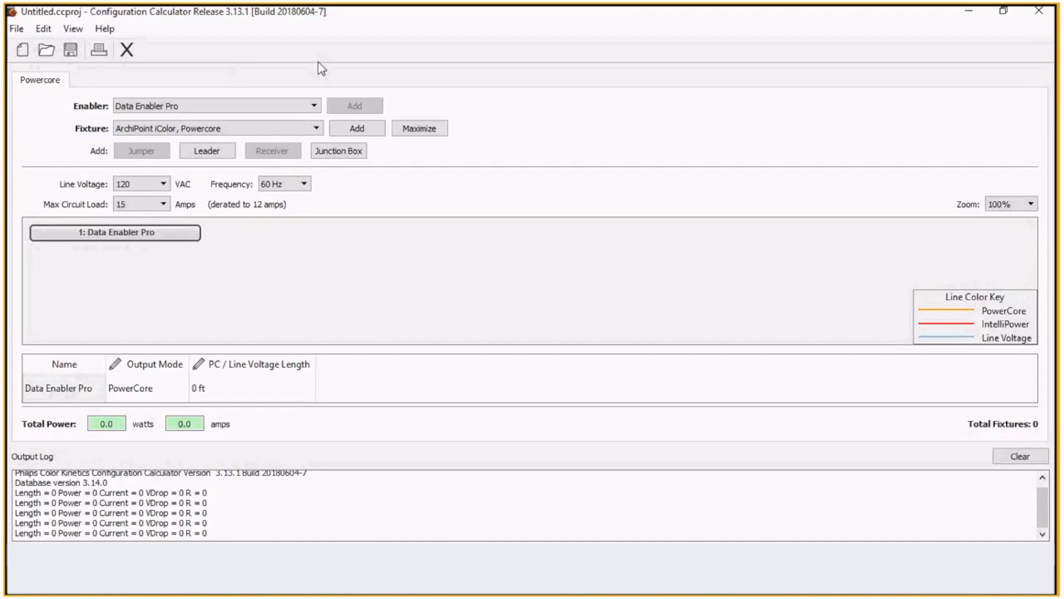
mouse_move(230, 34)
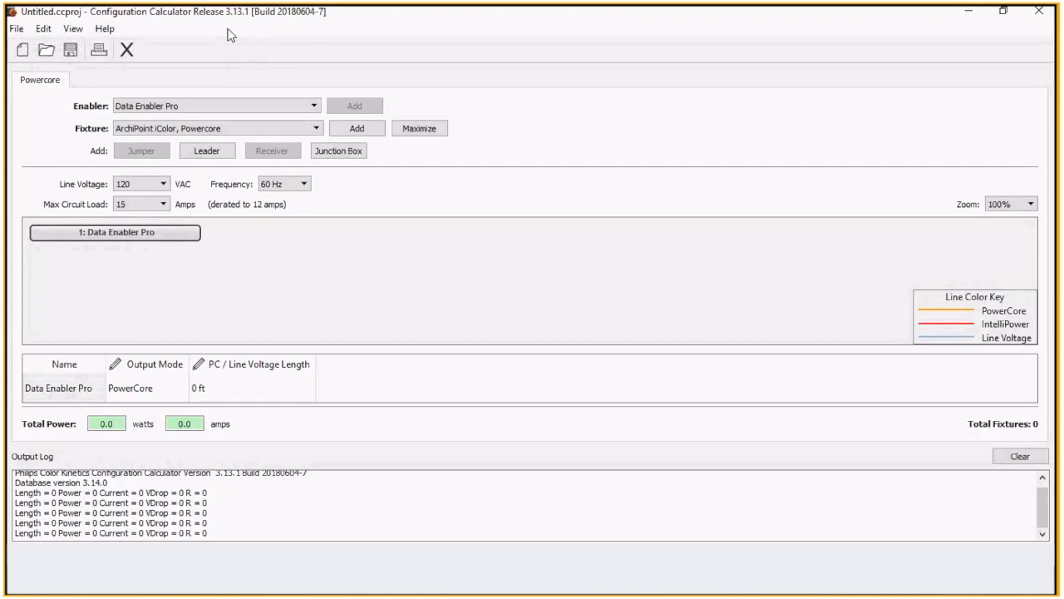
mouse_move(245, 34)
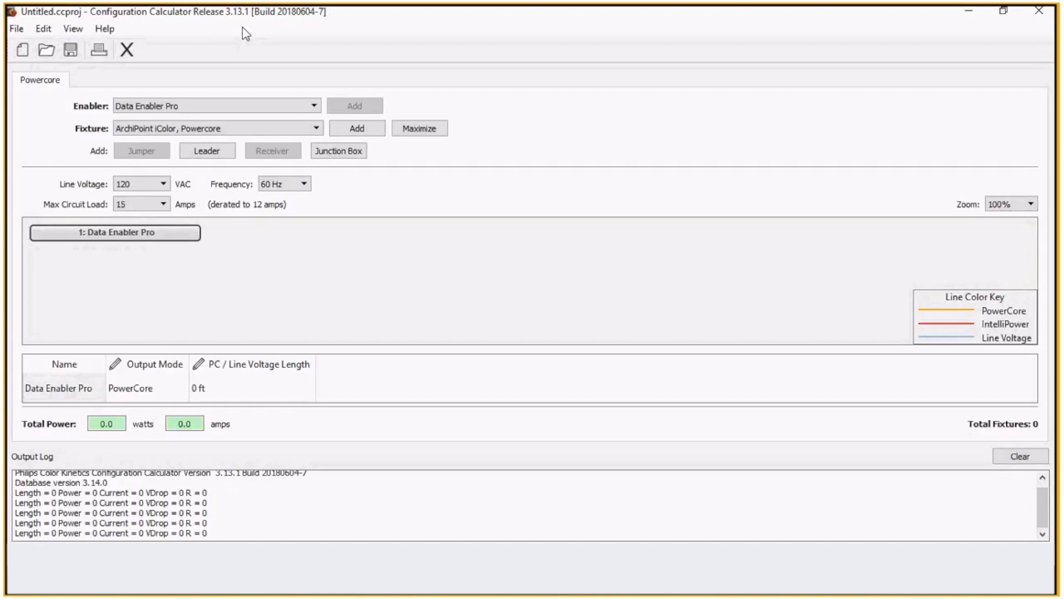
mouse_move(242, 86)
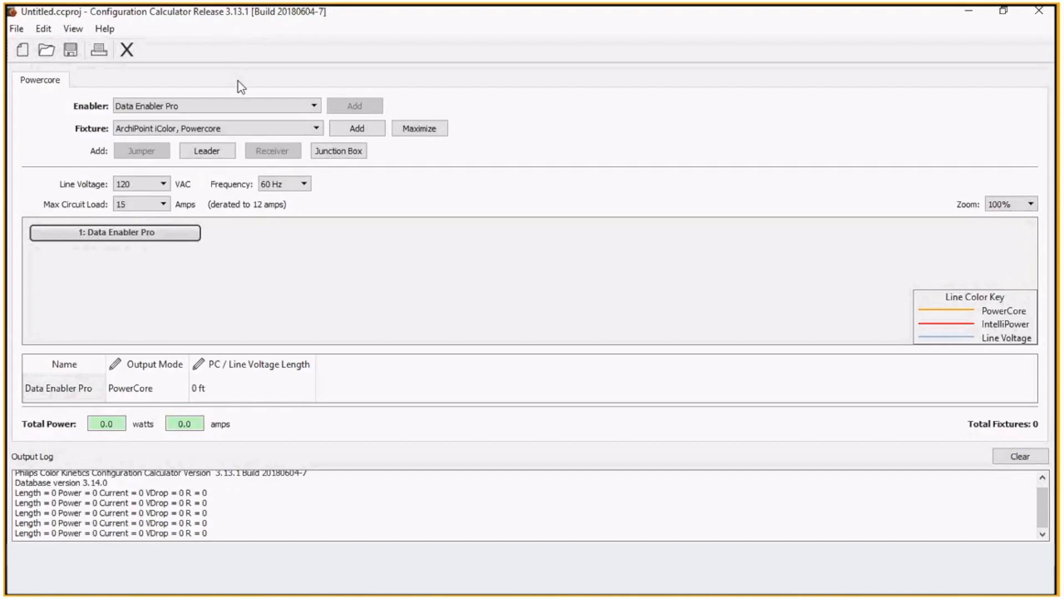
mouse_move(233, 99)
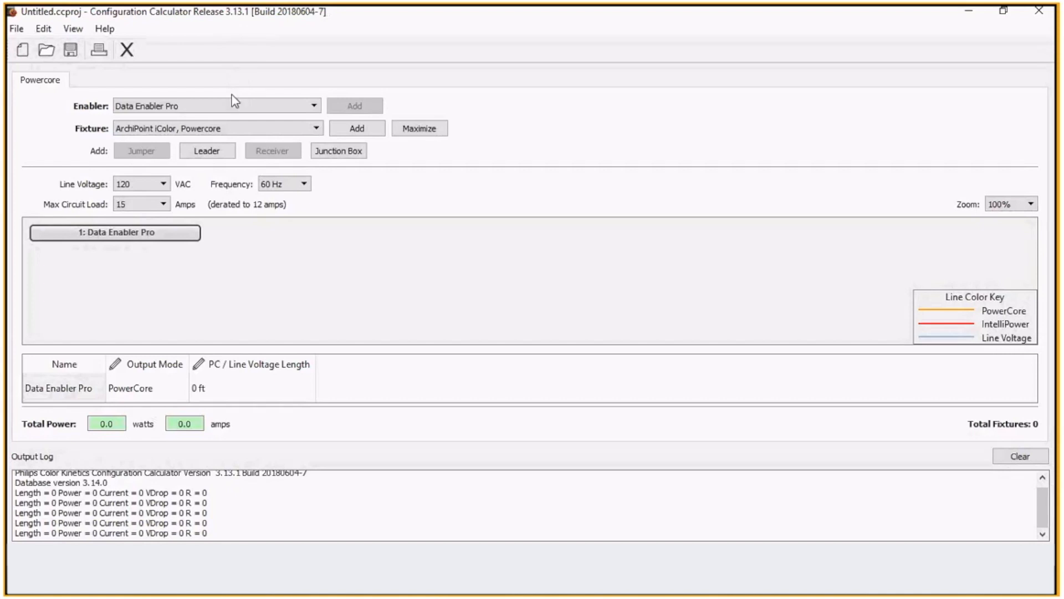
- Browse the calculator's dropdowns, including the available circuit load ratings
left_click(215, 106)
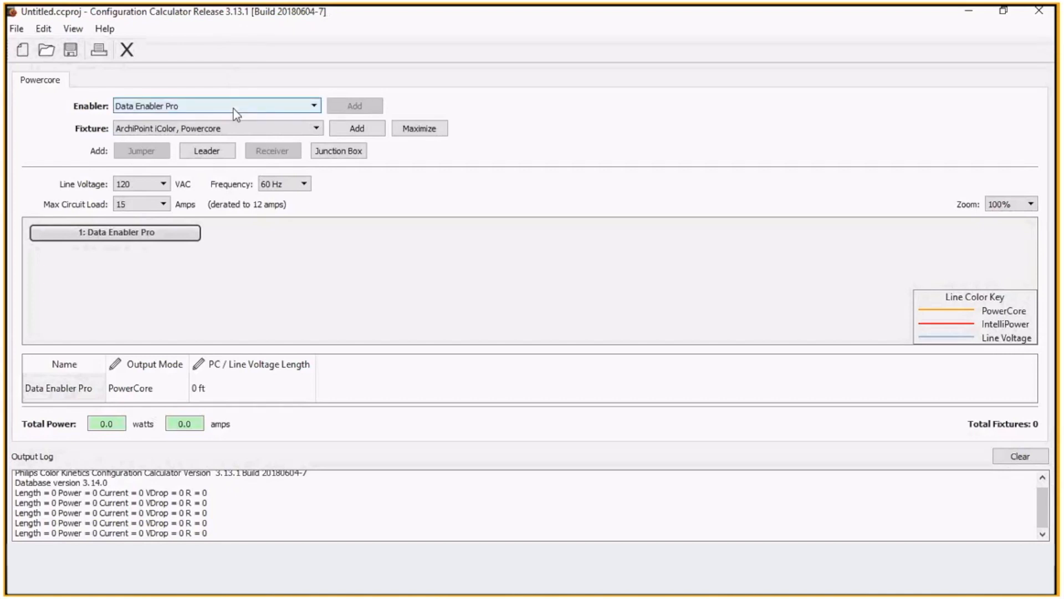
left_click(217, 128)
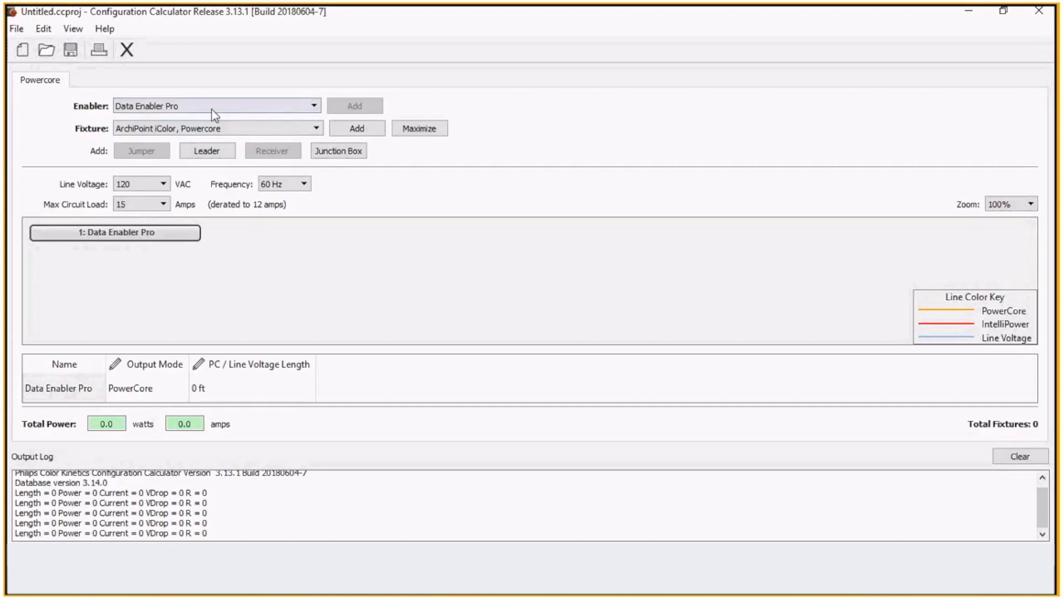
left_click(214, 106)
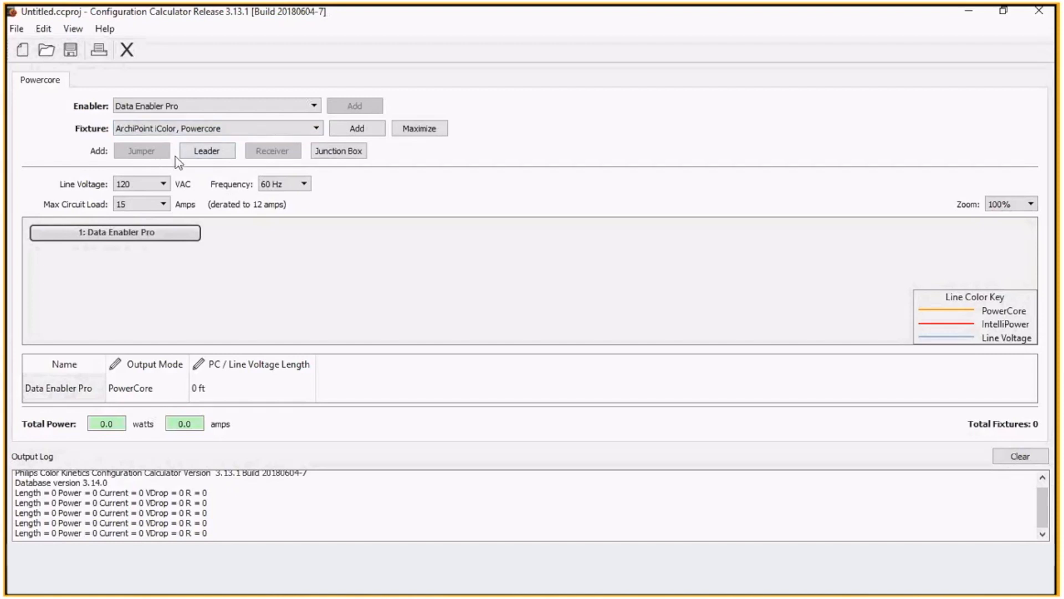
mouse_move(357, 169)
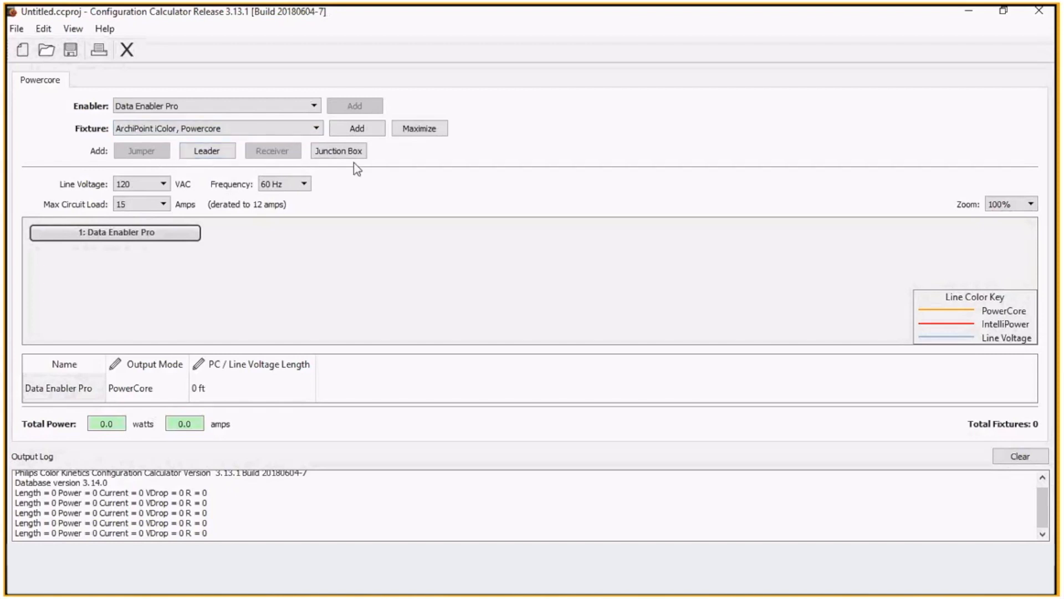
mouse_move(208, 196)
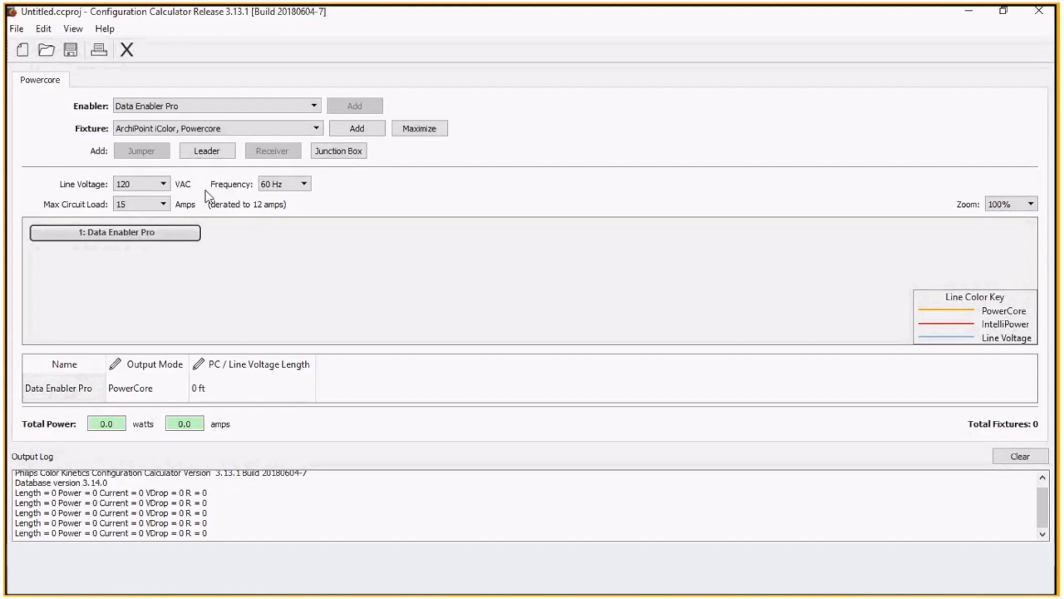
left_click(140, 184)
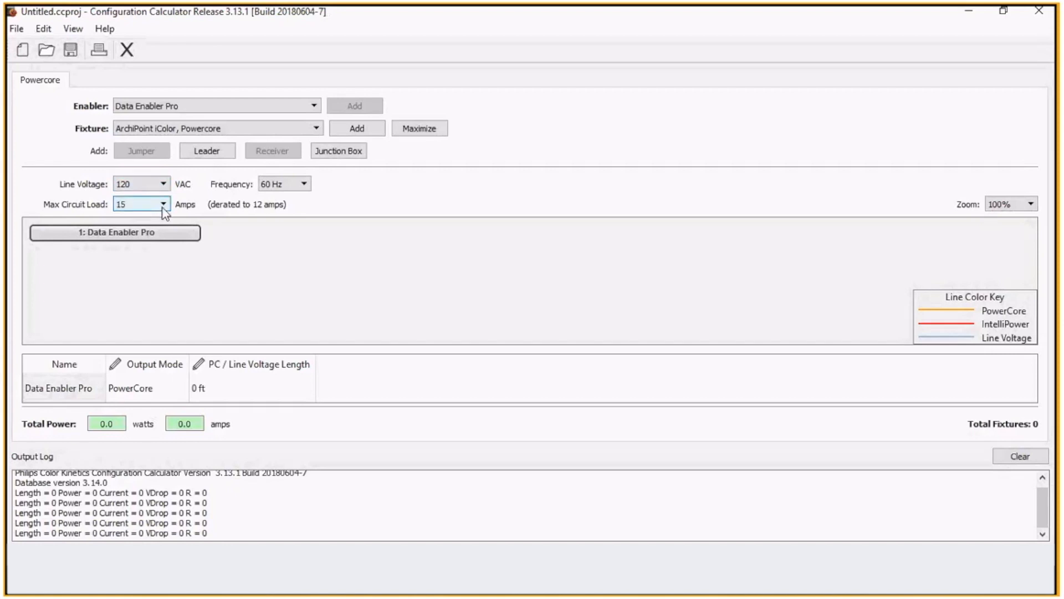
left_click(163, 204)
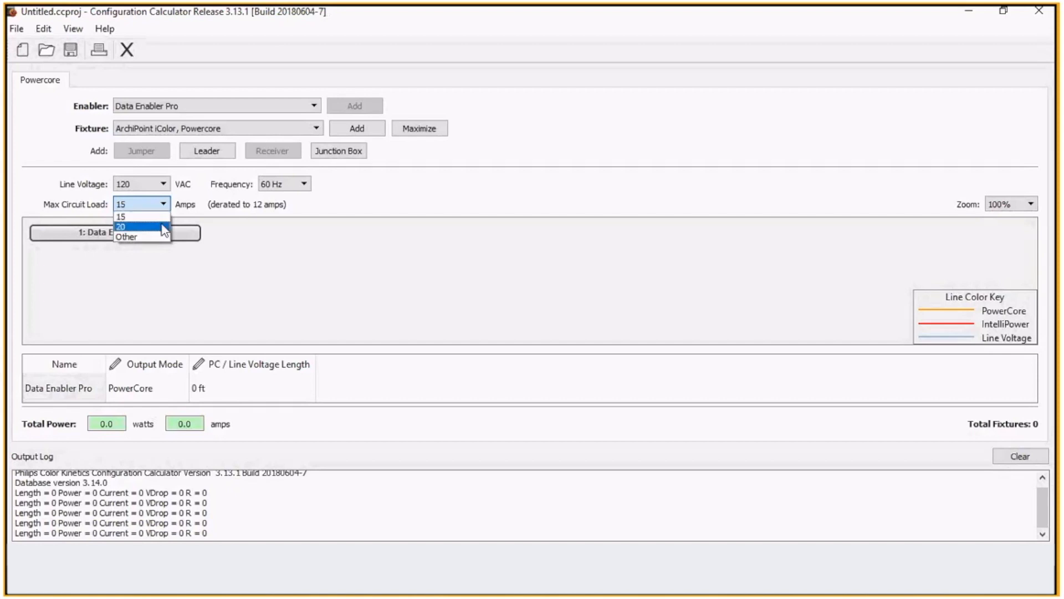
mouse_move(140, 236)
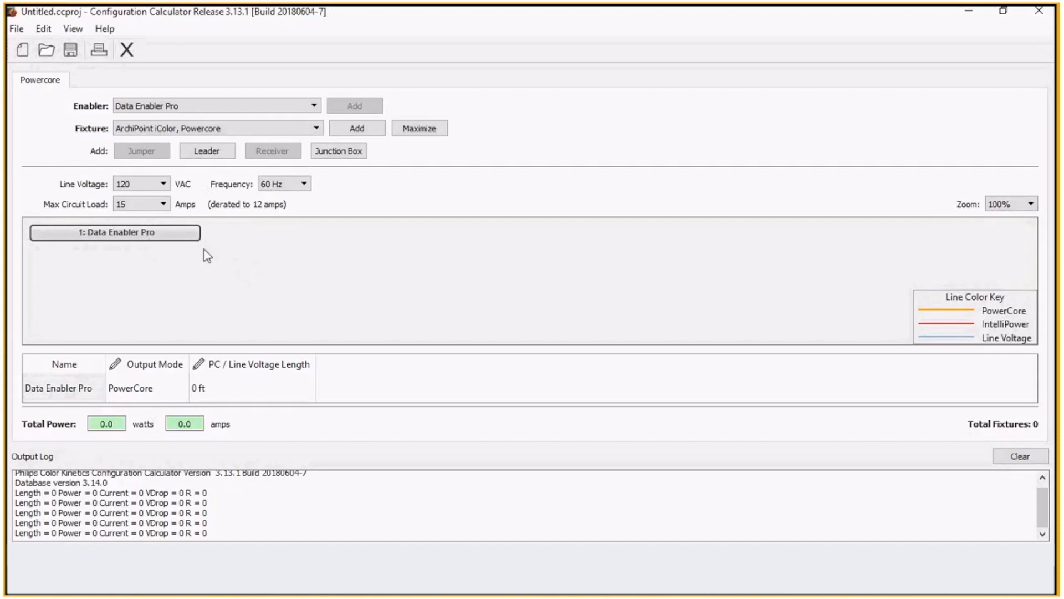
mouse_move(157, 303)
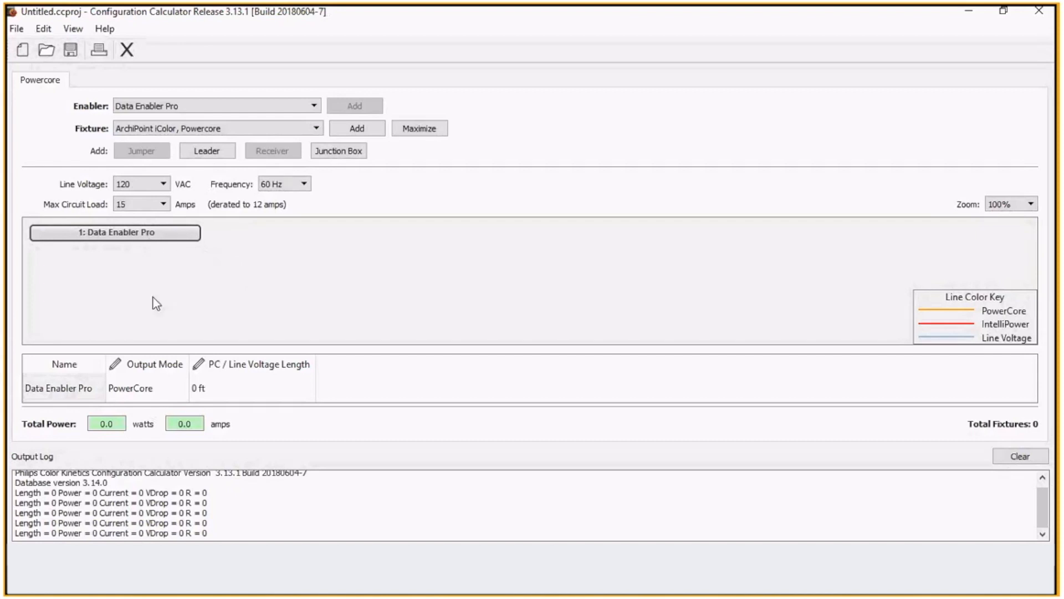
mouse_move(133, 236)
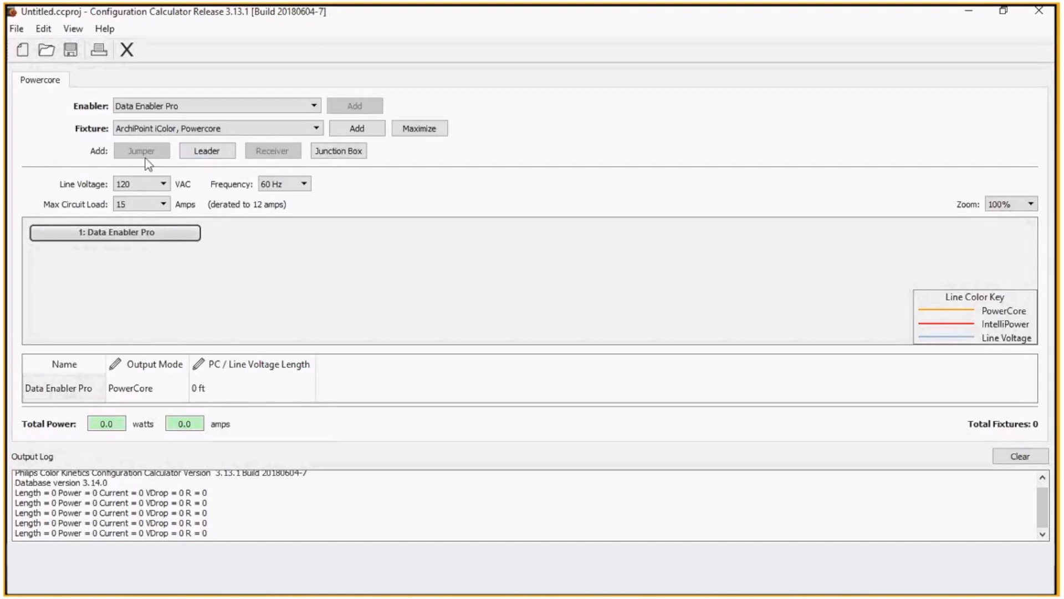
- Pick ColorBlast Powercore gen4 from the Fixture type list
left_click(218, 128)
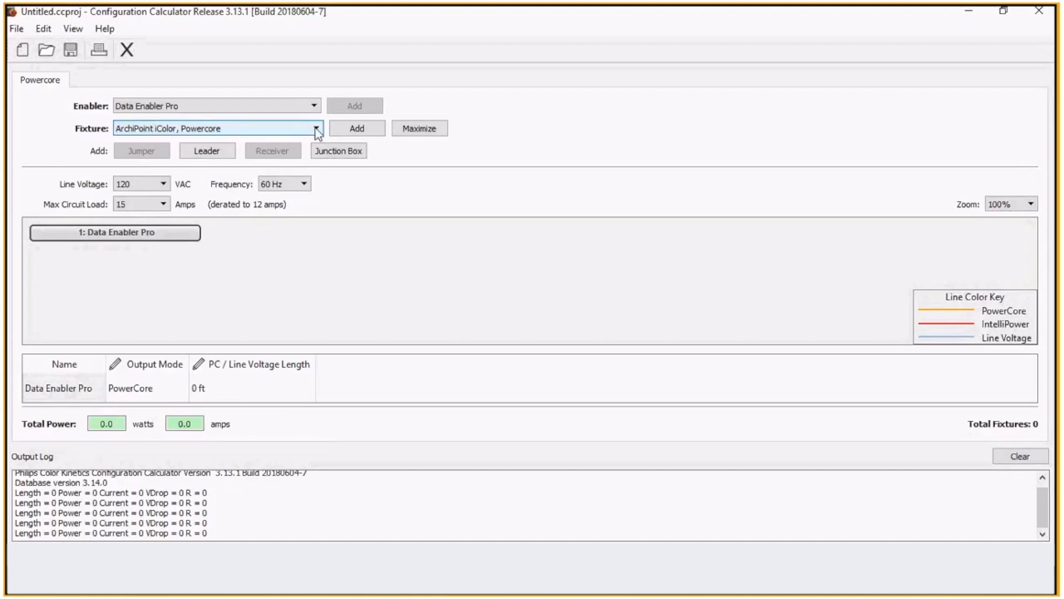
left_click(315, 128)
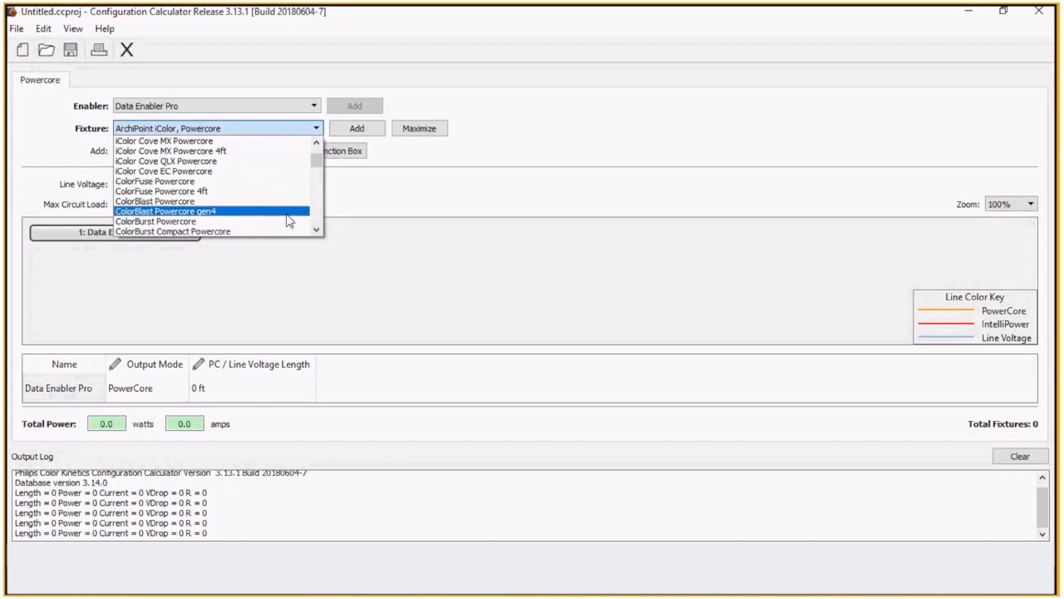
left_click(165, 211)
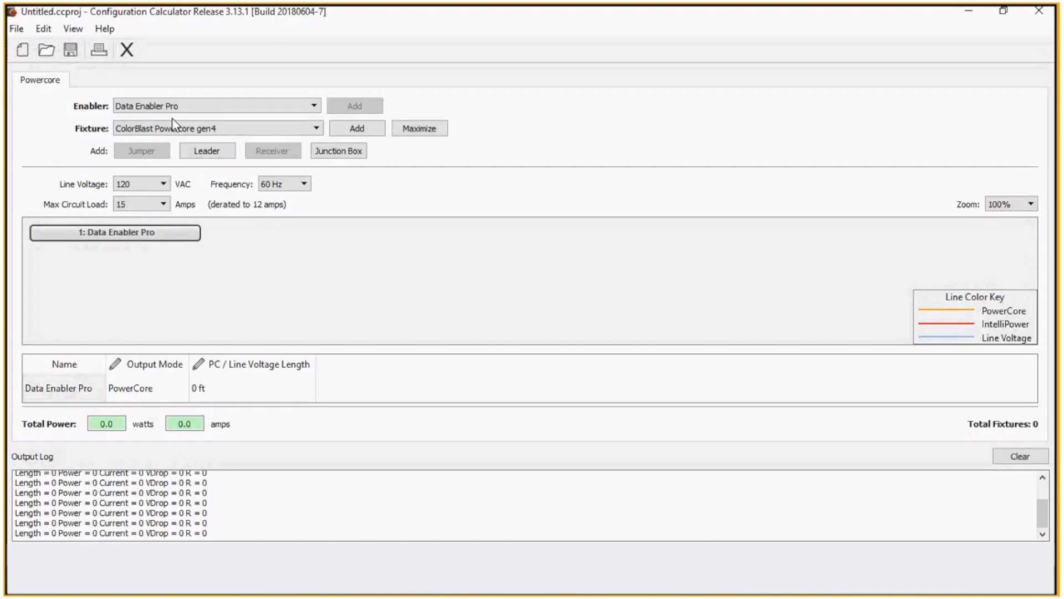
mouse_move(179, 170)
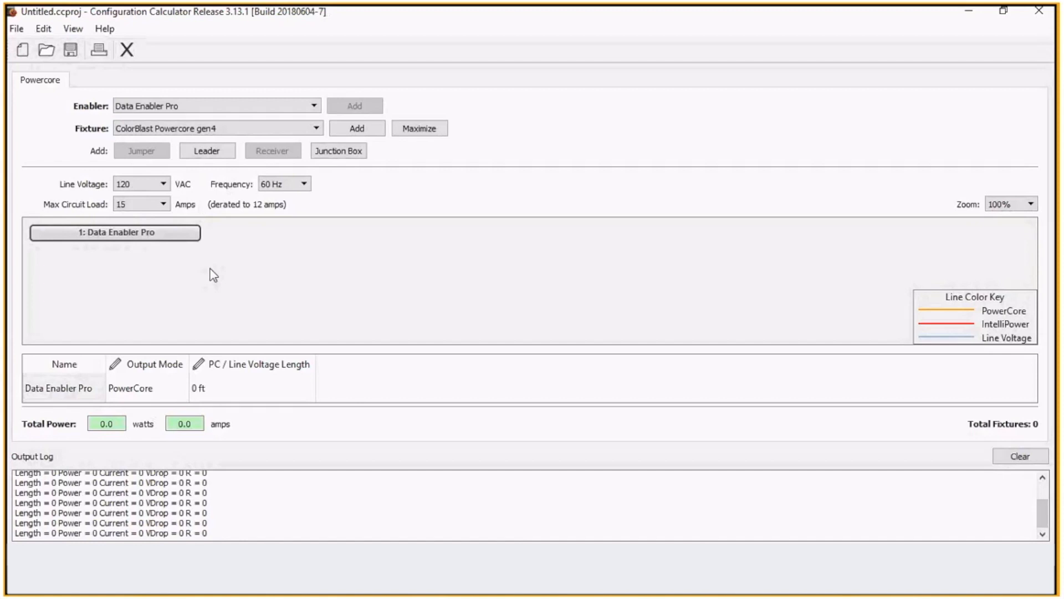
mouse_move(209, 293)
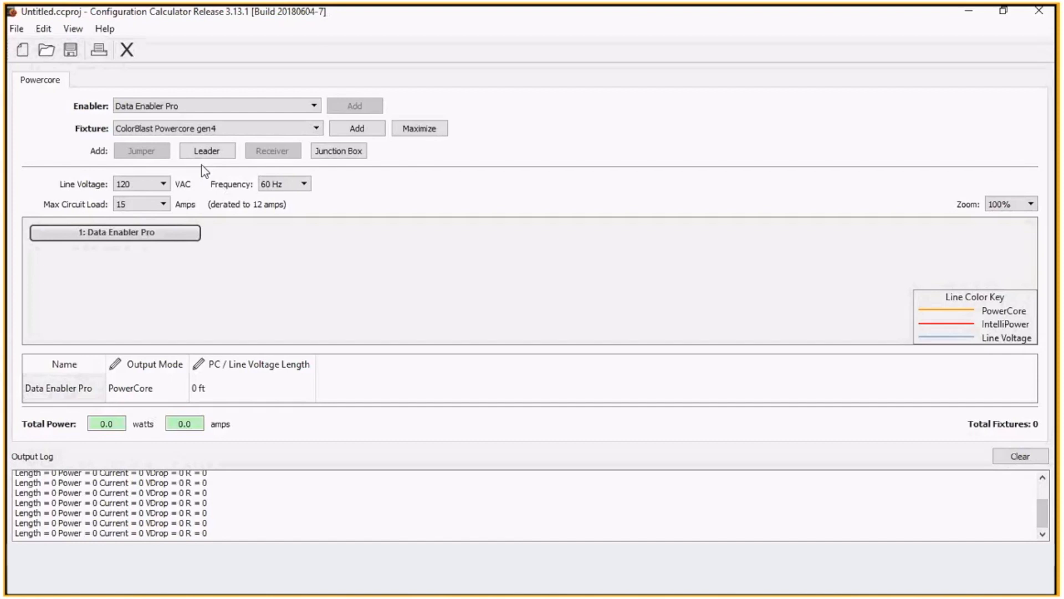
mouse_move(203, 169)
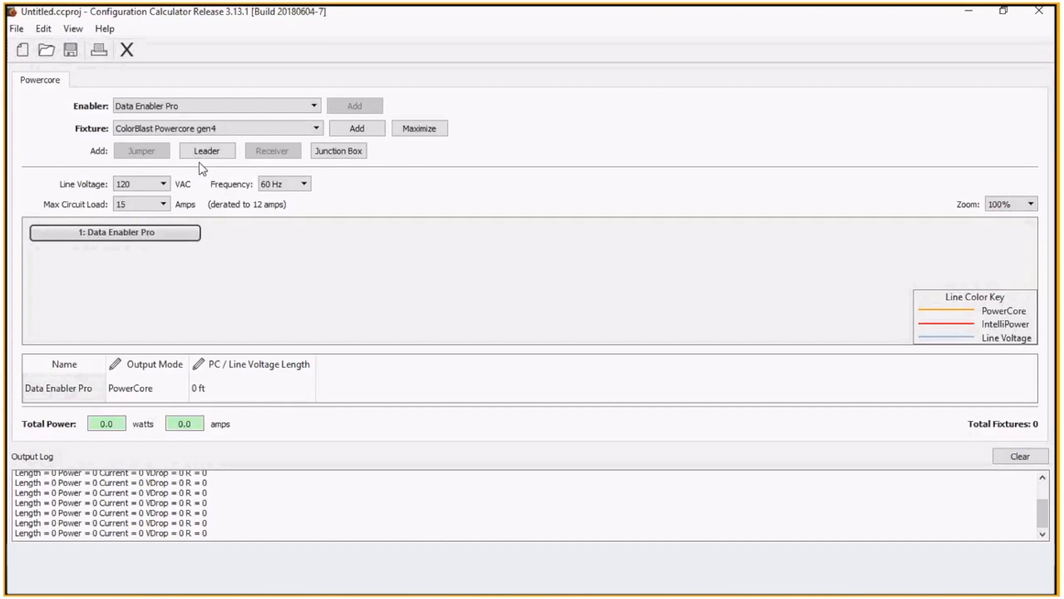
left_click(215, 128)
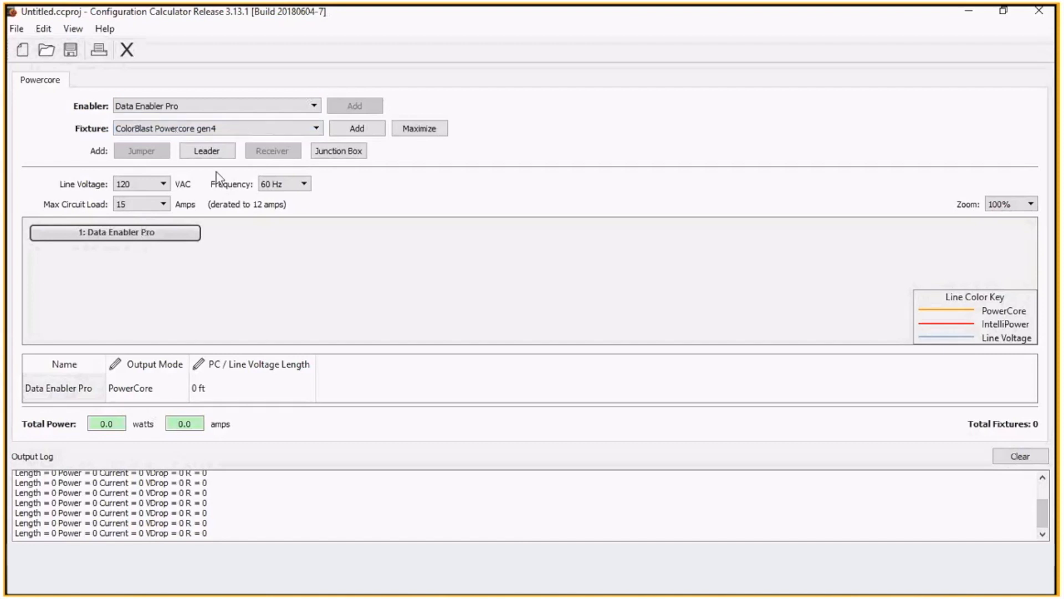
mouse_move(193, 303)
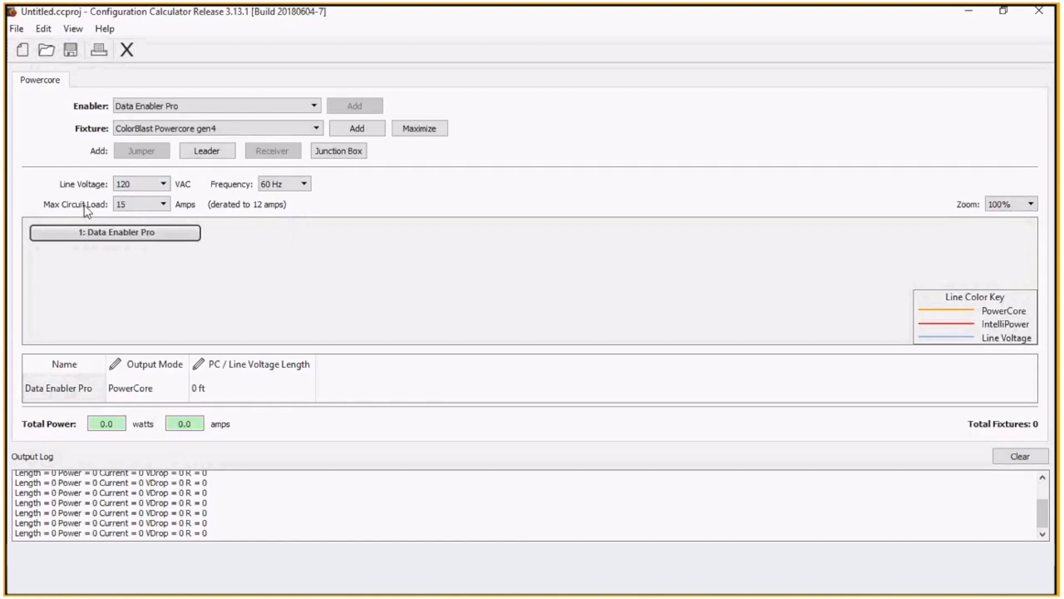
left_click(141, 204)
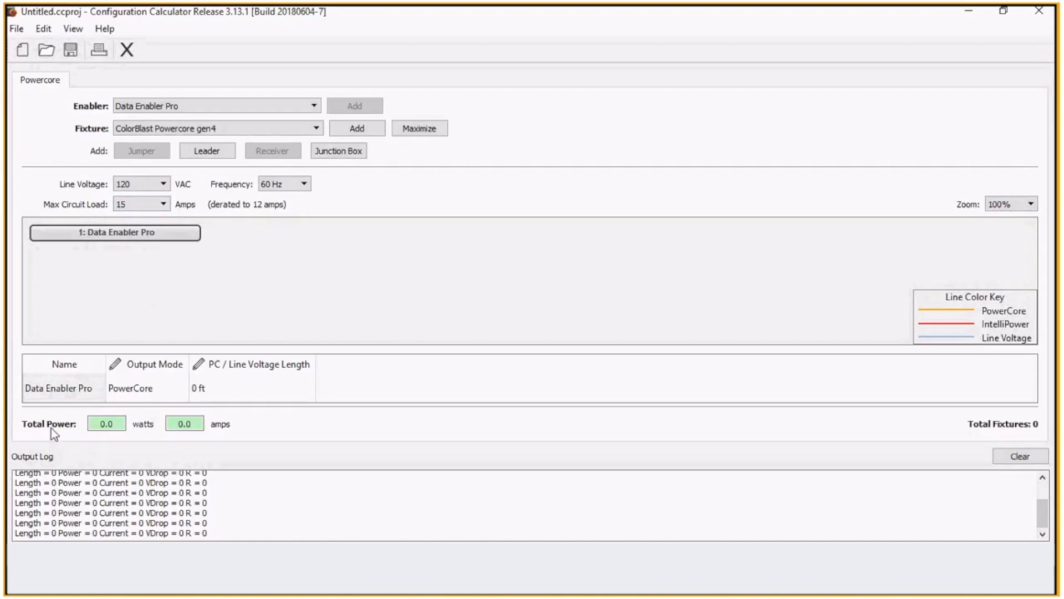
mouse_move(227, 439)
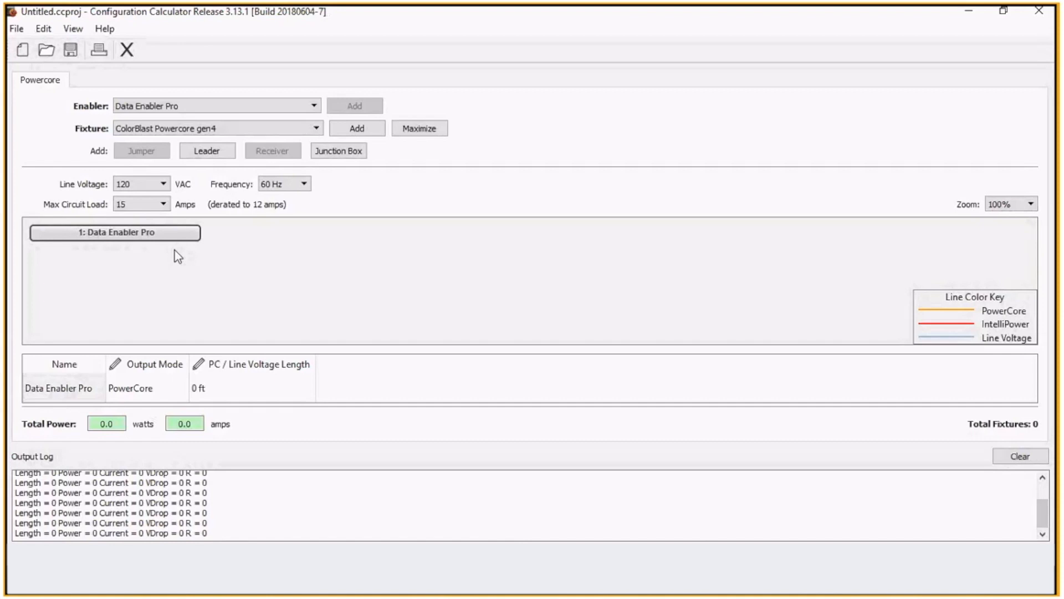
mouse_move(149, 259)
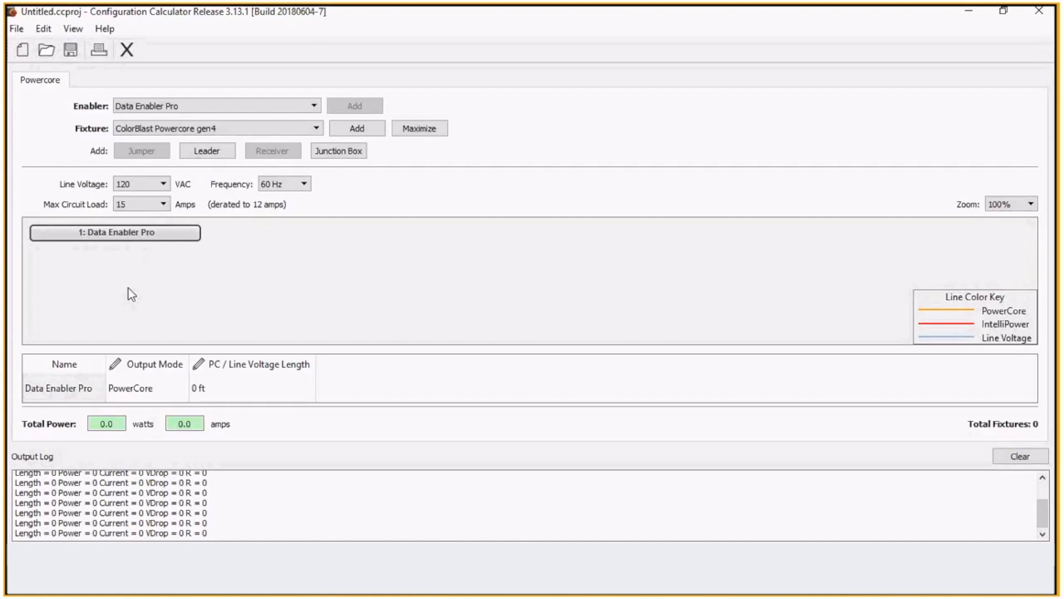
mouse_move(132, 284)
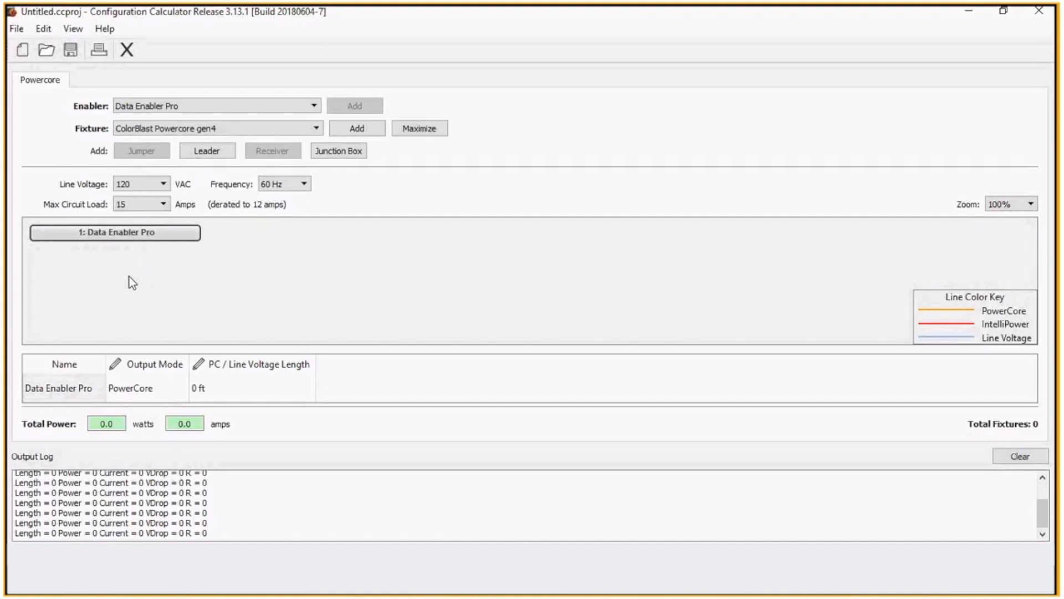
mouse_move(133, 241)
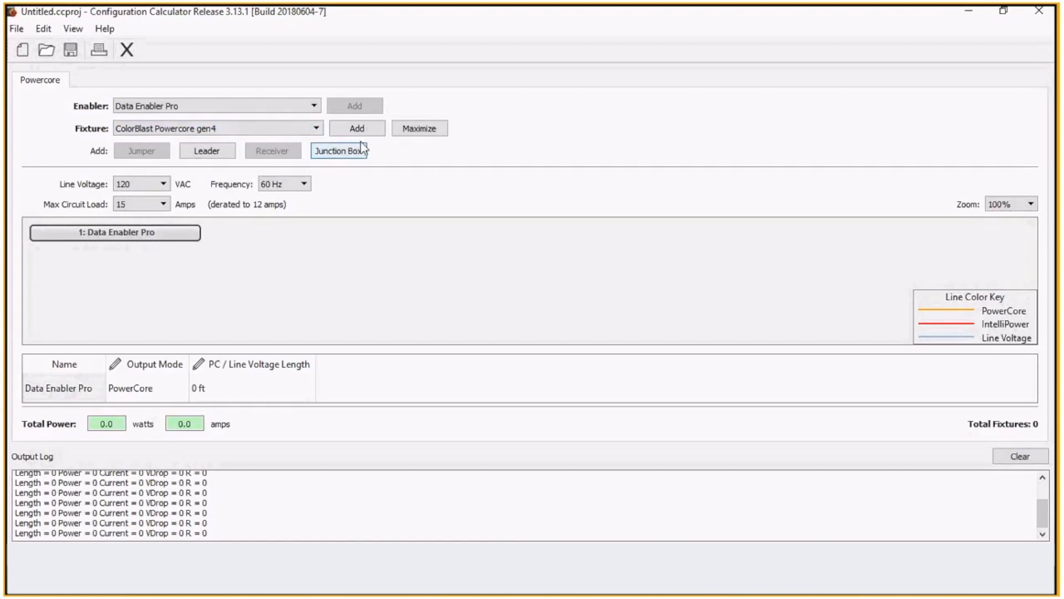
- Add one Powercore gen4 fixture and set its custom leader Length to 10 ft
left_click(357, 128)
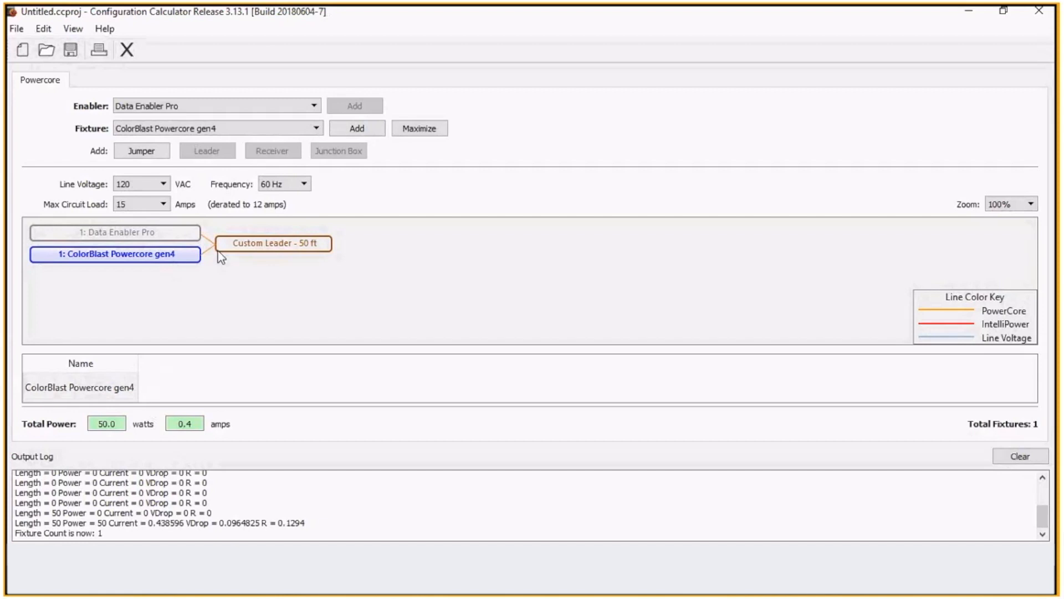
mouse_move(275, 243)
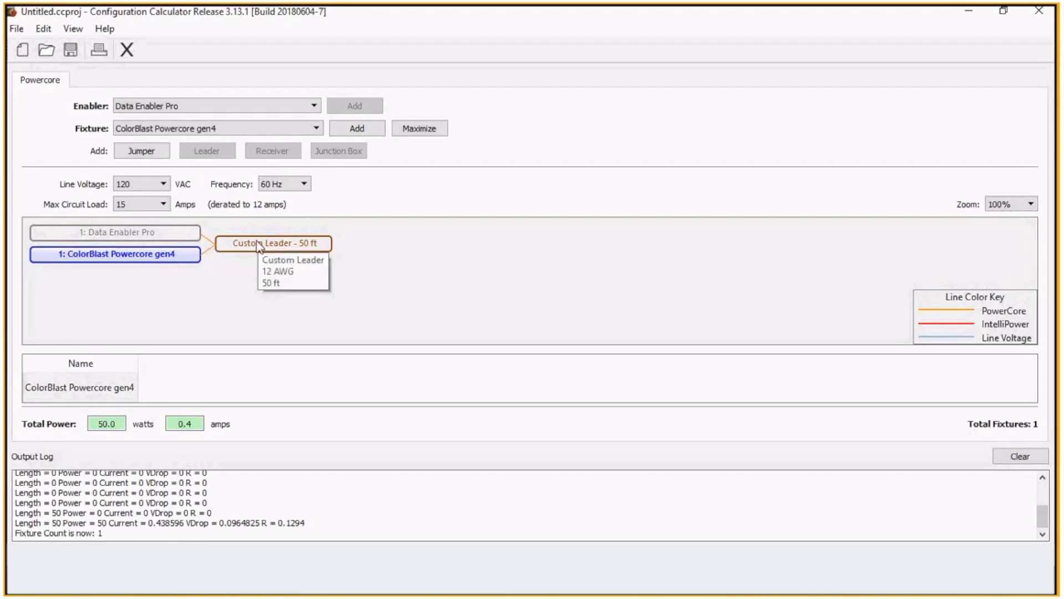
left_click(272, 243)
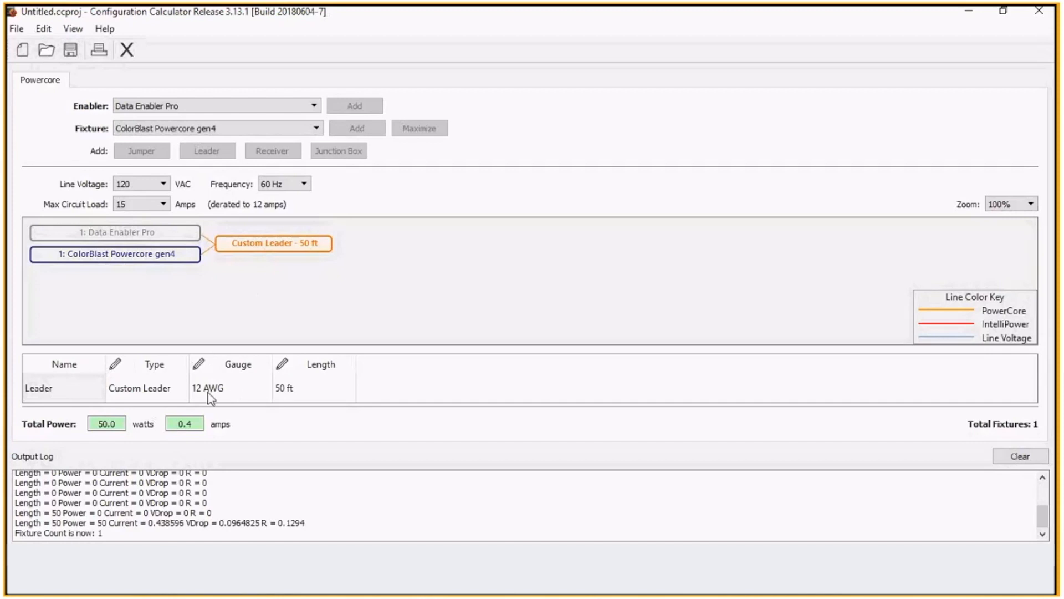
mouse_move(207, 397)
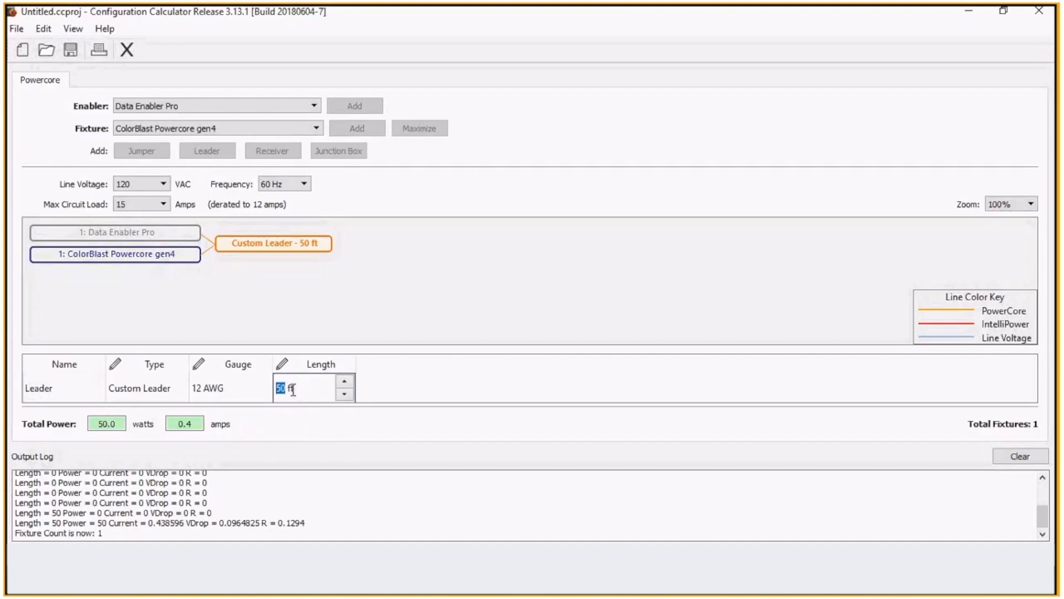
type("10")
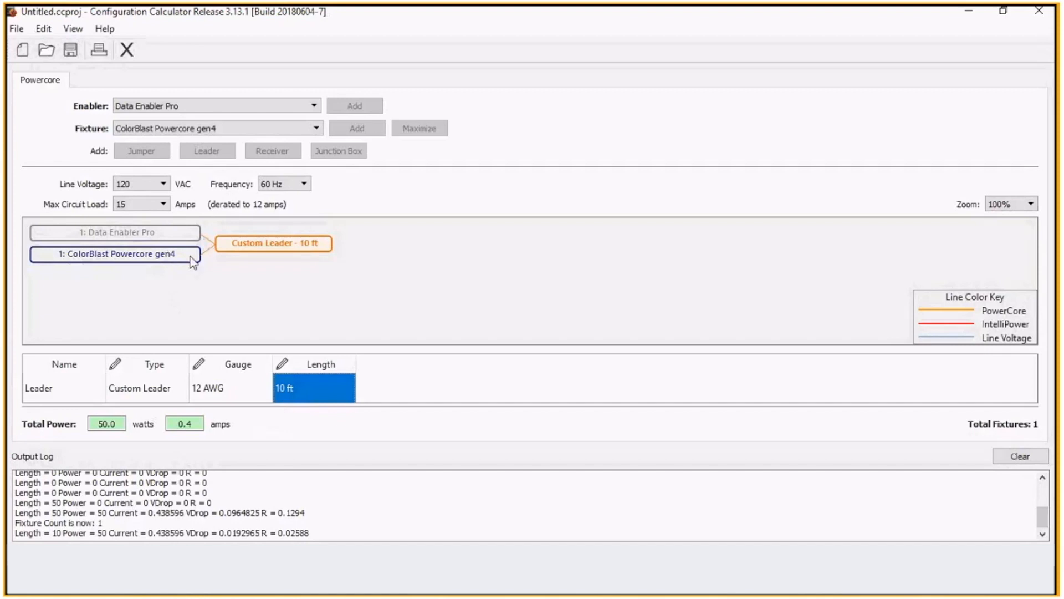
left_click(116, 254)
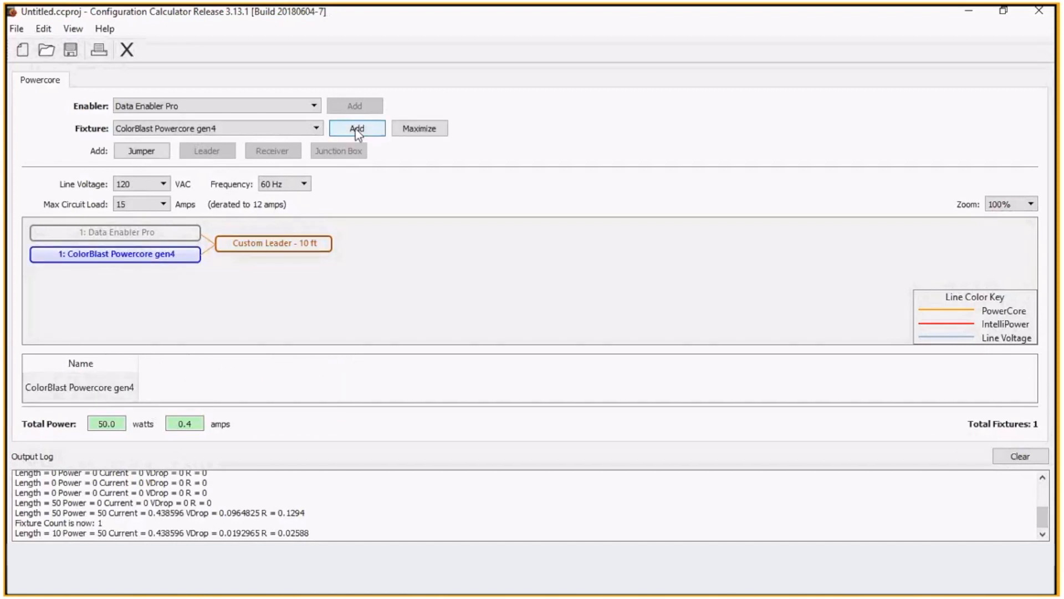
- Add a second fixture and set its custom jumper length to 5 ft
left_click(357, 128)
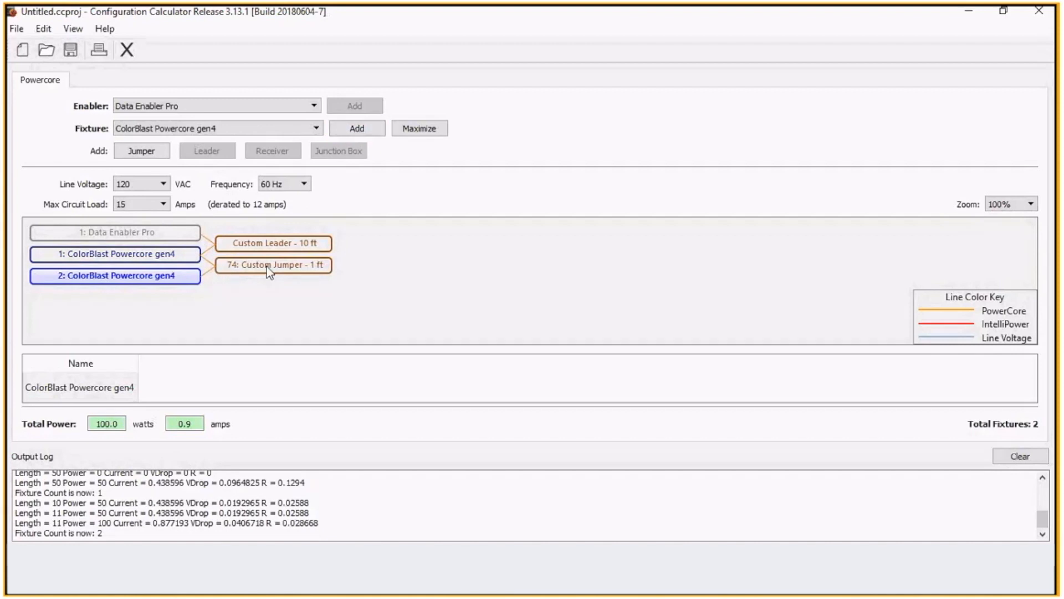
left_click(273, 265)
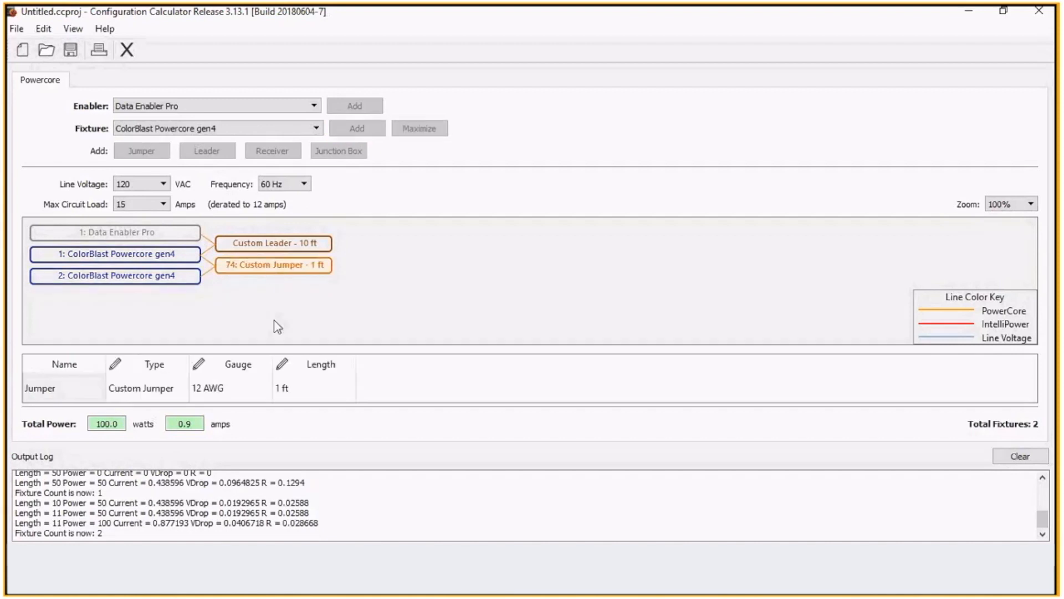
left_click(299, 389)
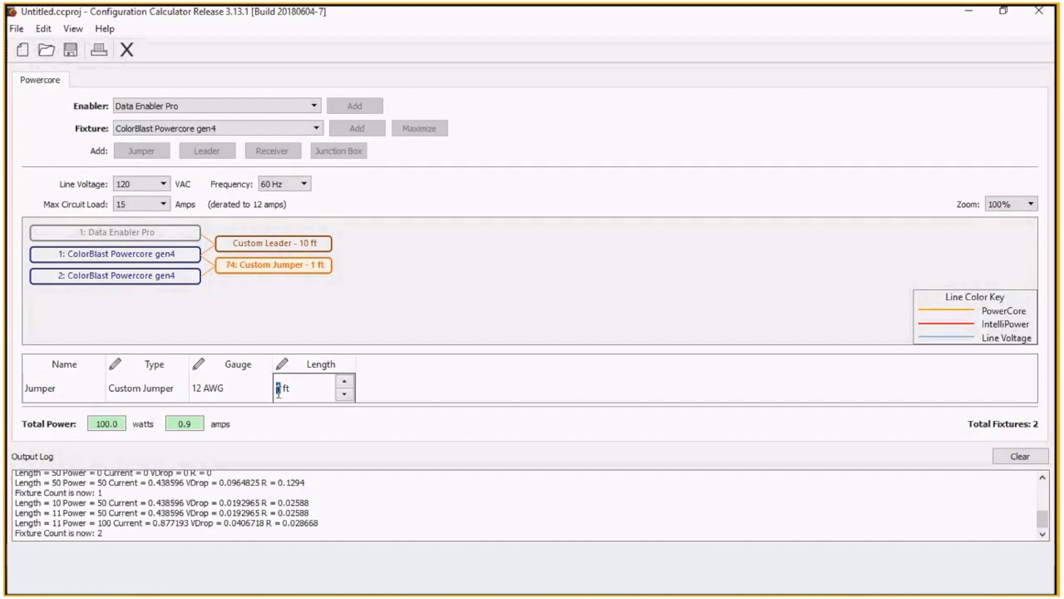
type("5")
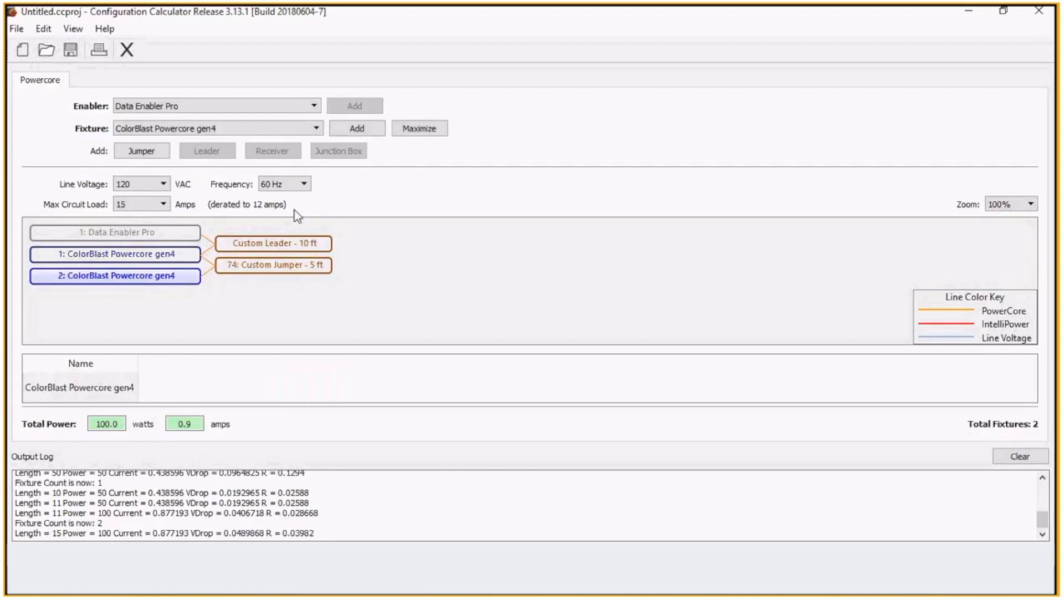
- Add more fixtures until the chain holds 11, totaling 550 W and 4.8 A
left_click(356, 128)
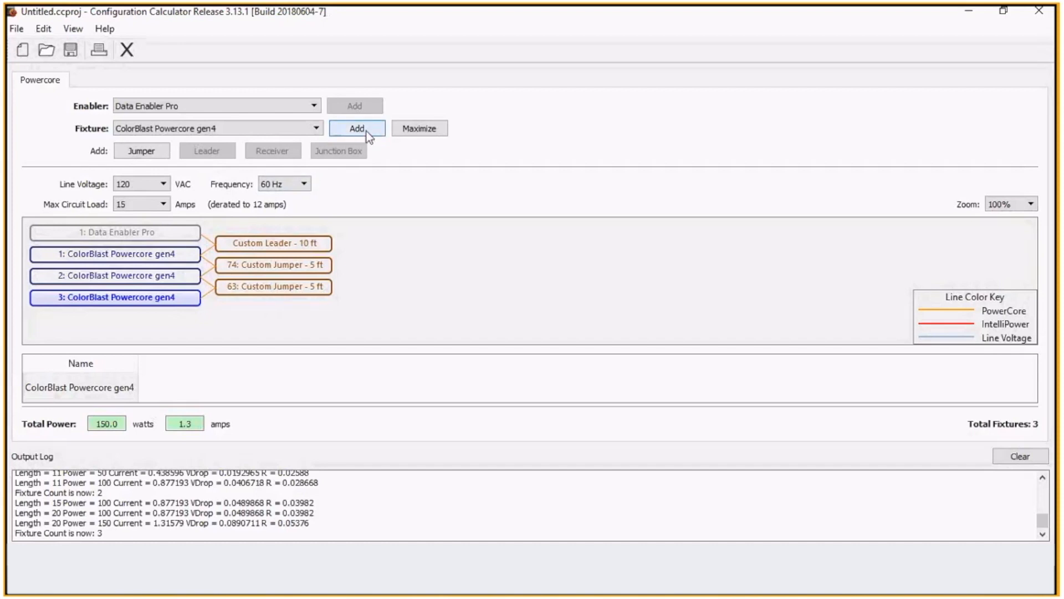
left_click(356, 128)
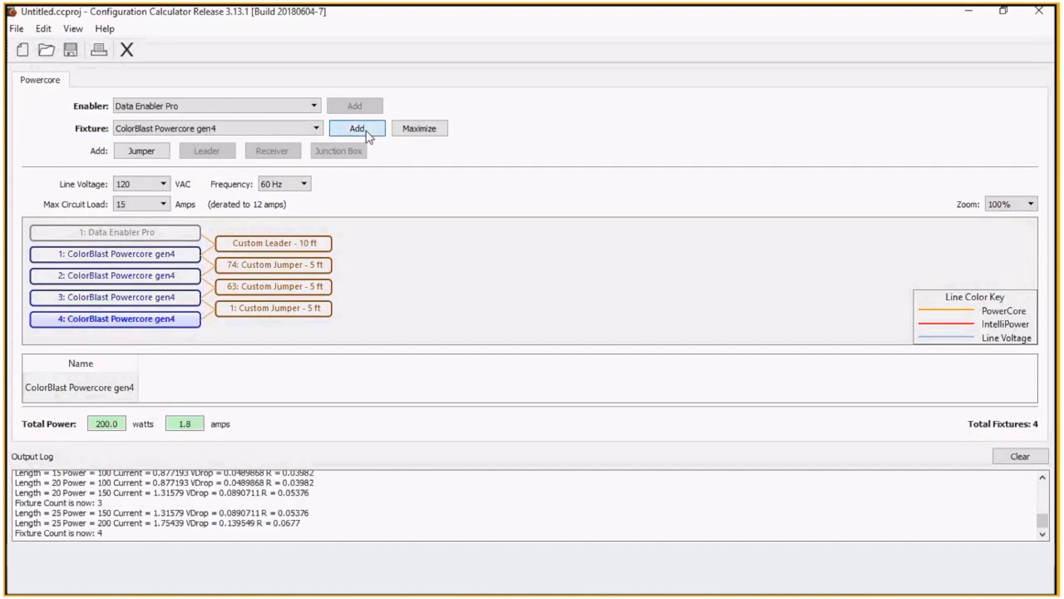
left_click(356, 128)
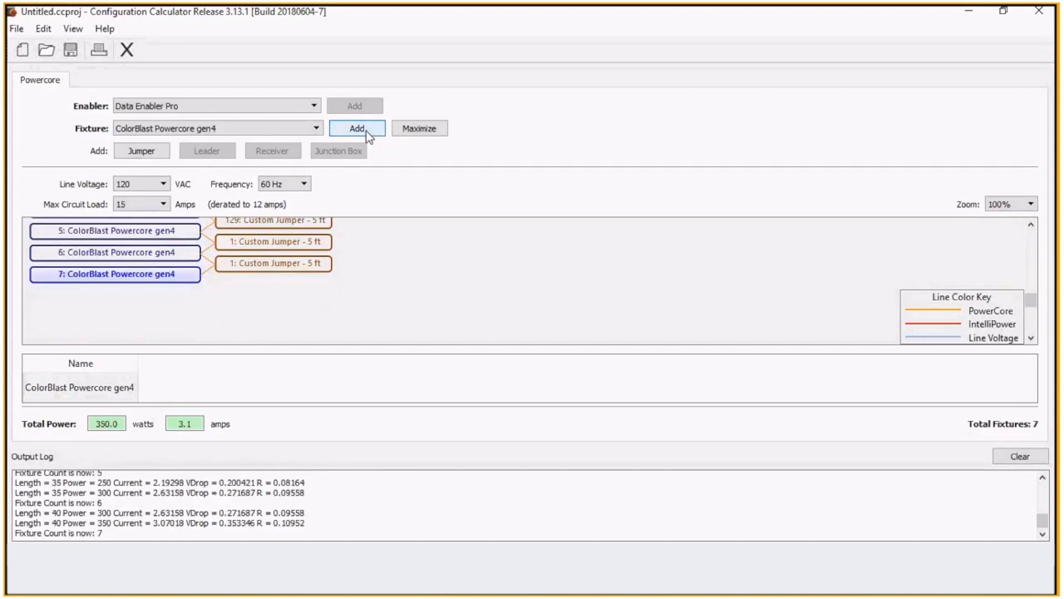
left_click(356, 128)
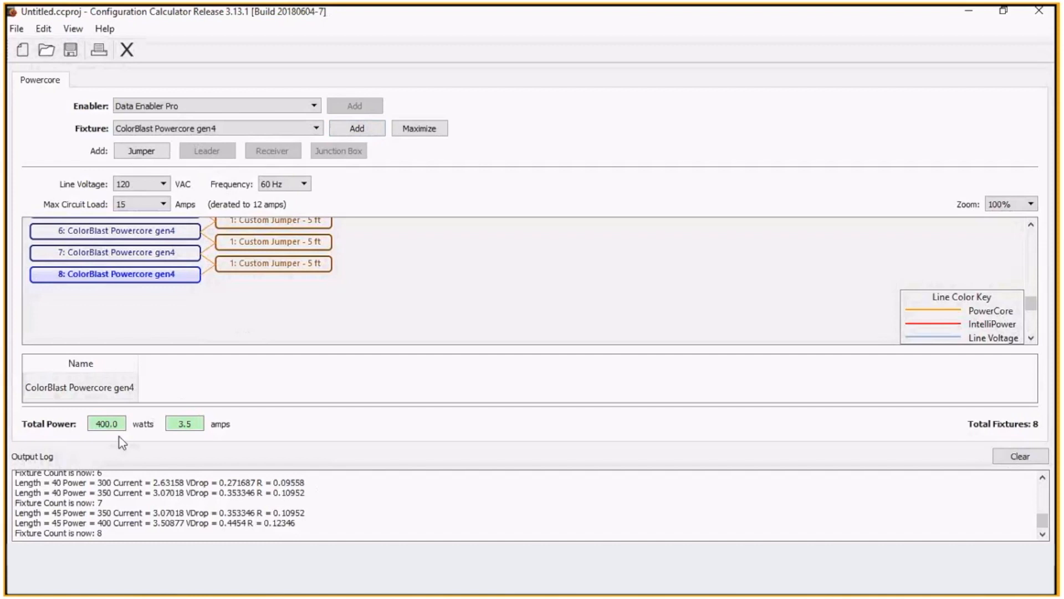
mouse_move(196, 435)
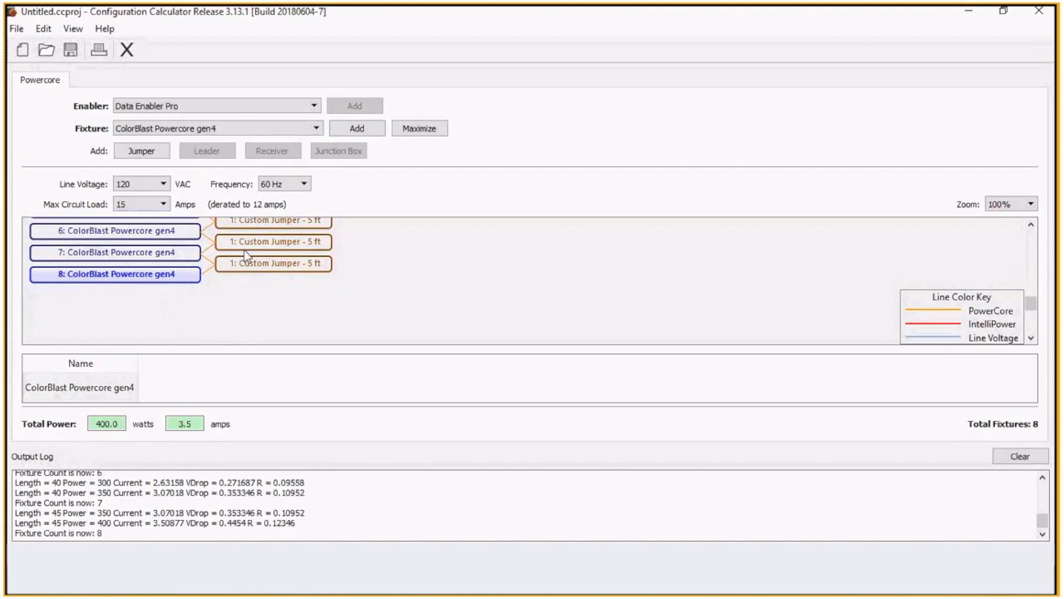
left_click(357, 128)
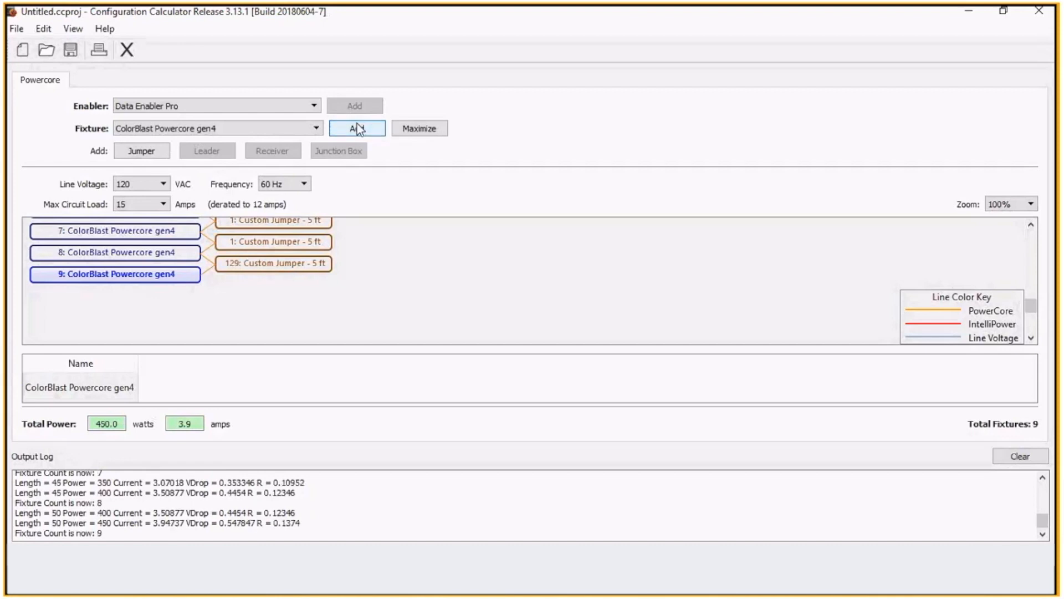
left_click(357, 128)
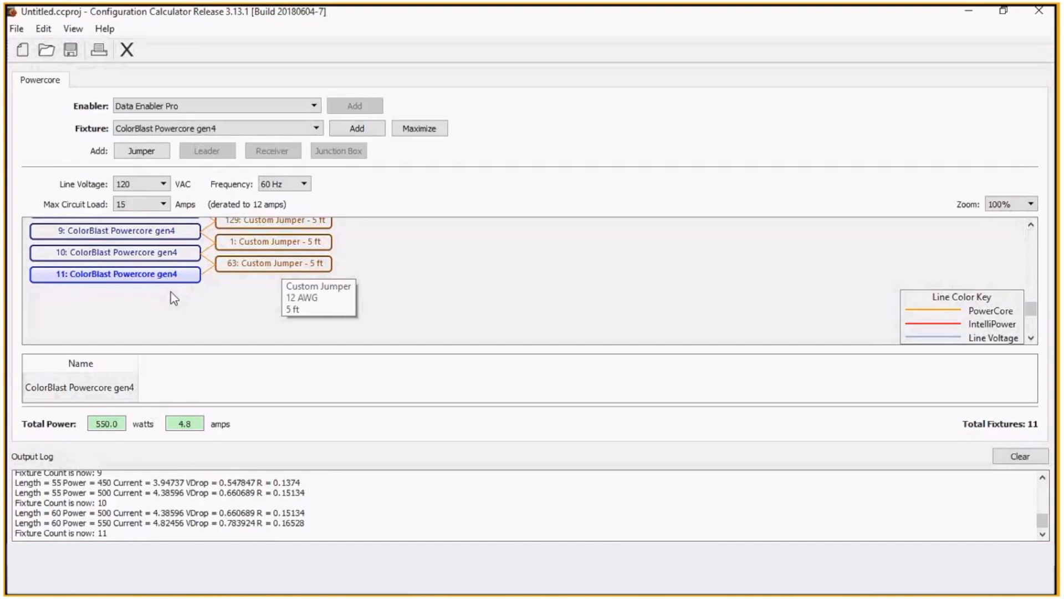
mouse_move(245, 304)
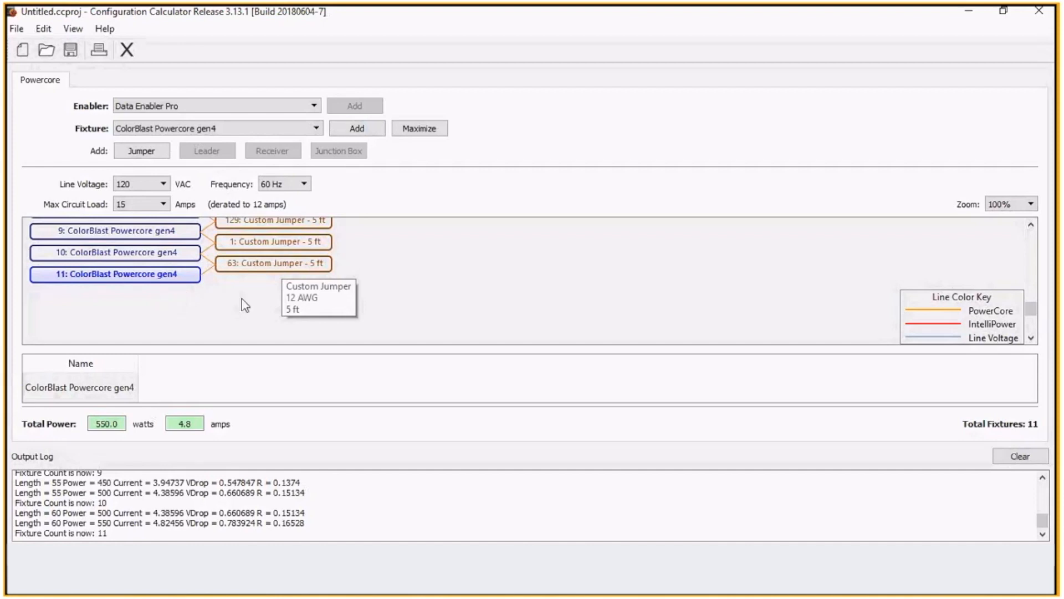
- Grow the chain to 25 Powercore gen4 fixtures, 1250 W and 11.0 A
left_click(420, 128)
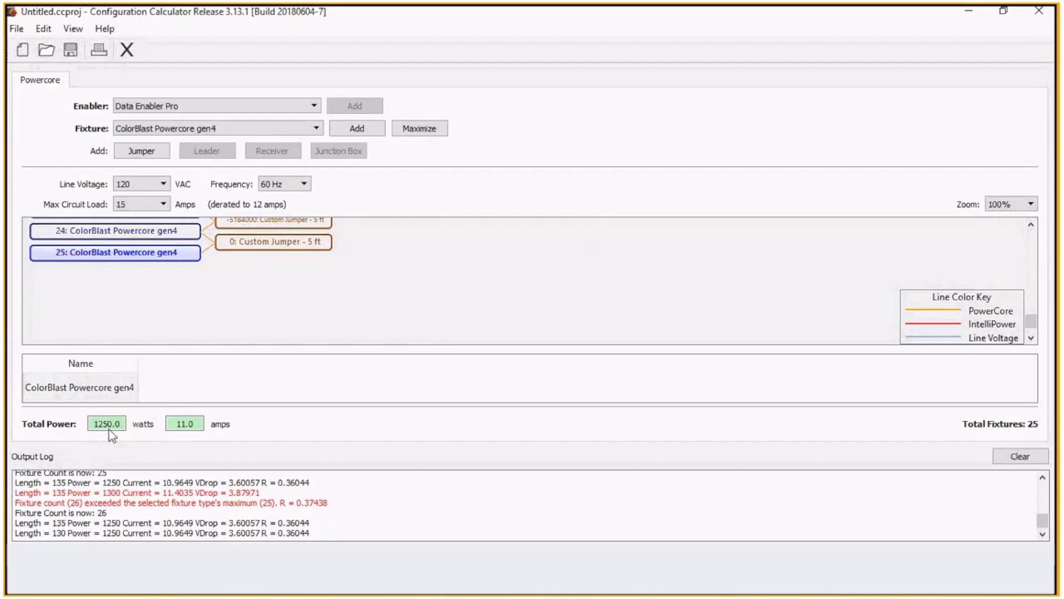
mouse_move(638, 367)
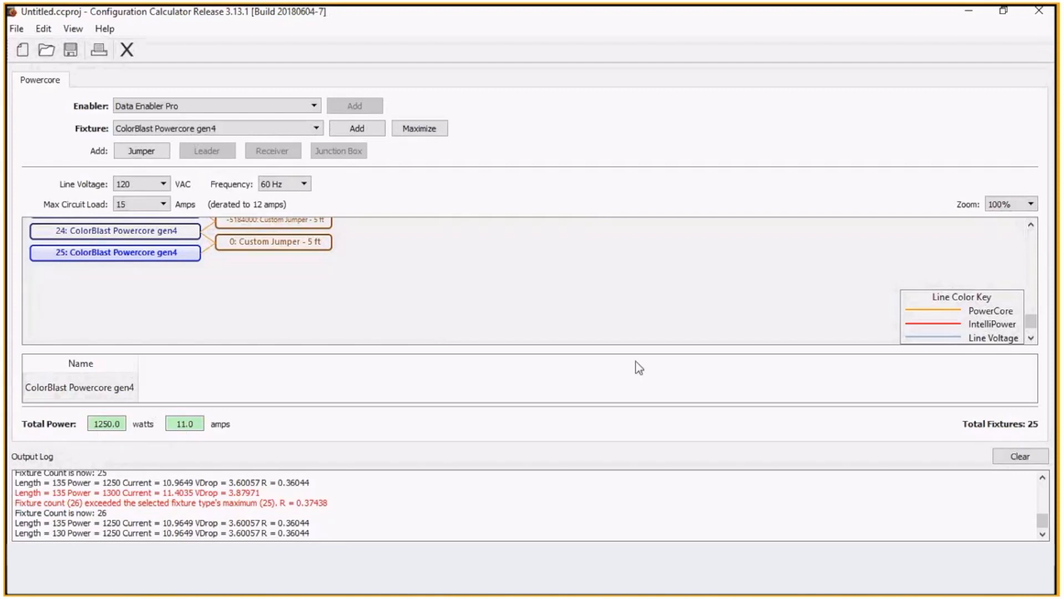
mouse_move(326, 456)
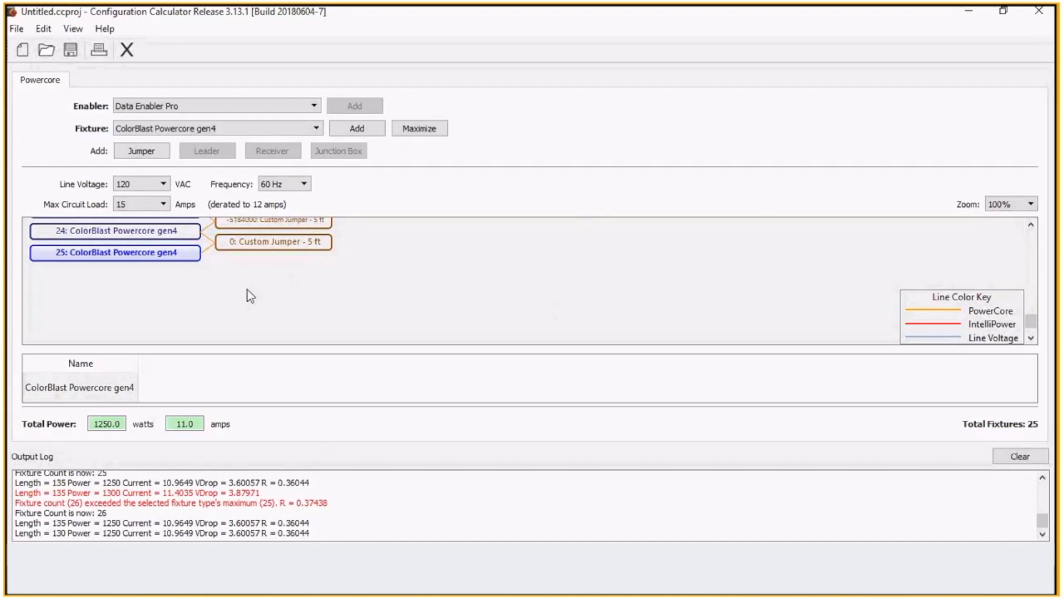
mouse_move(224, 291)
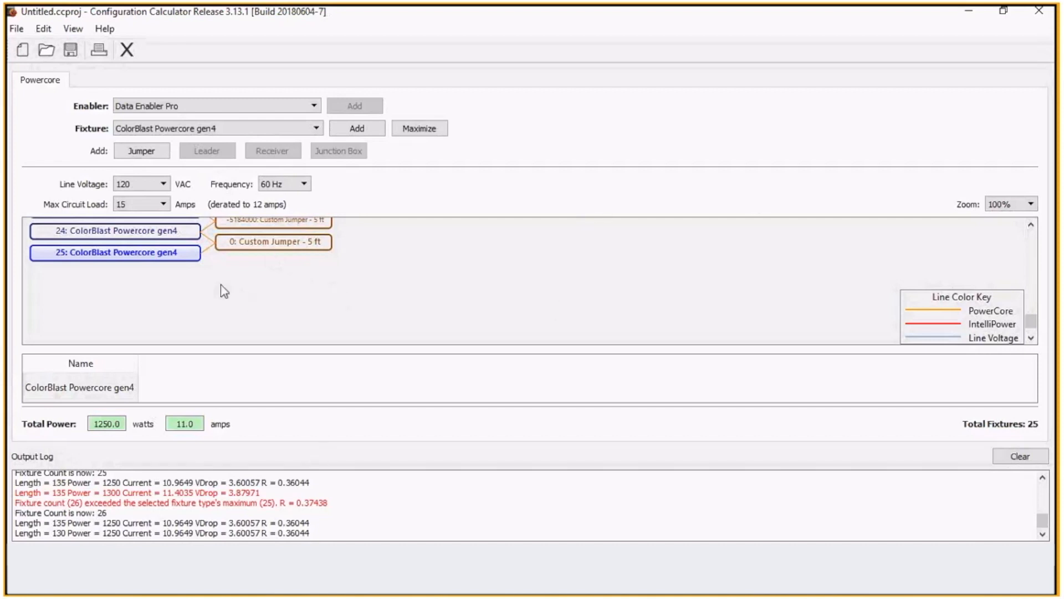
mouse_move(171, 261)
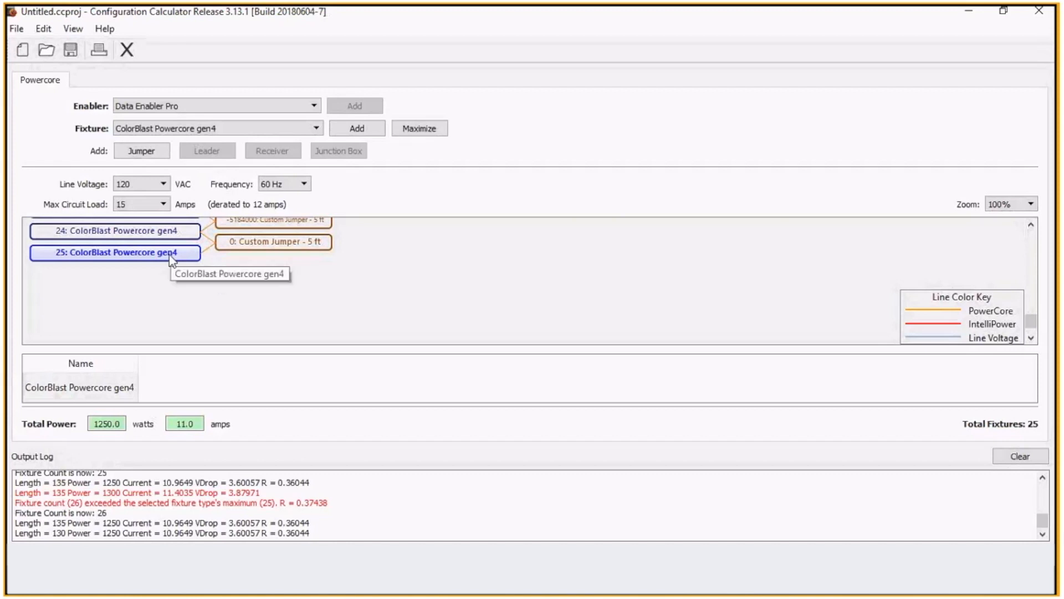
mouse_move(170, 263)
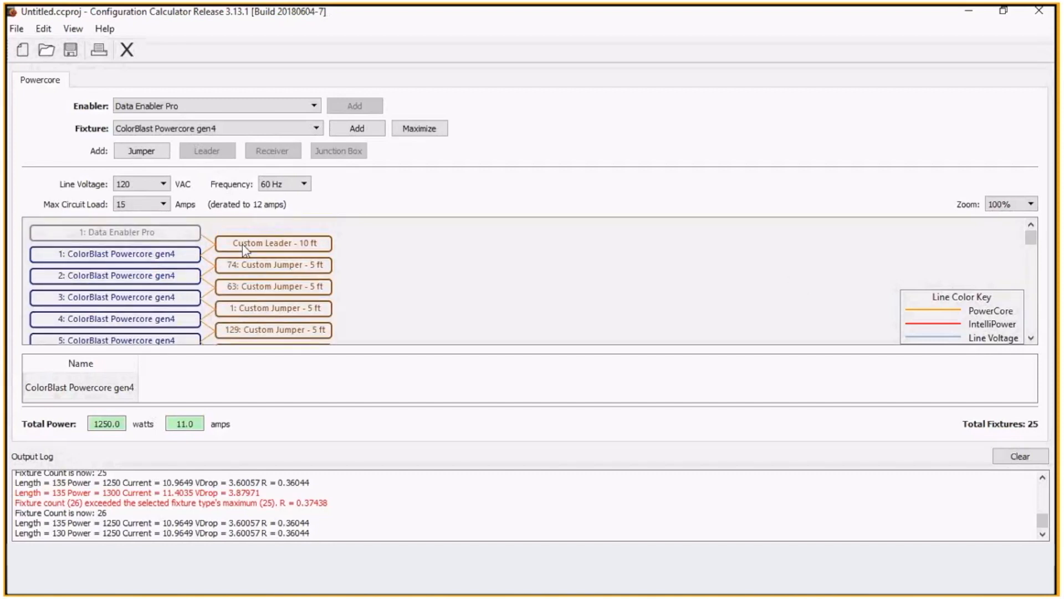
- Delete the leader with all 25 fixtures and jumpers, leaving only the Data Enabler Pro
left_click(273, 242)
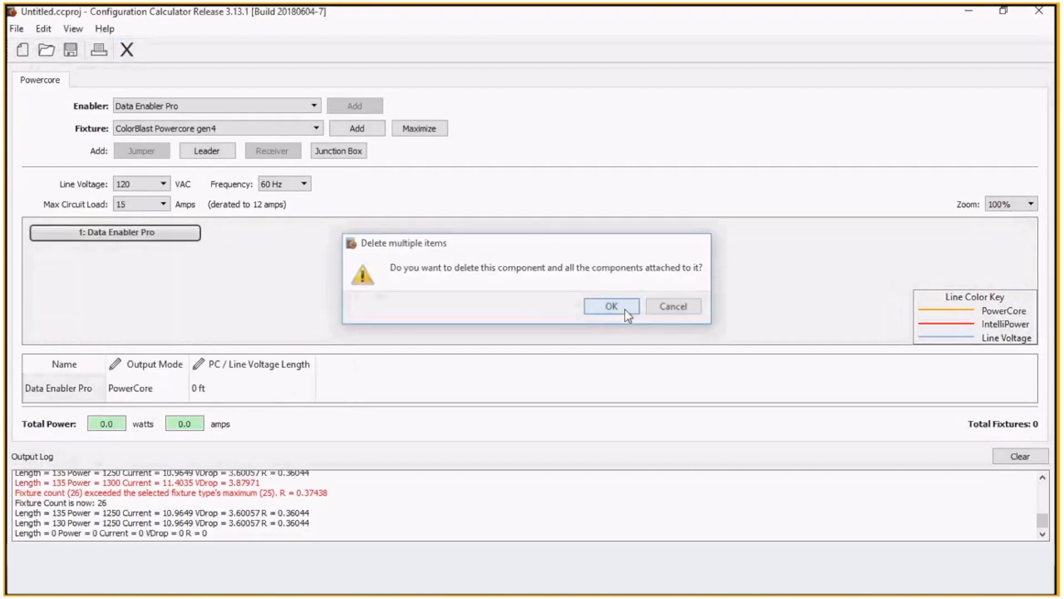
left_click(610, 306)
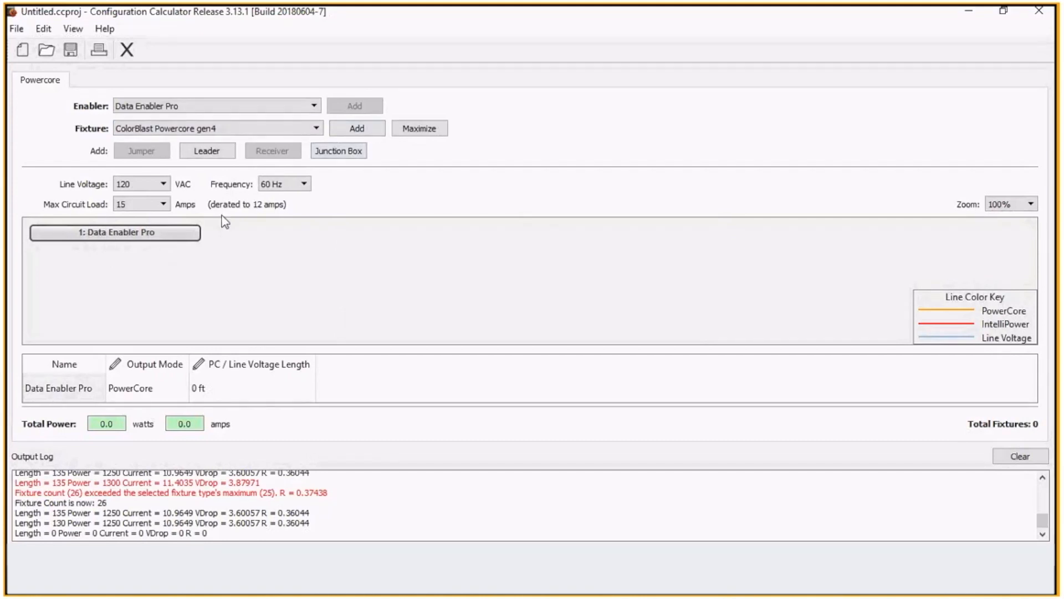
mouse_move(194, 278)
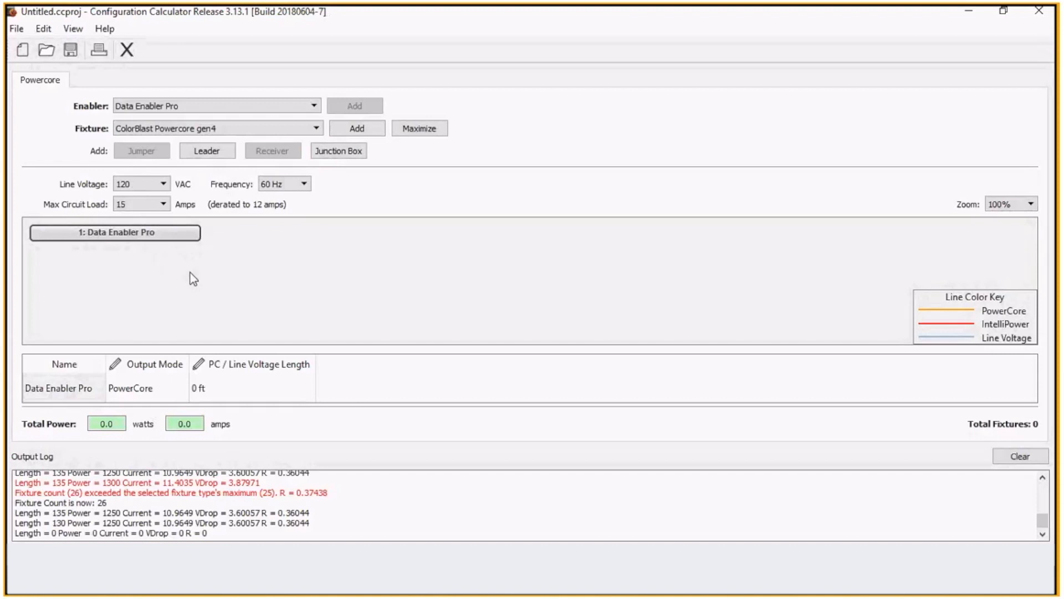
mouse_move(153, 273)
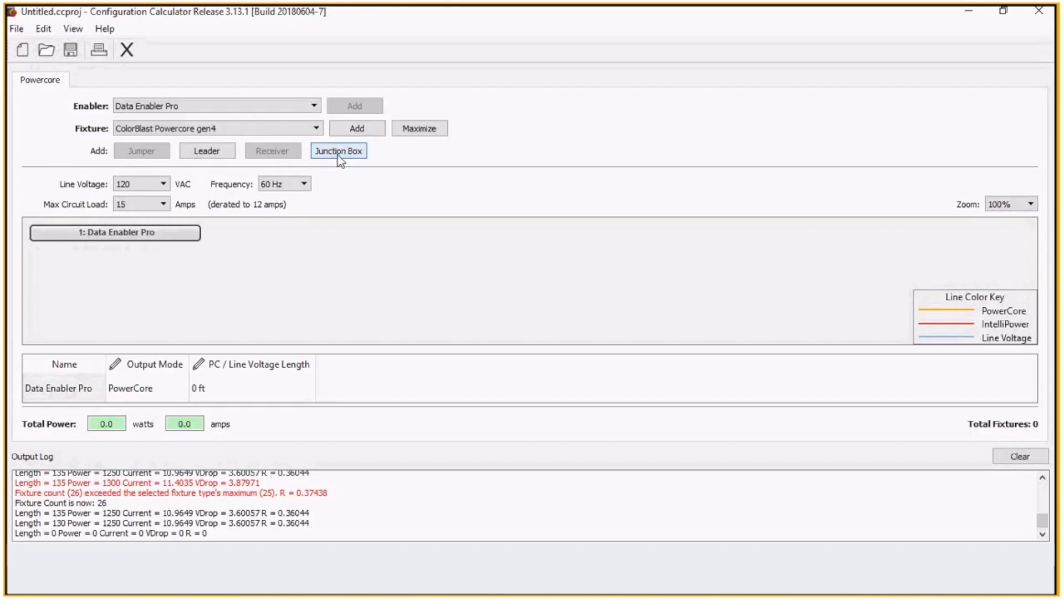
- Add a junction box after the Data Enabler Pro and set its branch wire to 2 ft
left_click(339, 151)
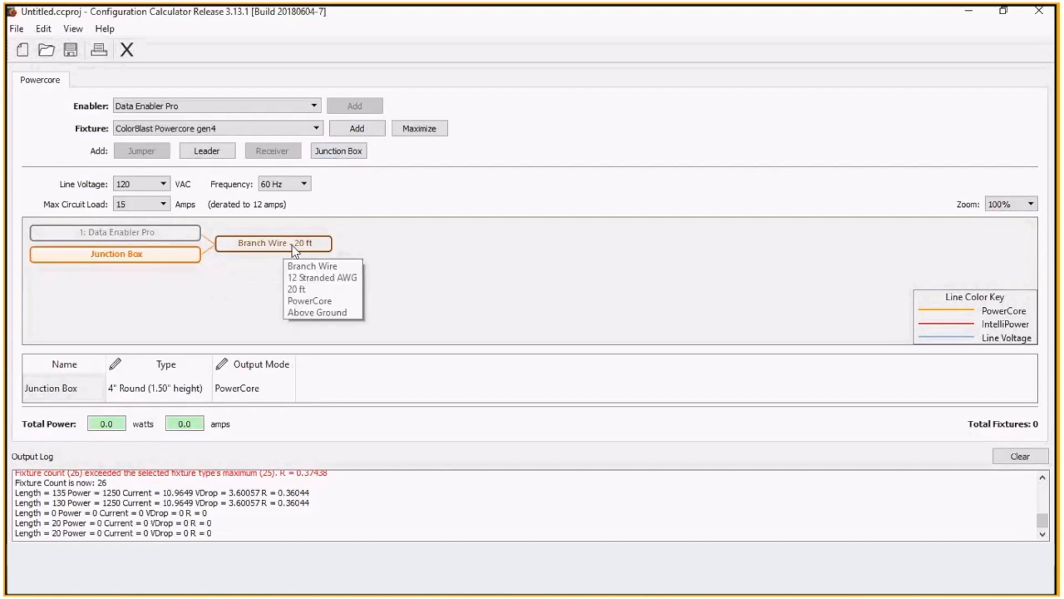
left_click(274, 244)
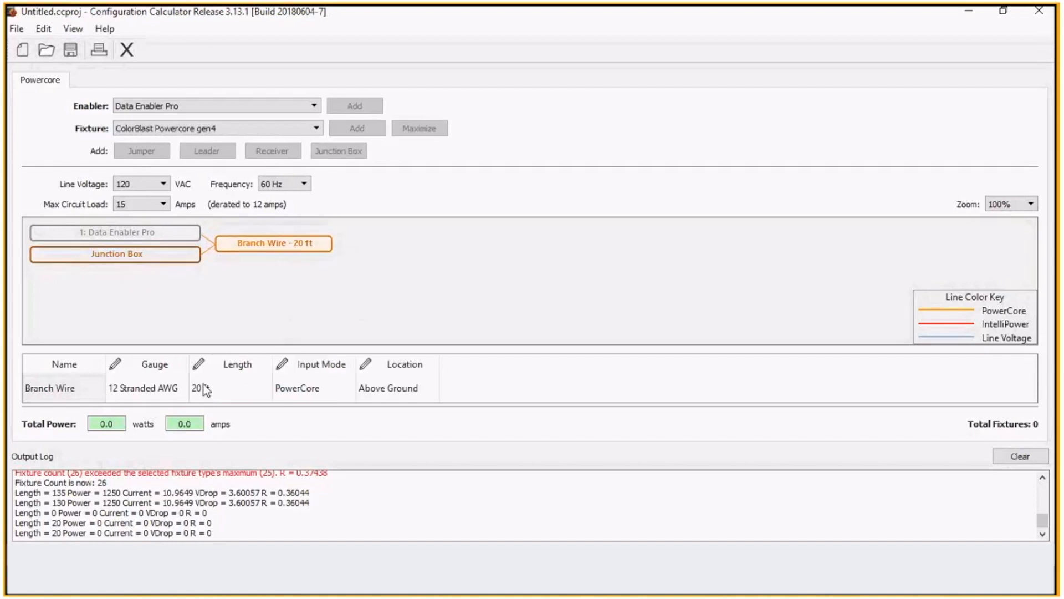
left_click(200, 387)
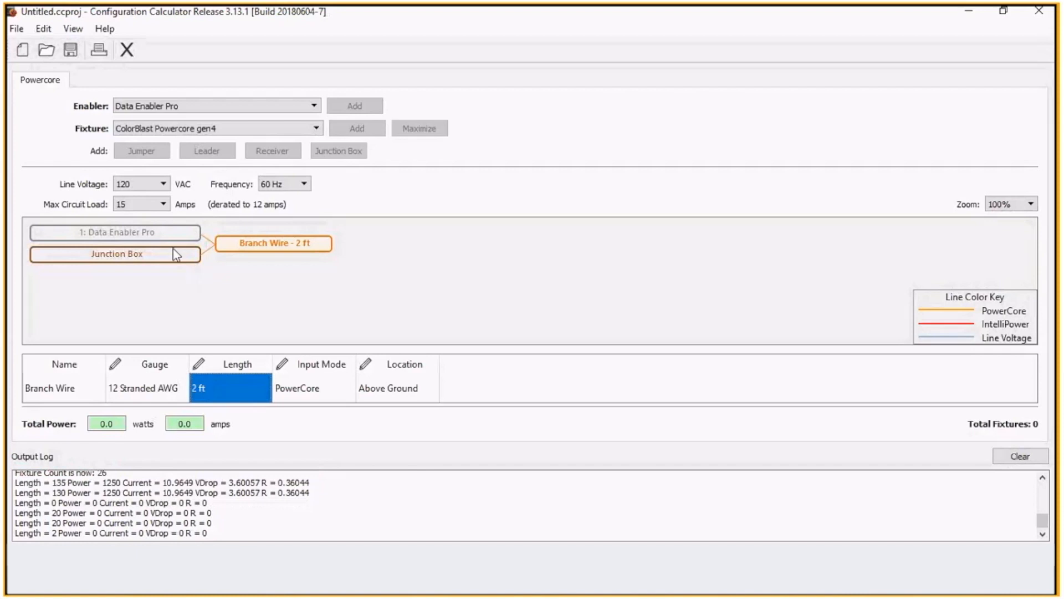
left_click(116, 254)
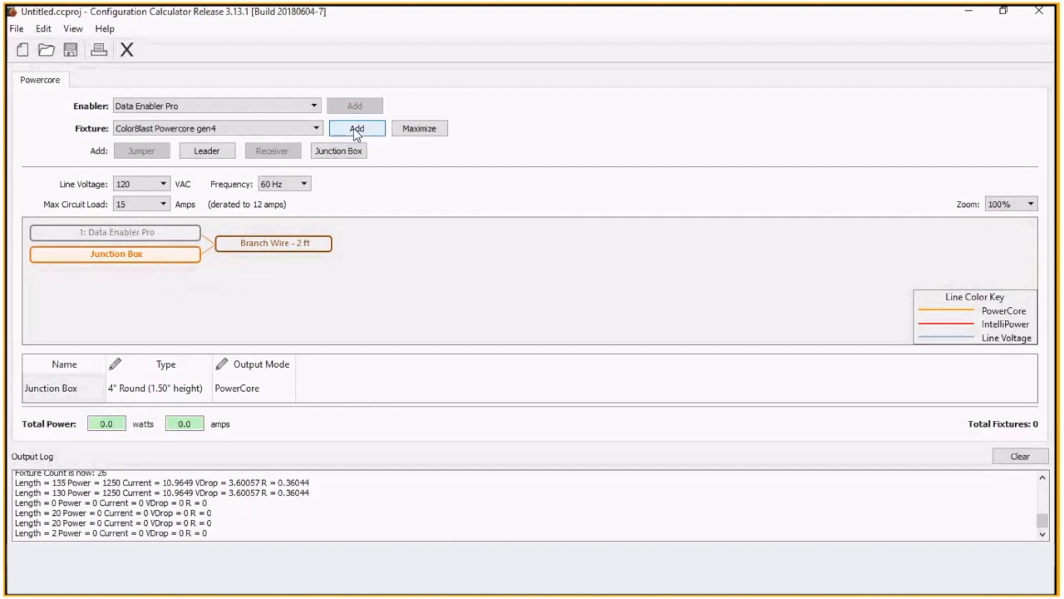
- Add the first Powercore gen4 fixture and set its custom leader to 5 ft
left_click(357, 128)
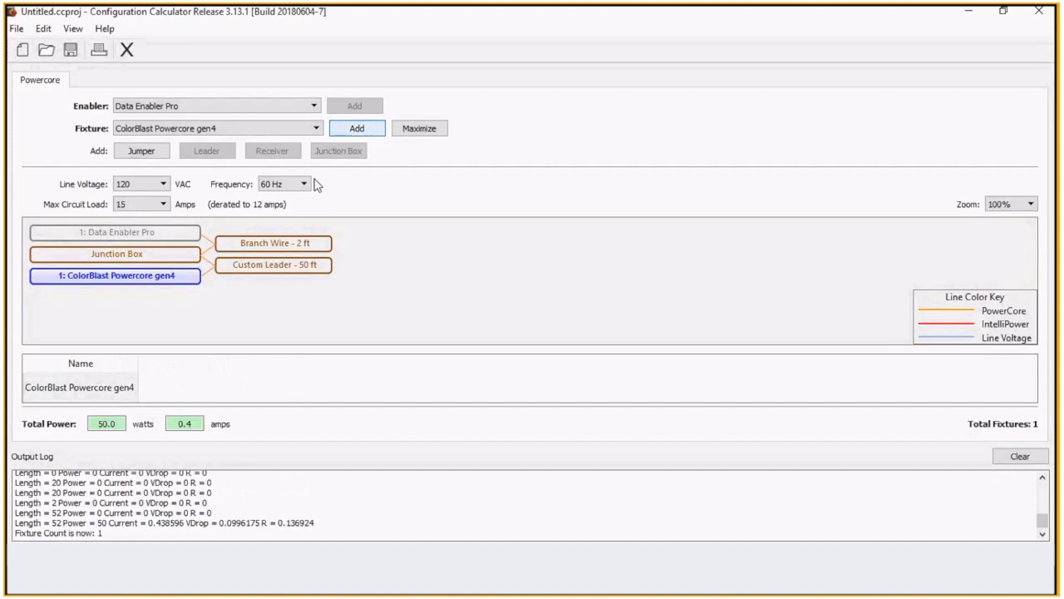
left_click(273, 266)
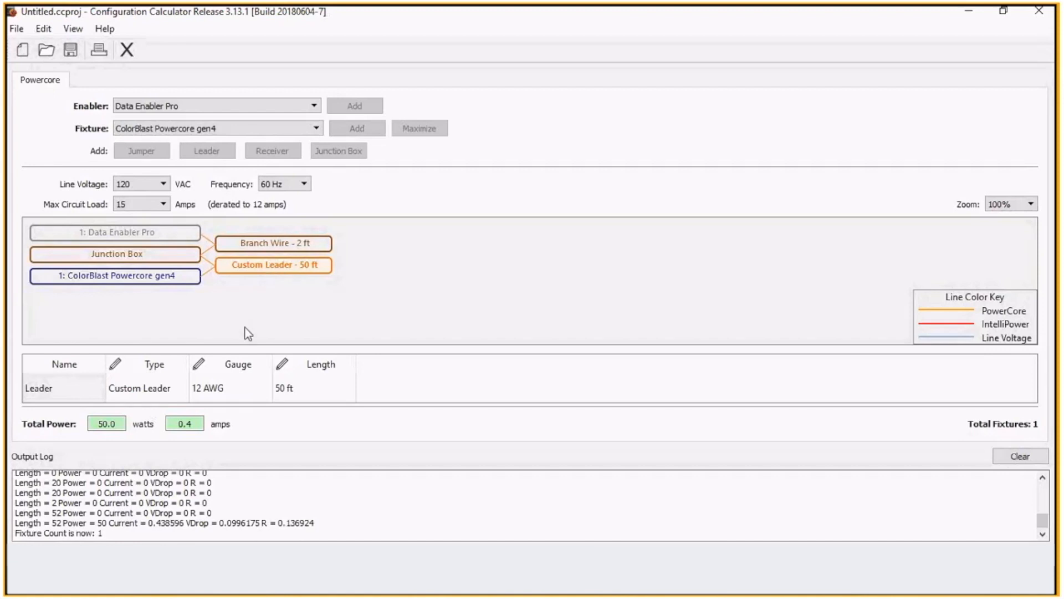
left_click(305, 388)
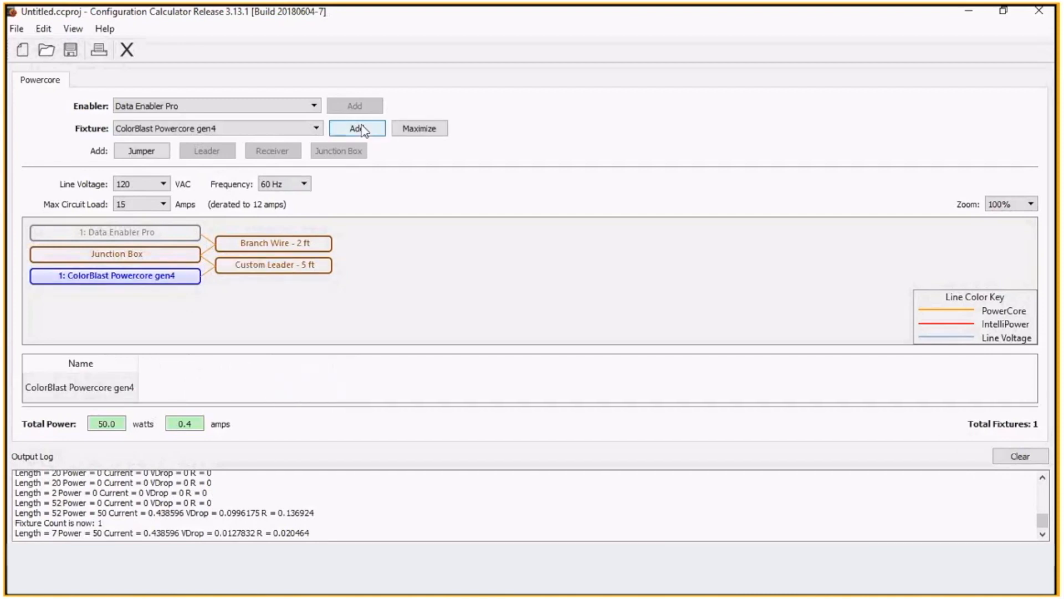
- Add fixtures until ten chain from the junction box, totaling 500 W and 4.4 A
left_click(356, 128)
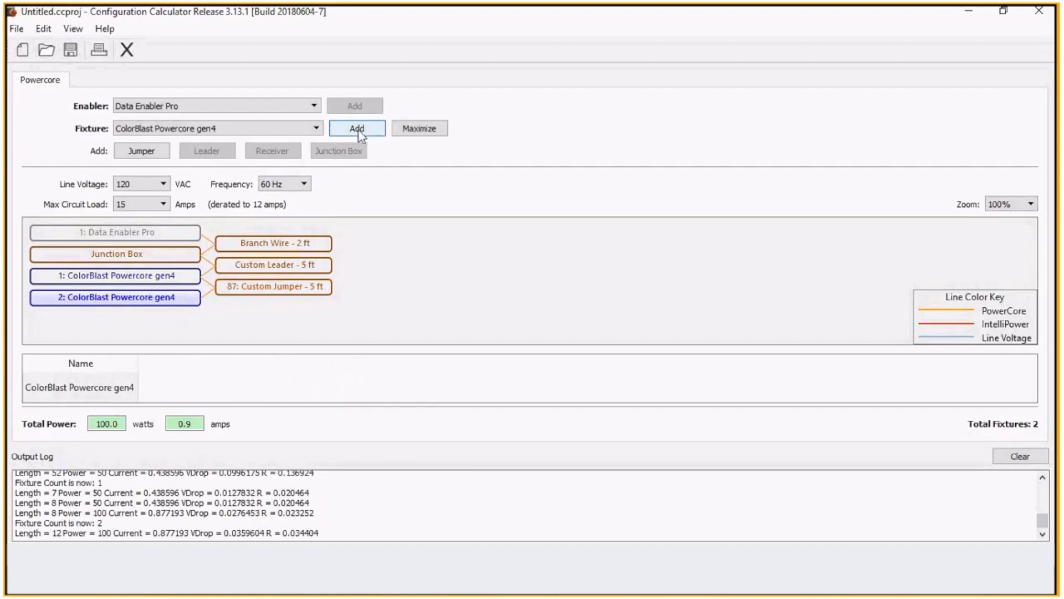
left_click(357, 128)
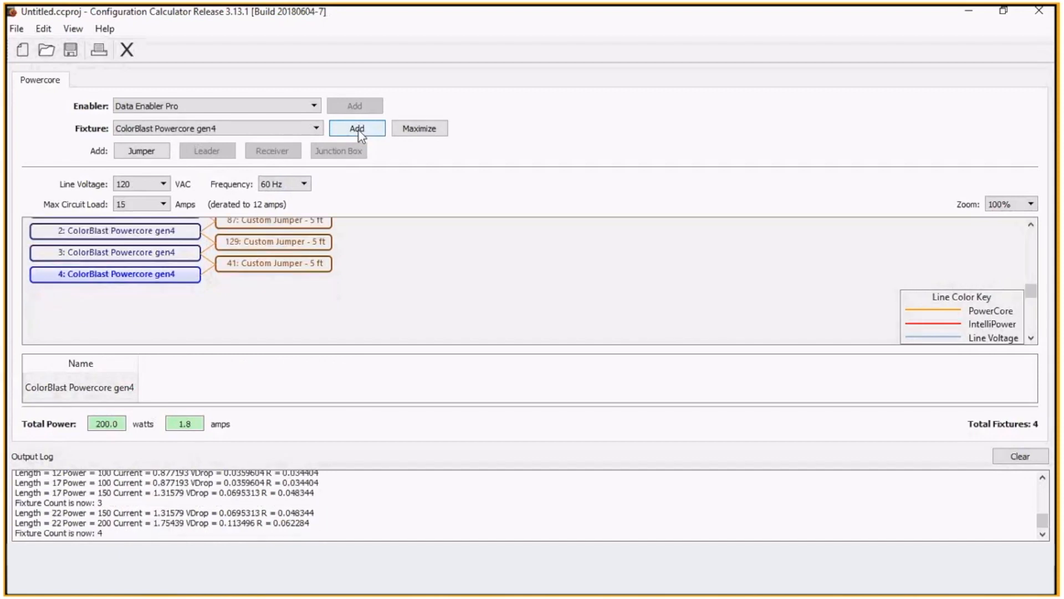
left_click(355, 128)
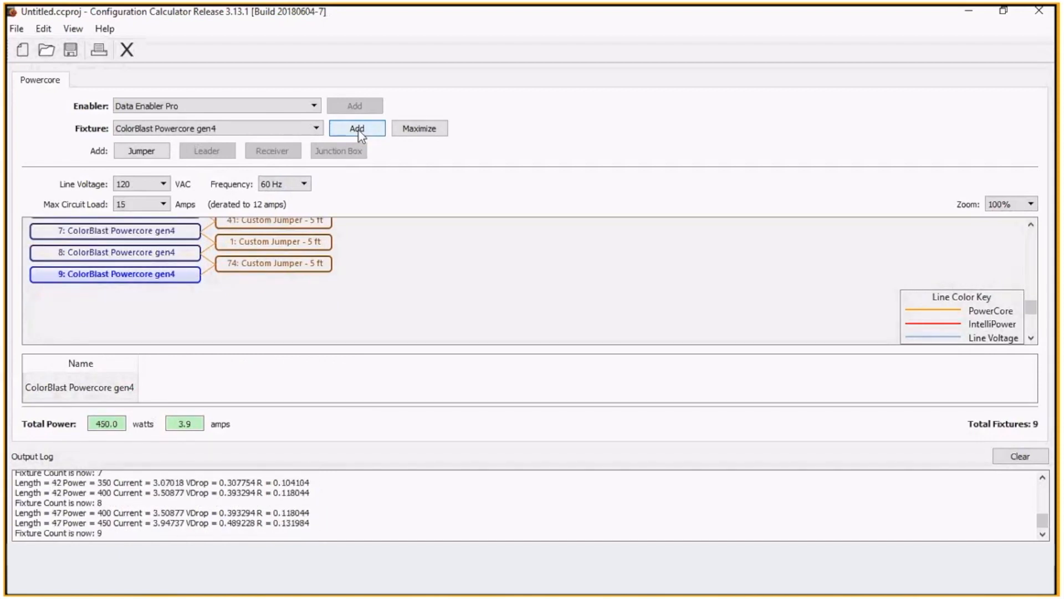
left_click(357, 128)
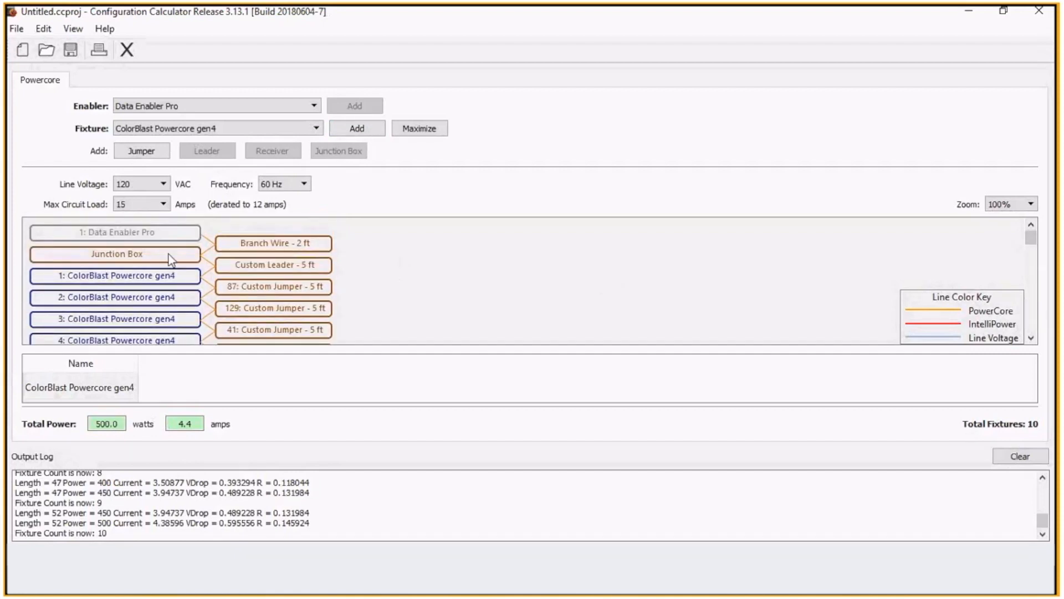
- Set the junction box Type to 4" Round (2.125" height)
left_click(116, 253)
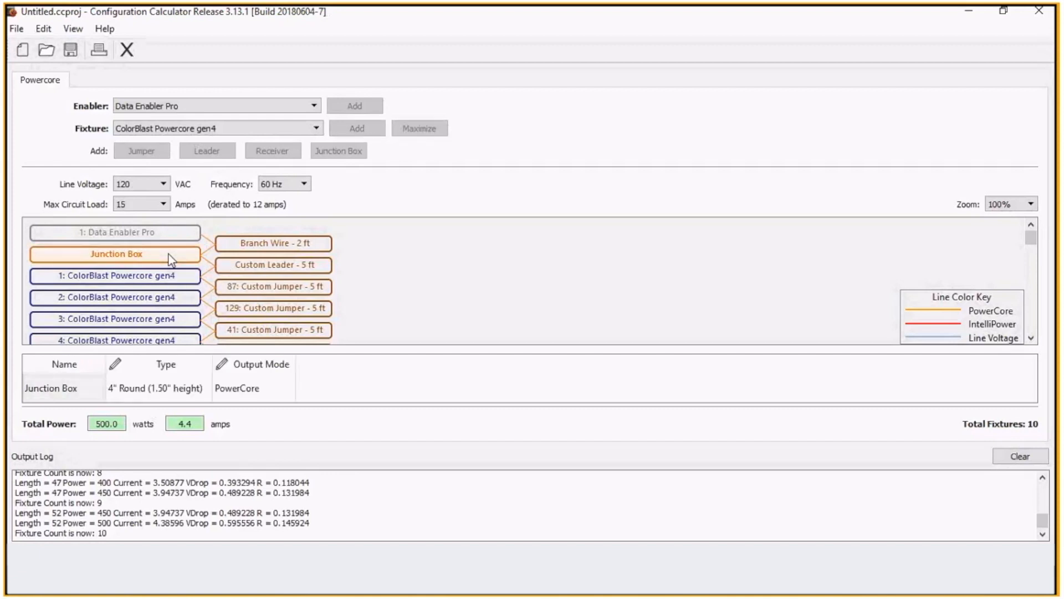
mouse_move(187, 260)
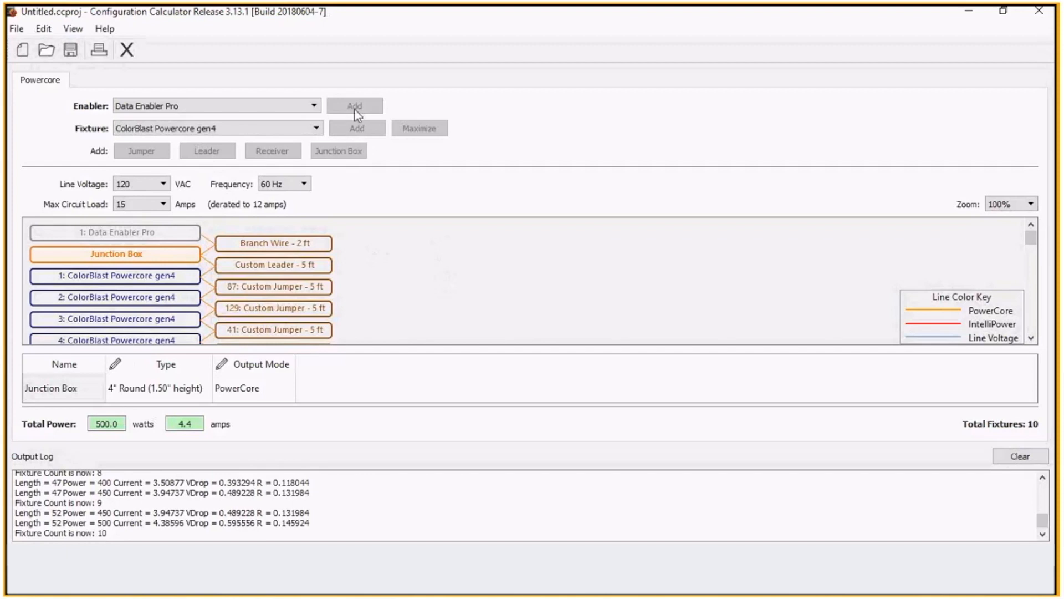
mouse_move(316, 202)
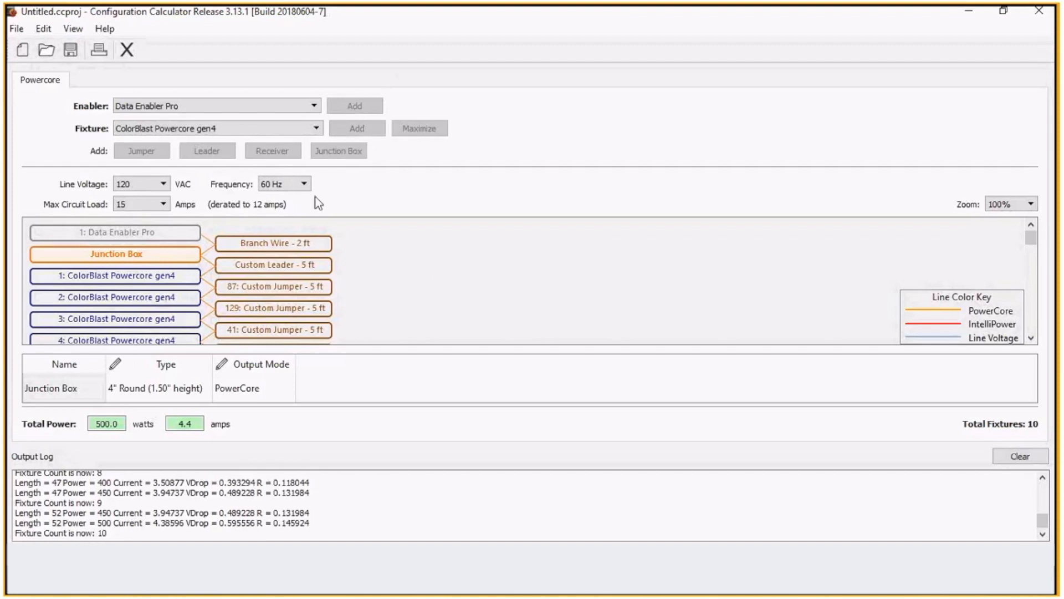
mouse_move(135, 332)
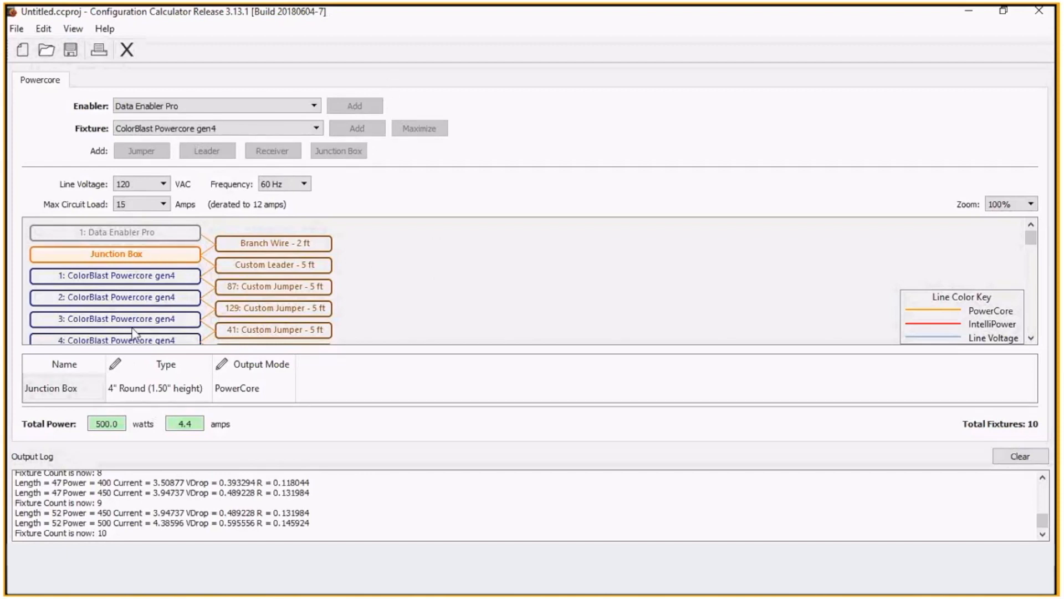
mouse_move(188, 395)
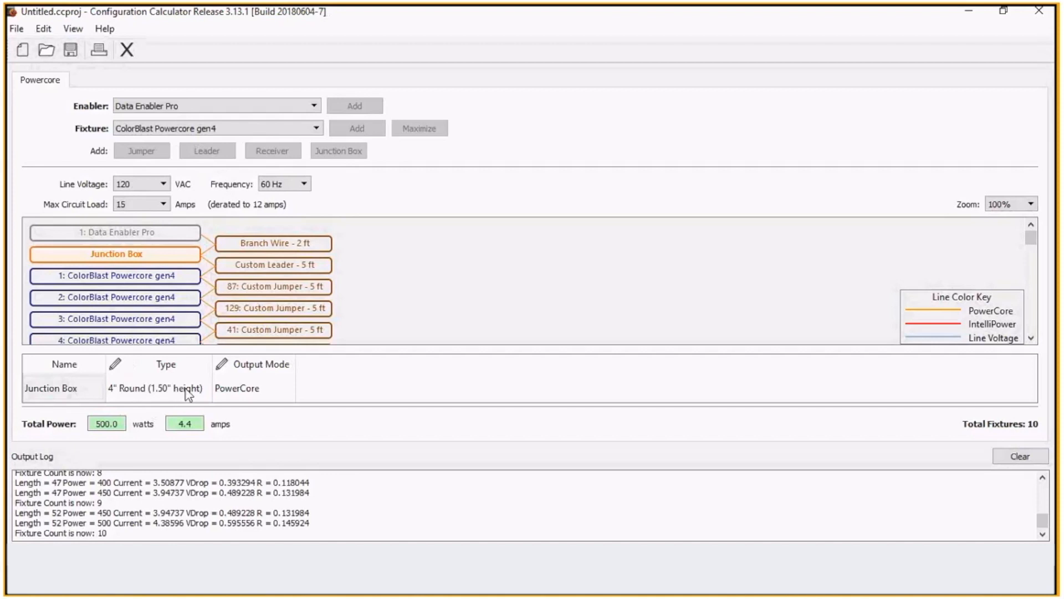
mouse_move(180, 389)
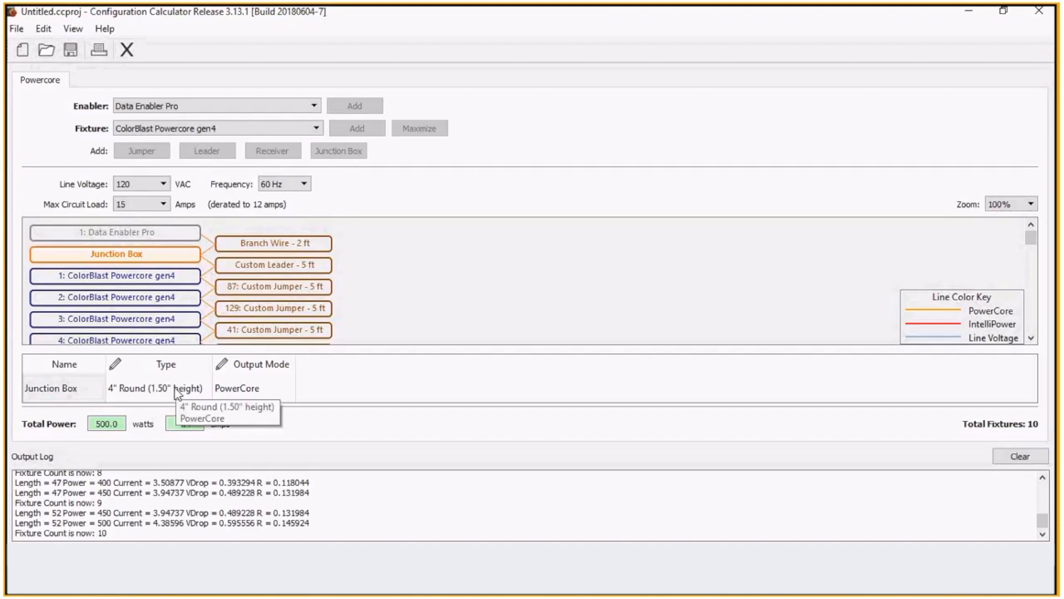
left_click(159, 388)
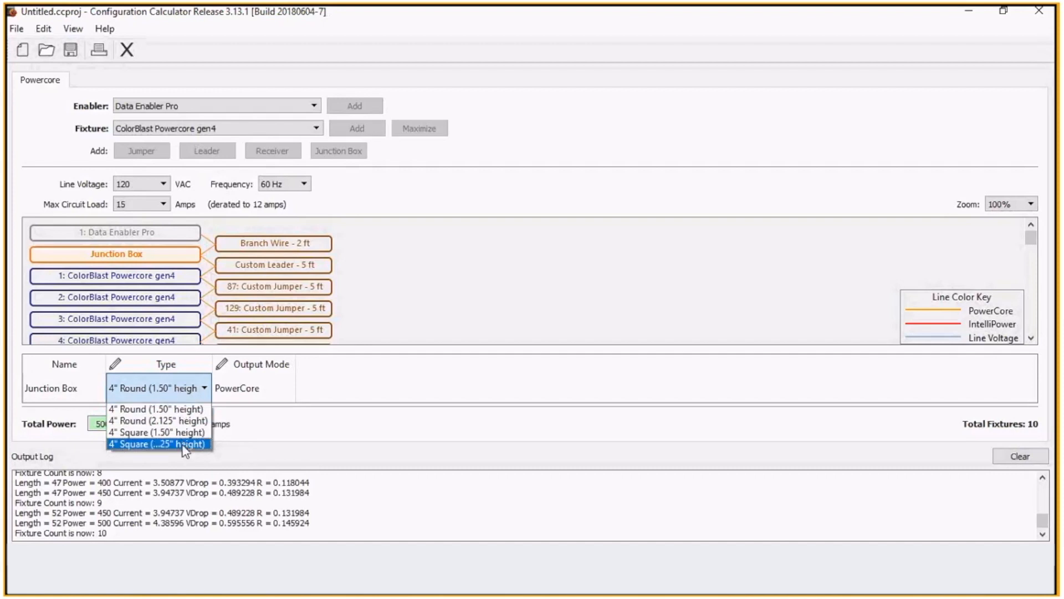
mouse_move(159, 409)
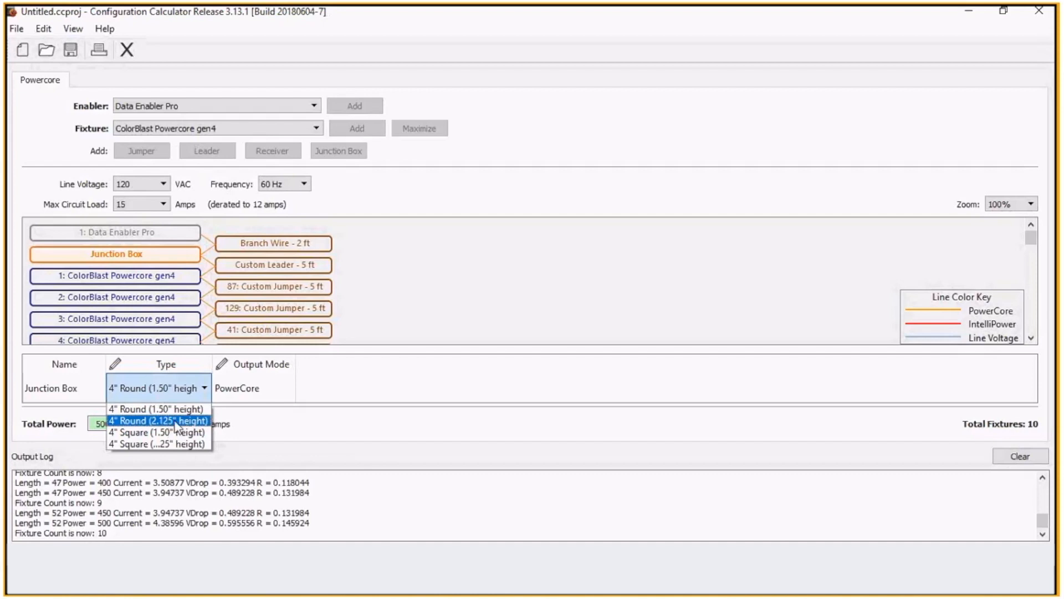
mouse_move(157, 409)
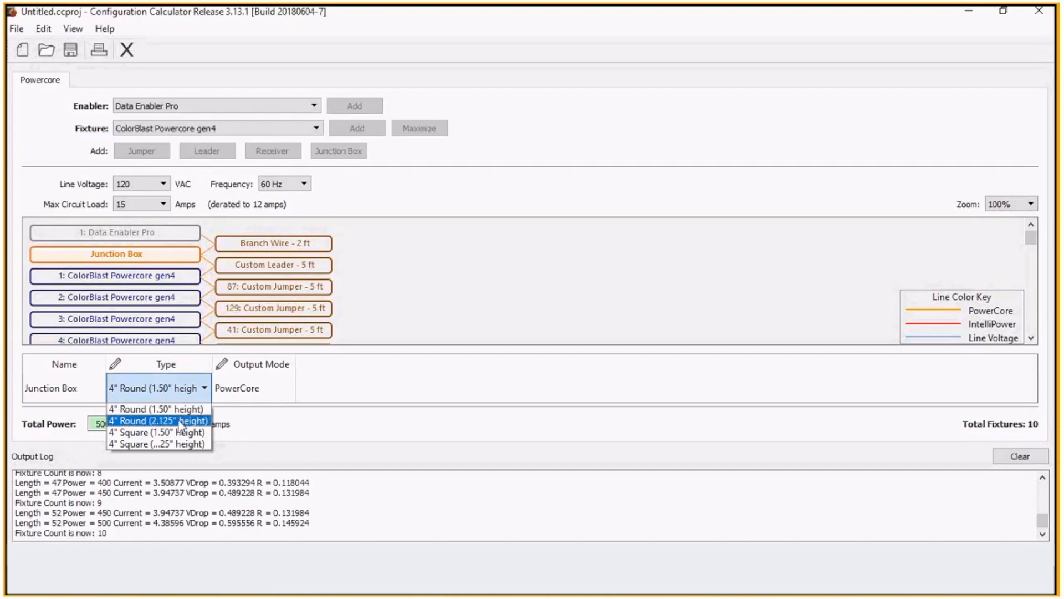
left_click(158, 420)
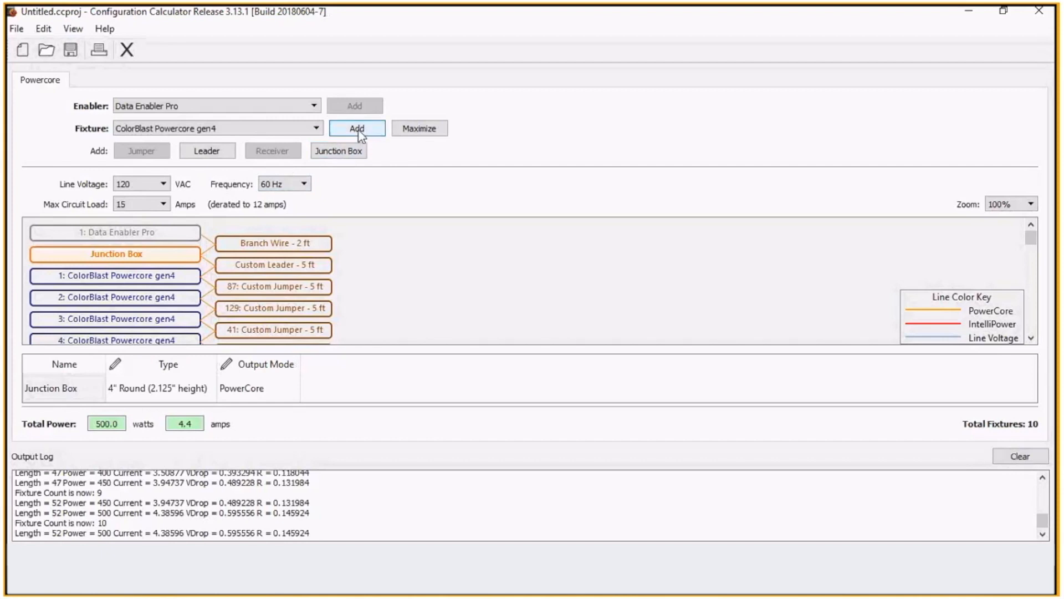
- Add fixtures up to 20 with a 5 ft jumper on the new run, totaling 1000 W and 8.8 A
left_click(357, 128)
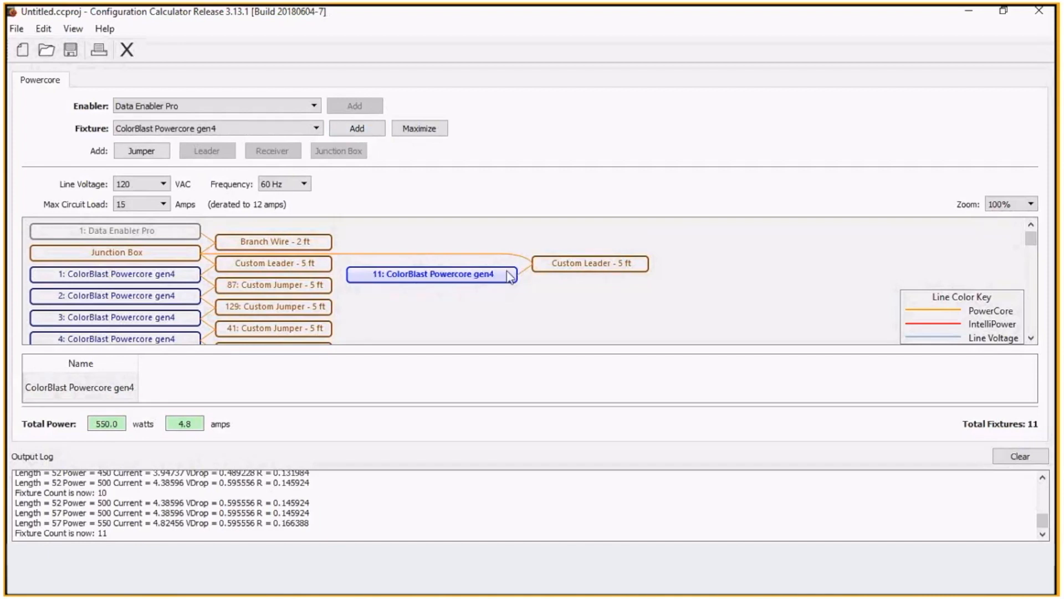
mouse_move(463, 281)
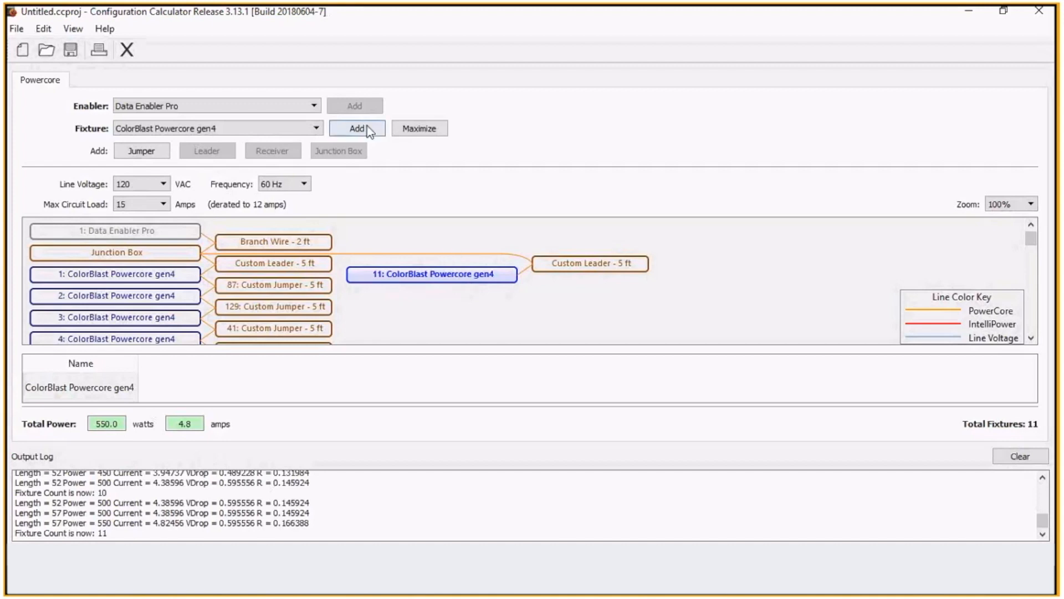
left_click(356, 128)
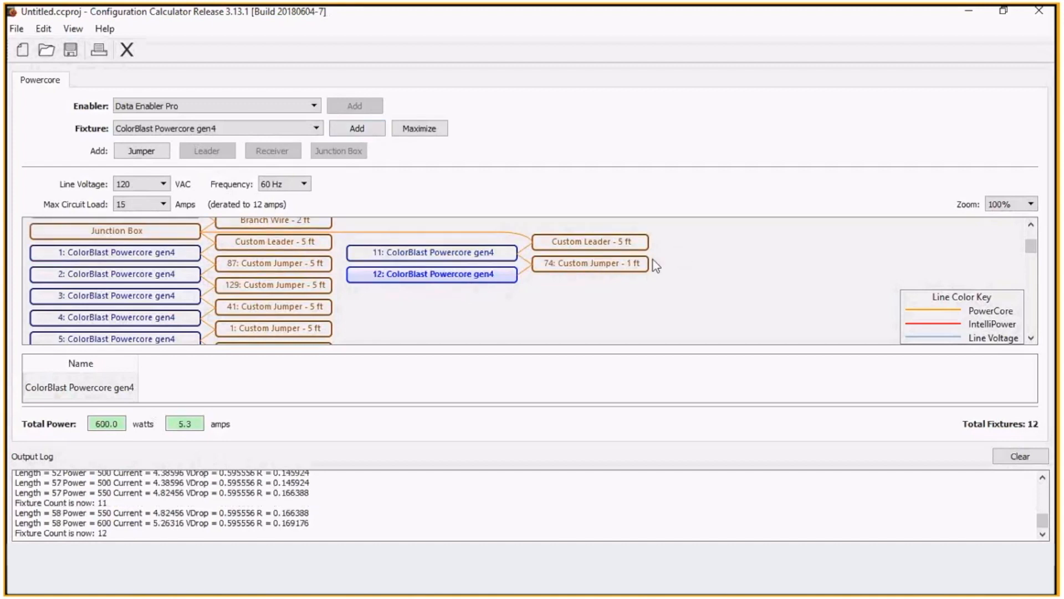
left_click(590, 263)
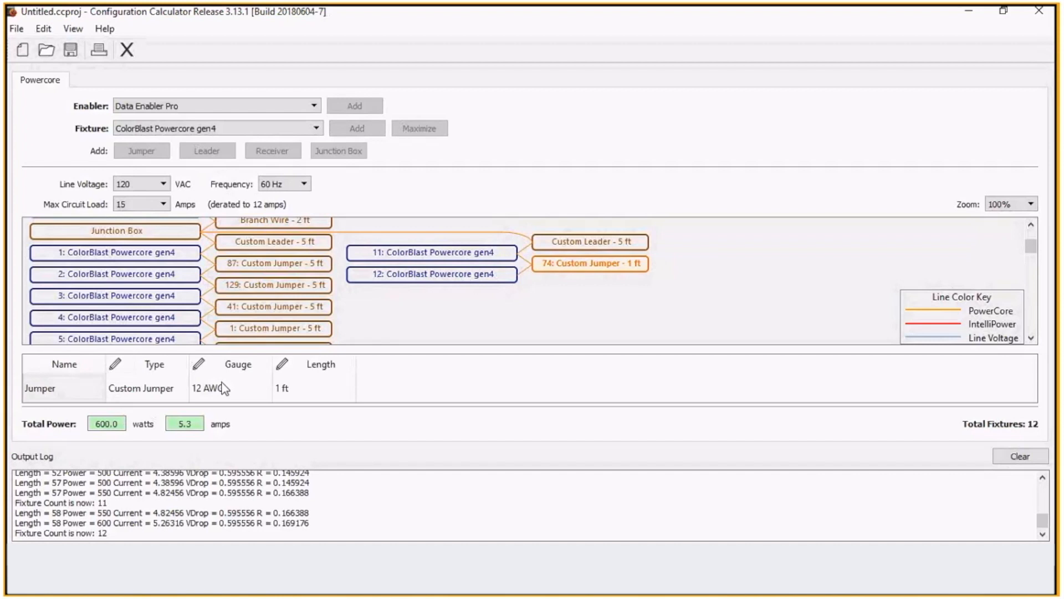
left_click(298, 388)
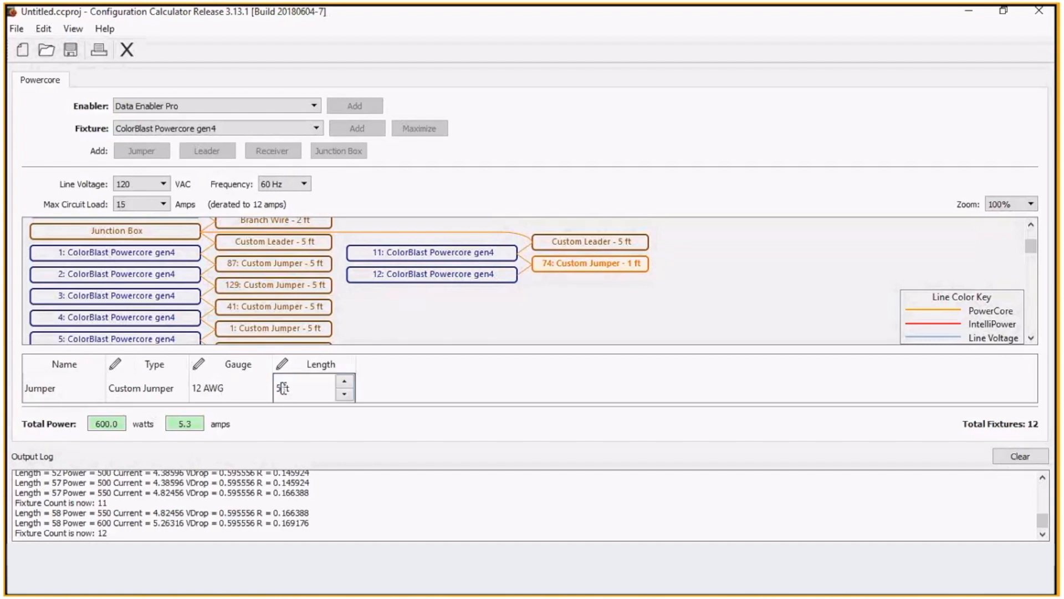
key("Enter")
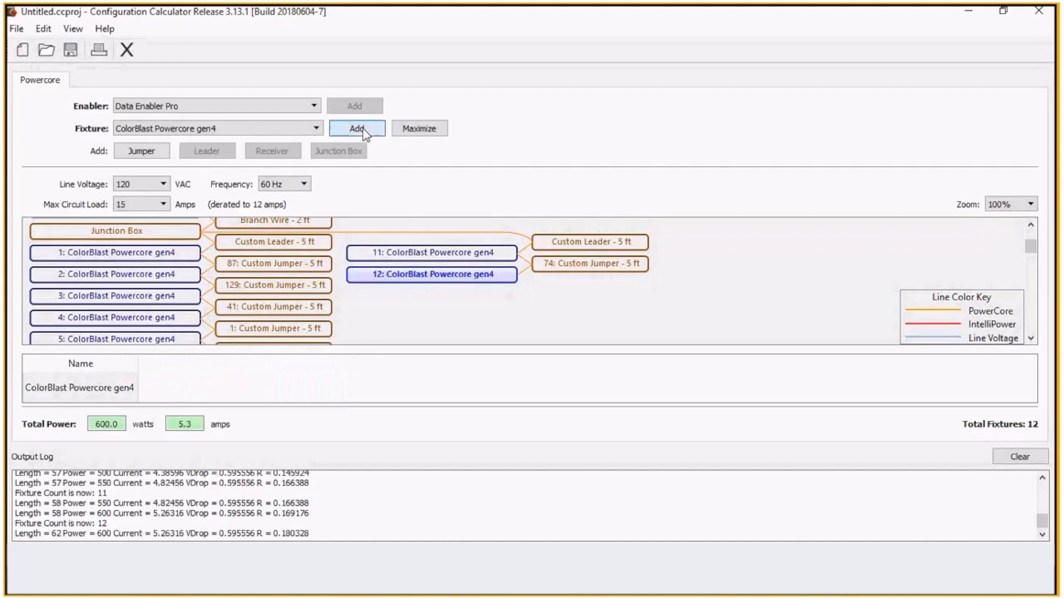
left_click(357, 128)
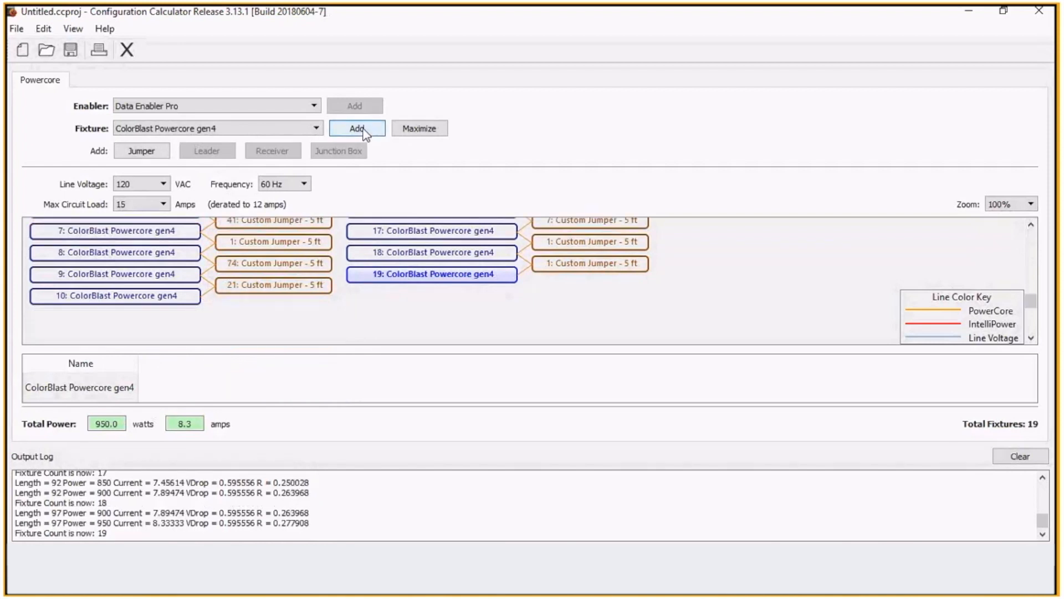
left_click(357, 128)
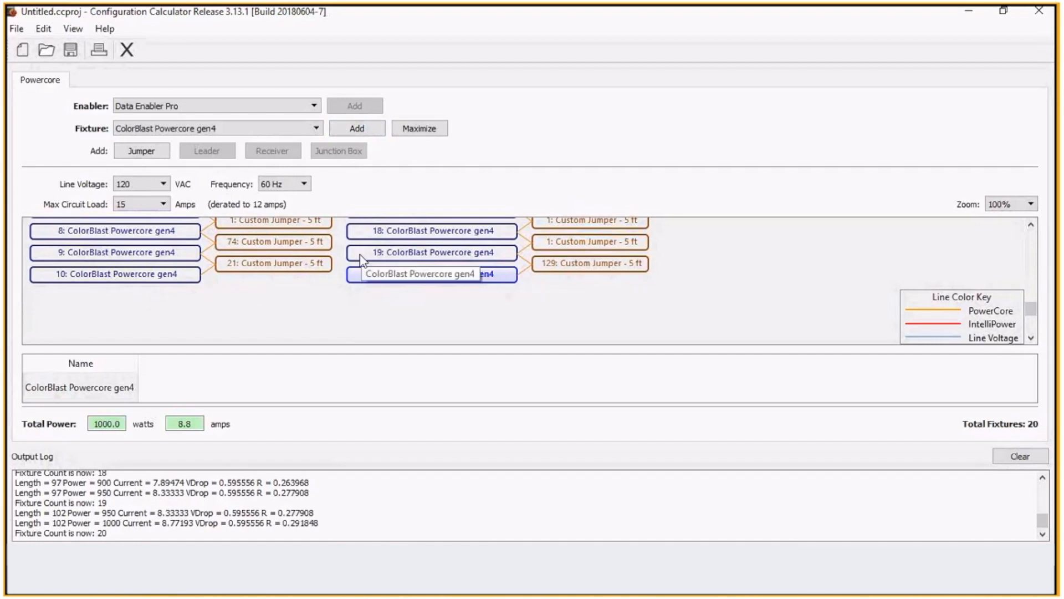
mouse_move(795, 257)
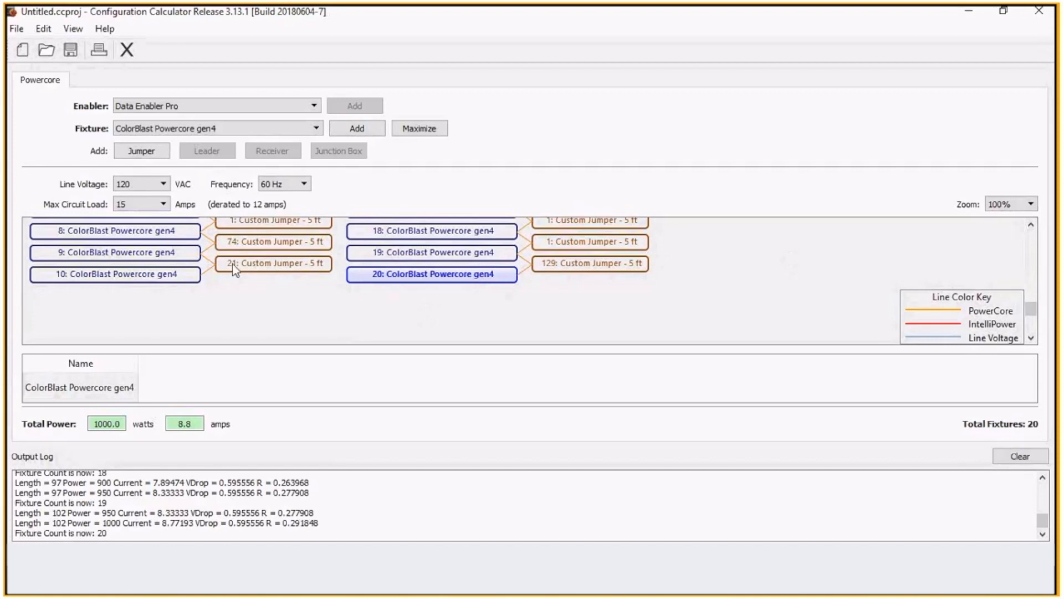
mouse_move(199, 422)
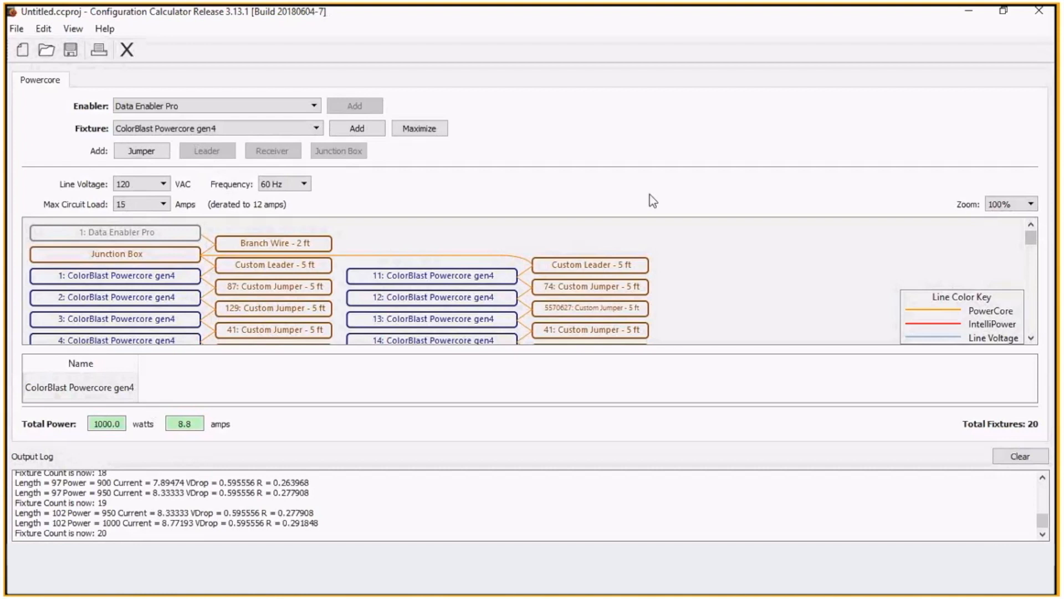
- Make the junction box 4" Square (2.125") and add fixtures to reach 25 at 1250 W, 11.0 A
left_click(115, 254)
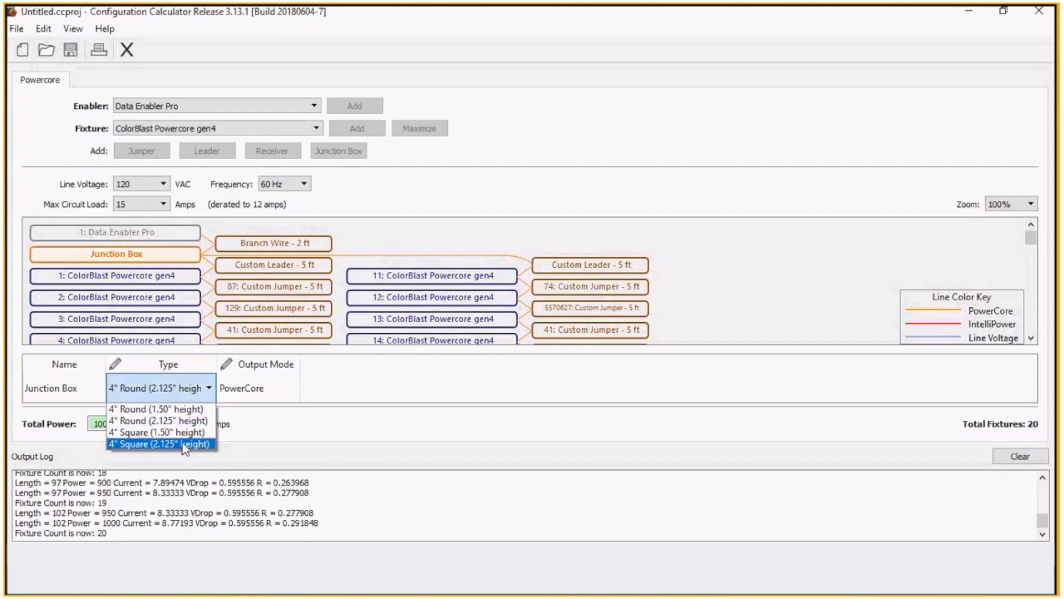
left_click(160, 444)
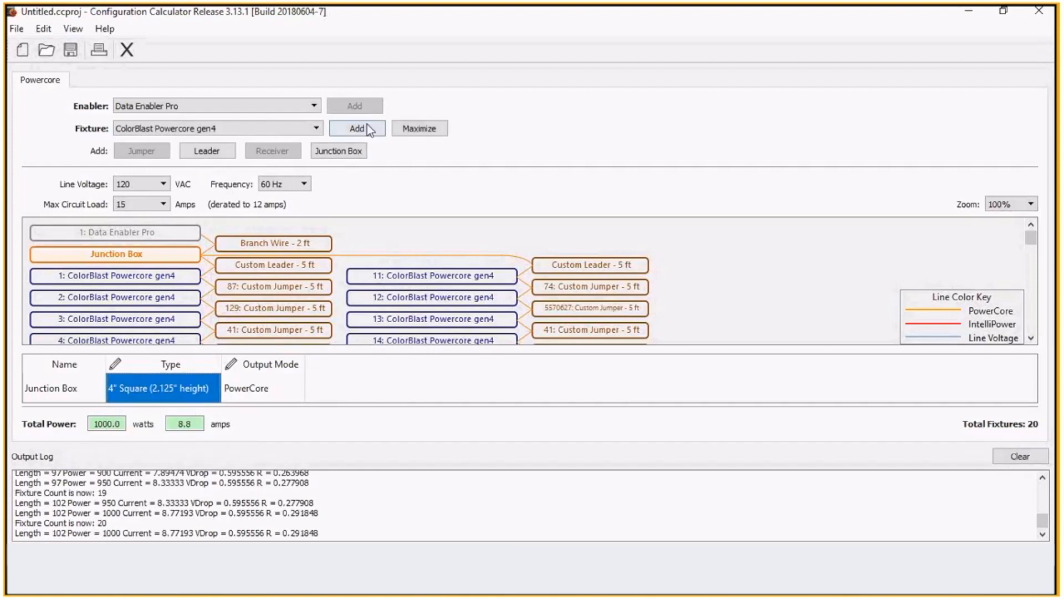
left_click(356, 128)
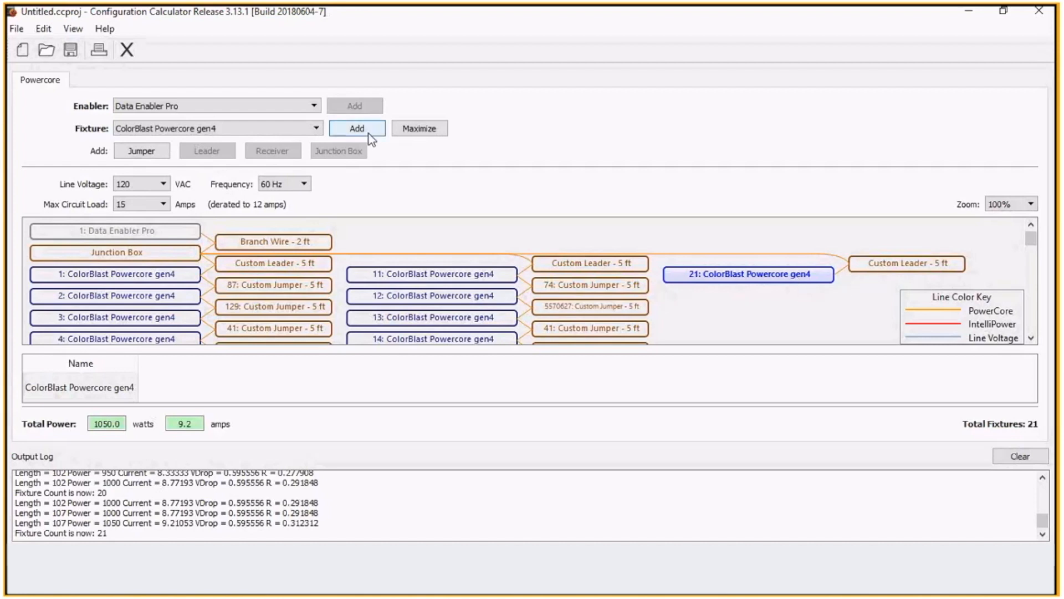
left_click(356, 128)
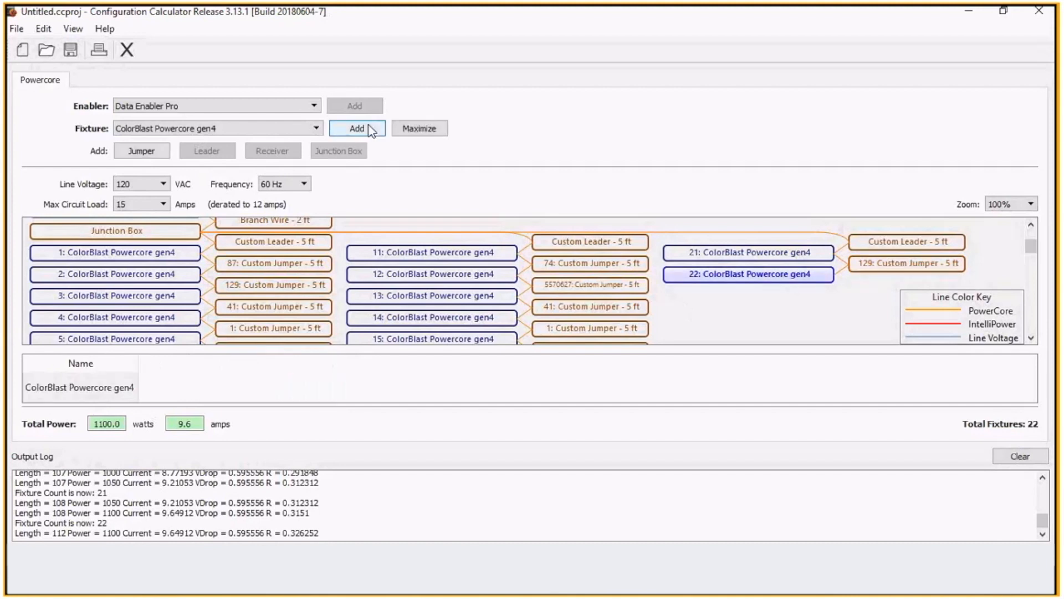
left_click(356, 127)
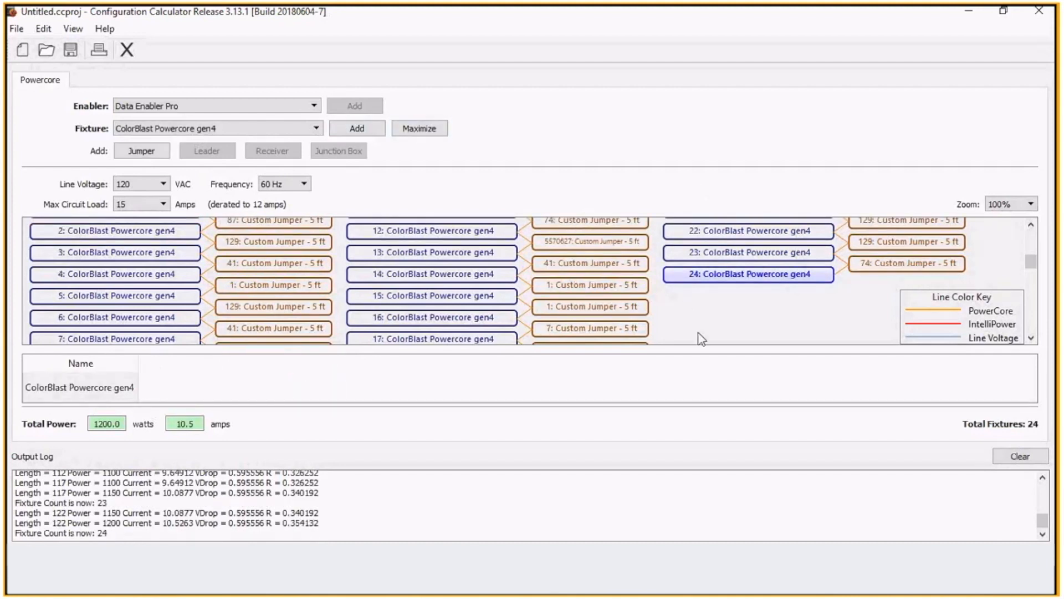
left_click(356, 127)
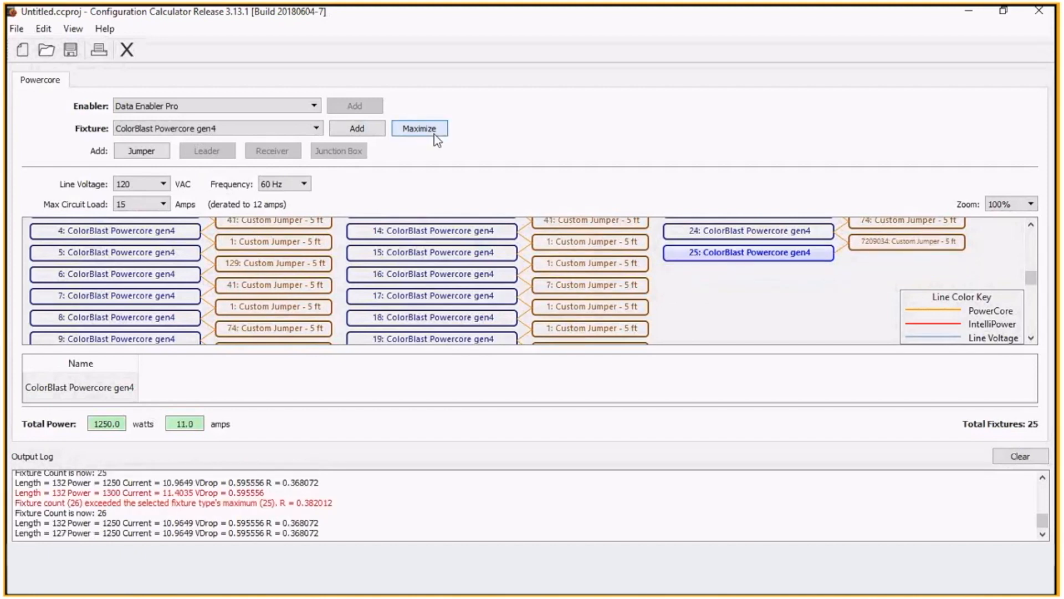
mouse_move(1007, 223)
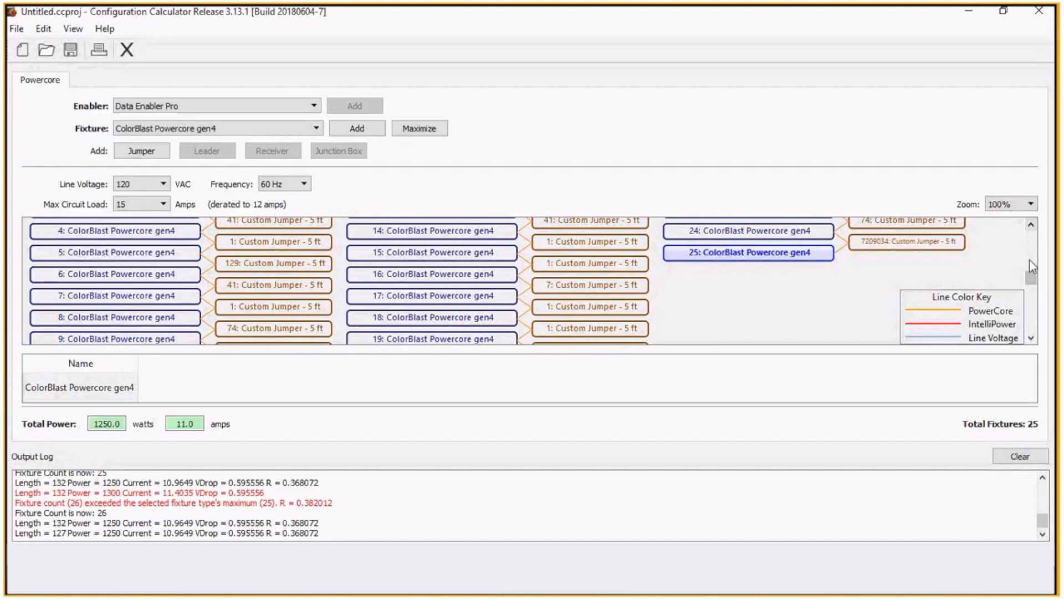
scroll("up", 3)
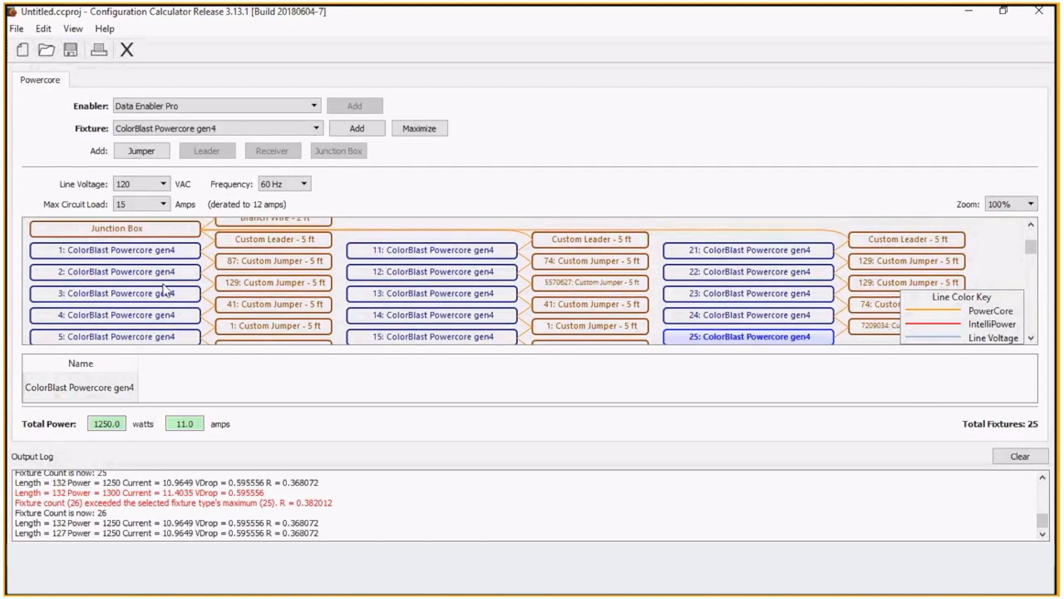
mouse_move(367, 292)
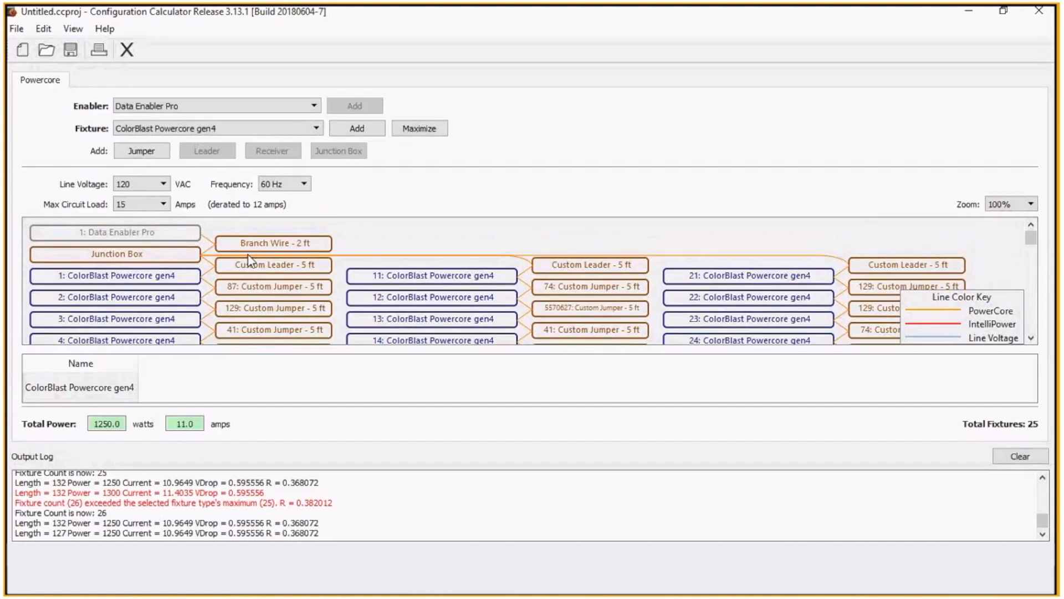
- Delete the branch wire with its junction box and 25 fixtures, then select ColorGraze Powercore 4ft
left_click(272, 243)
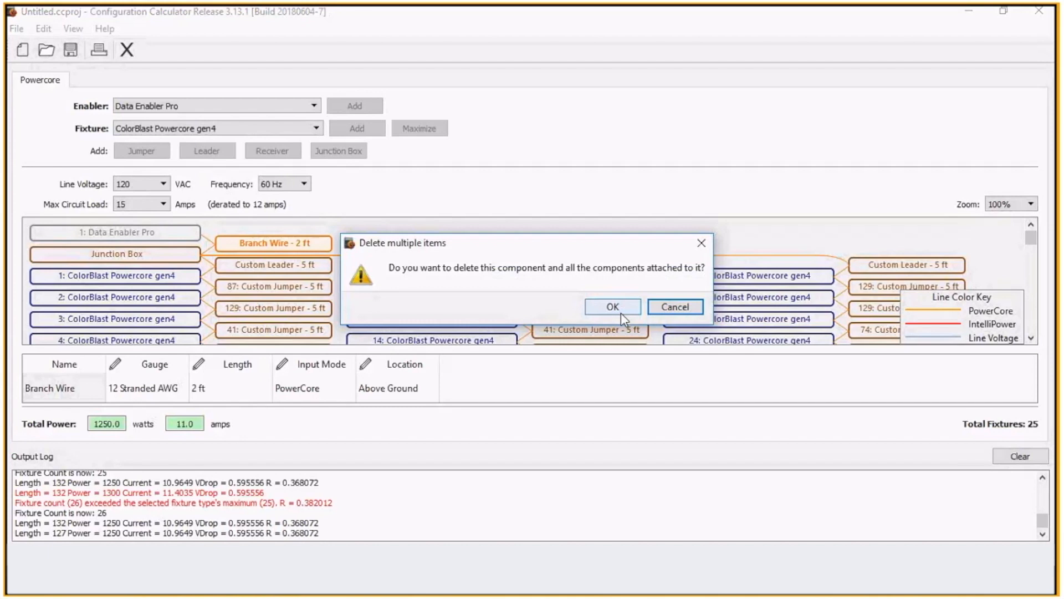
left_click(611, 306)
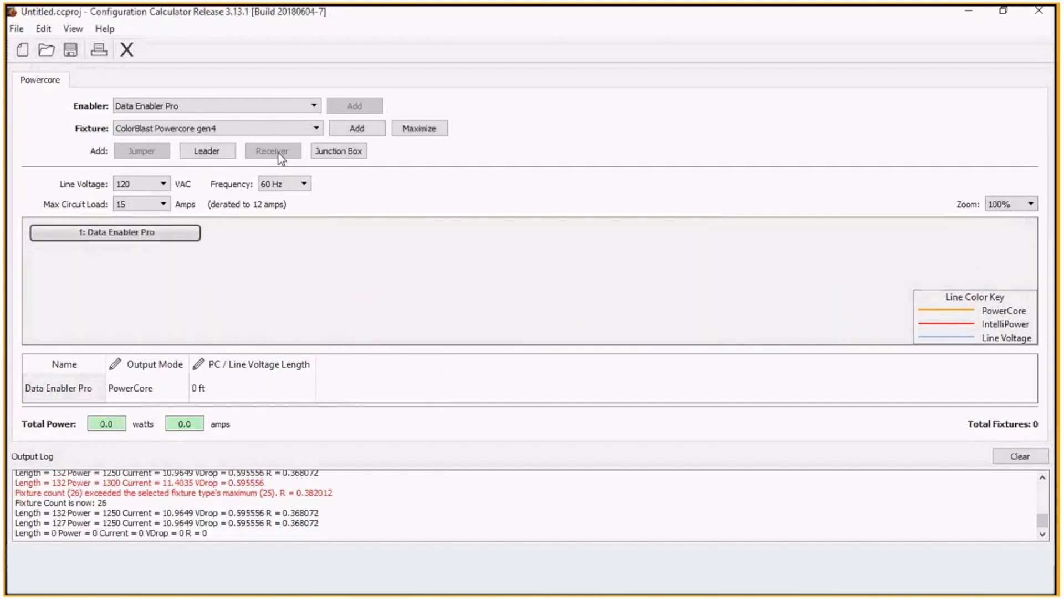
left_click(315, 128)
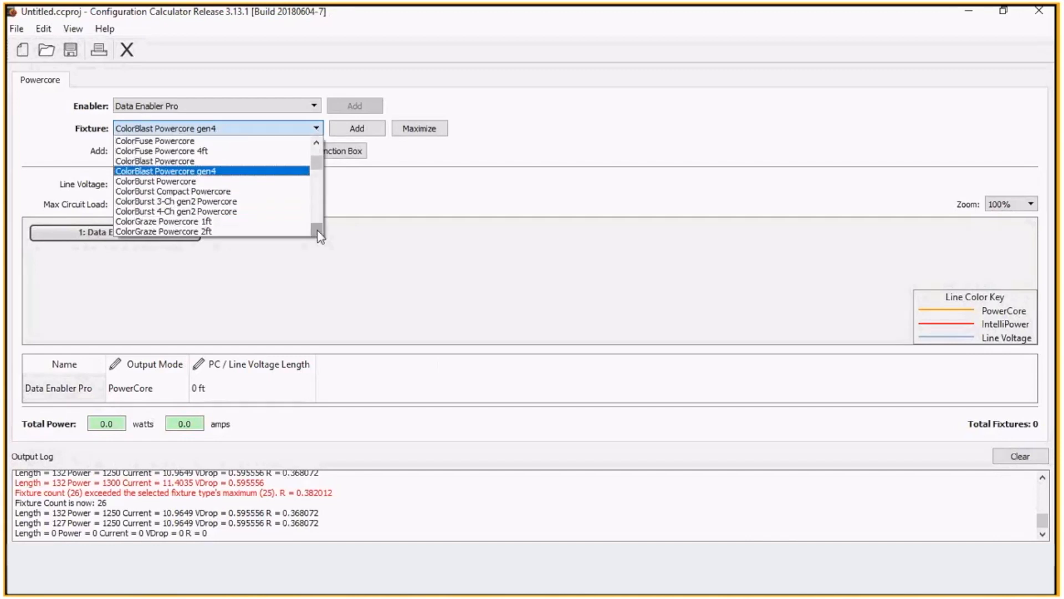
left_click(315, 230)
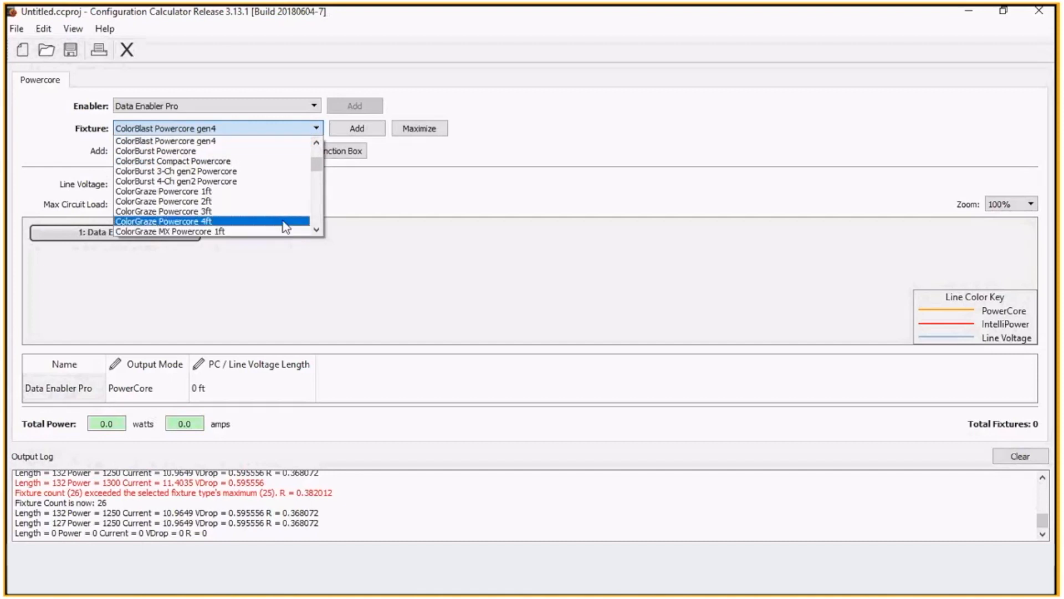
left_click(164, 221)
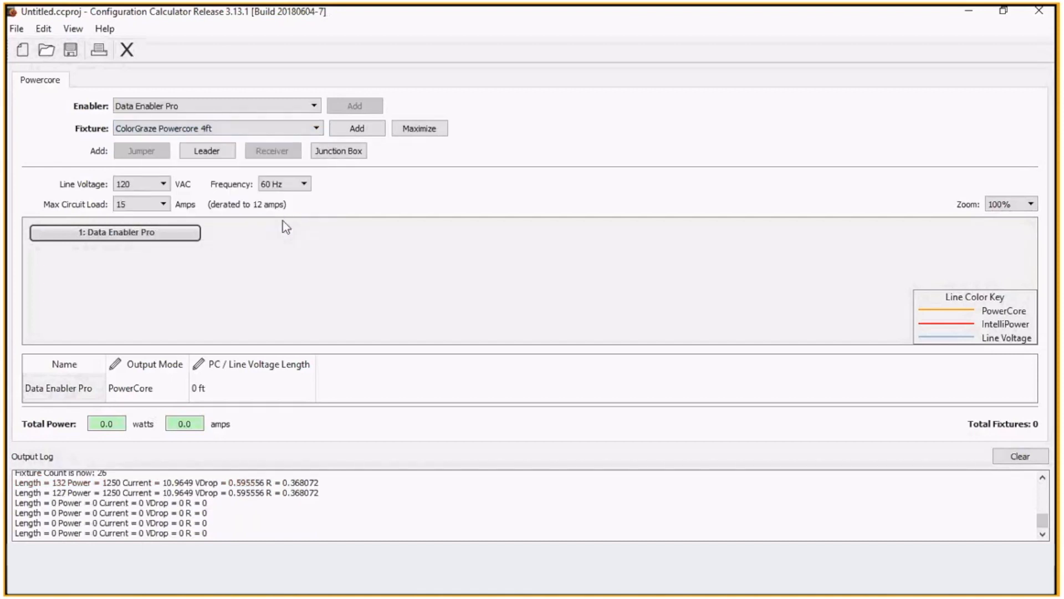
mouse_move(208, 247)
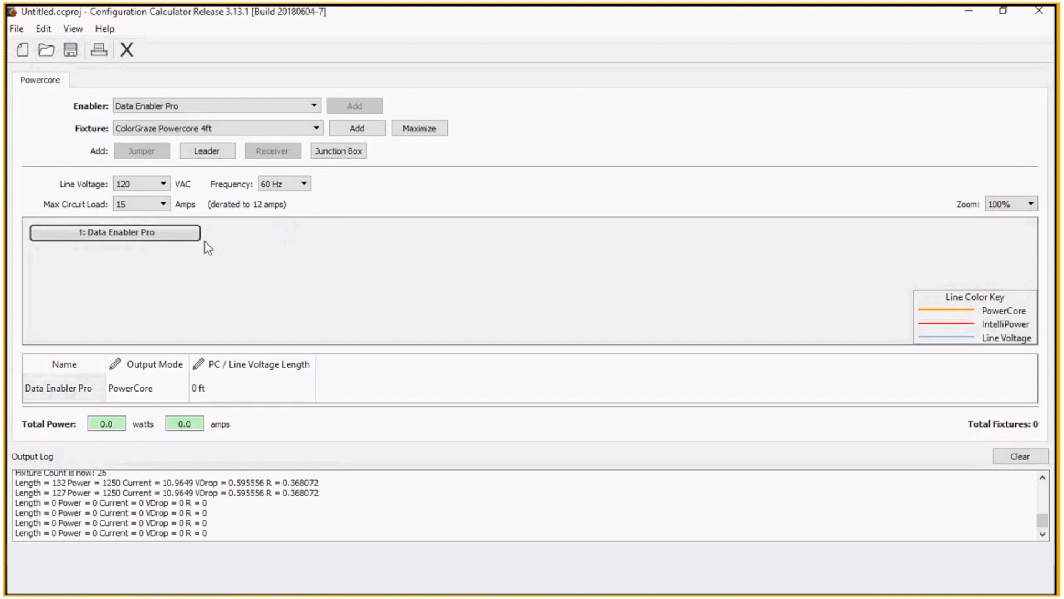
mouse_move(357, 128)
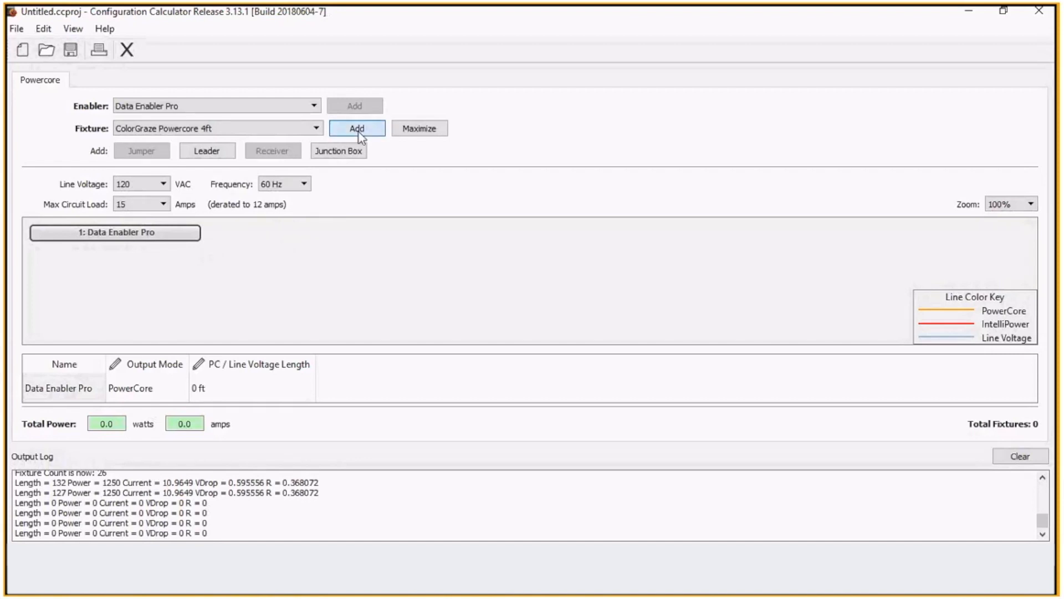
- Add two ColorGraze Powercore 4ft fixtures on a 10 ft leader (140 W, 1.4 A)
left_click(357, 128)
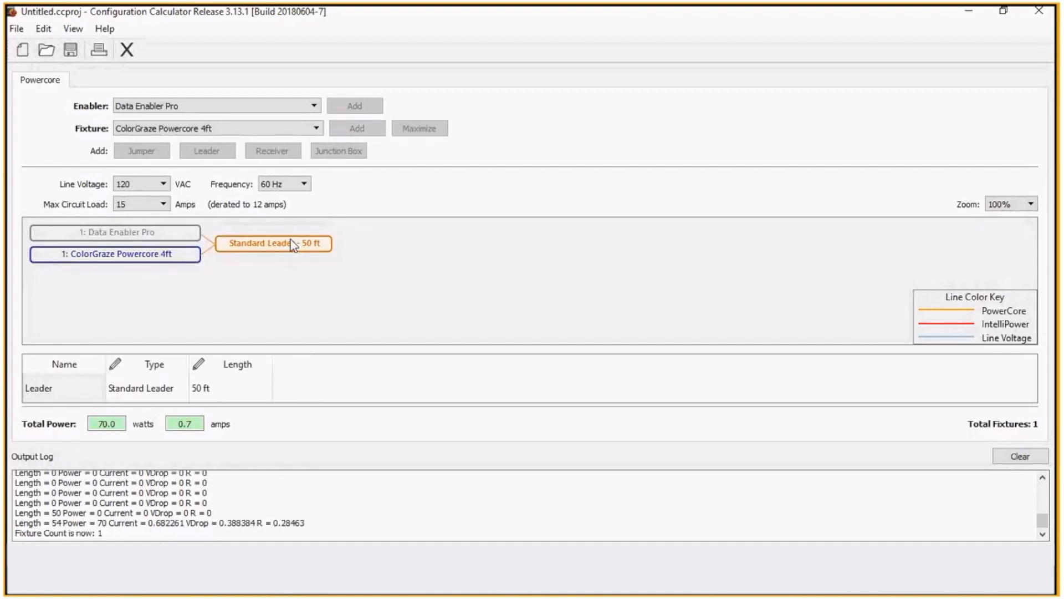
double_click(201, 388)
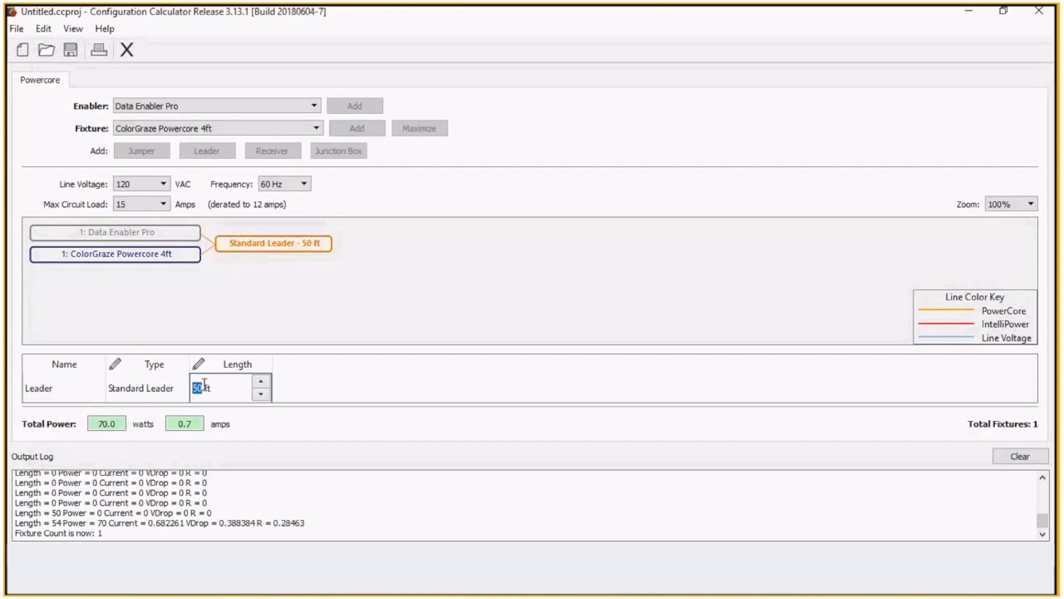
type("10")
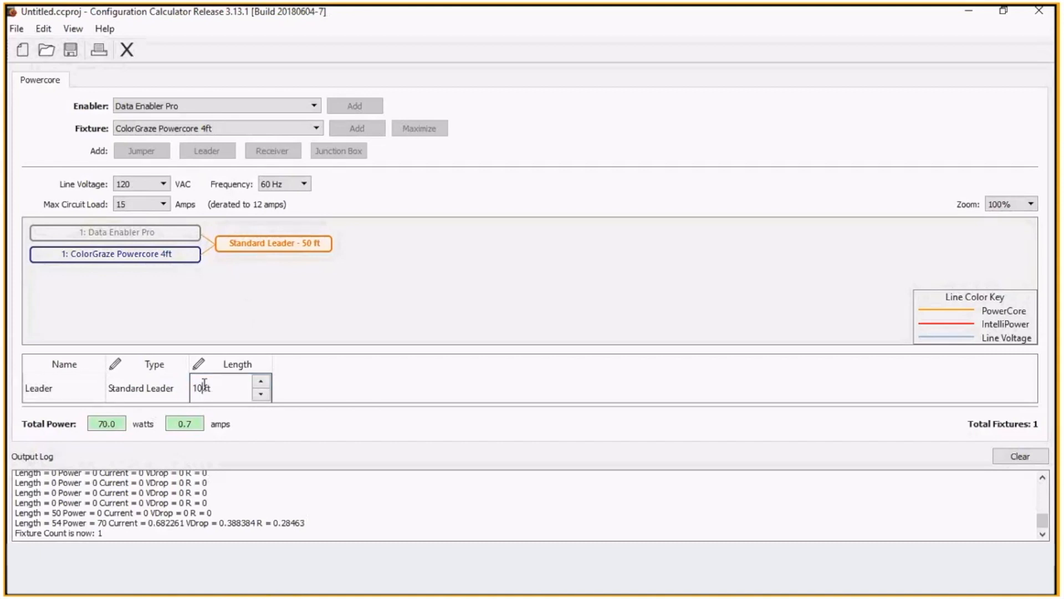
left_click(114, 254)
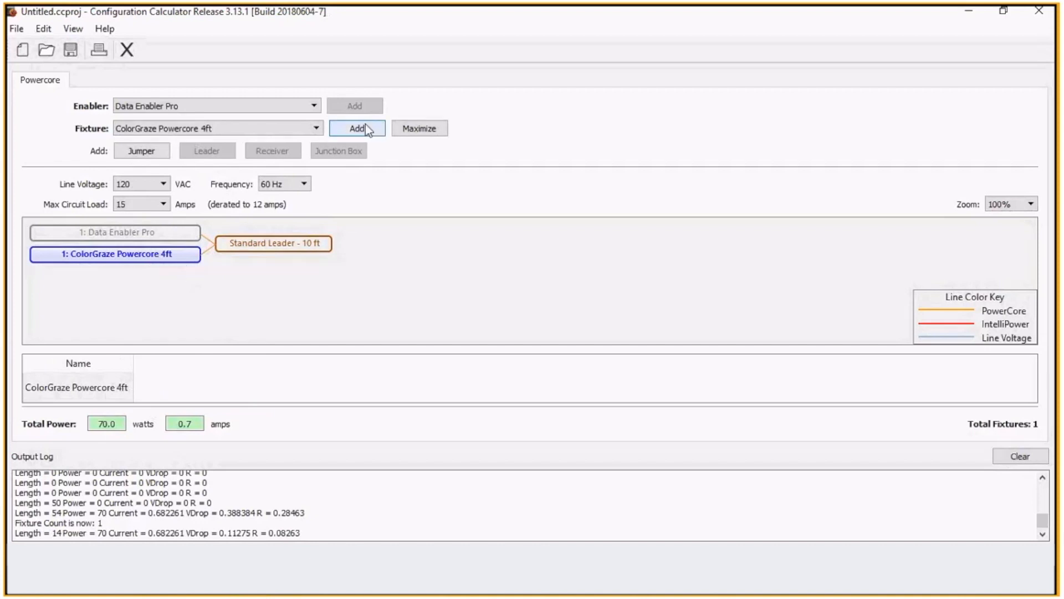
left_click(356, 128)
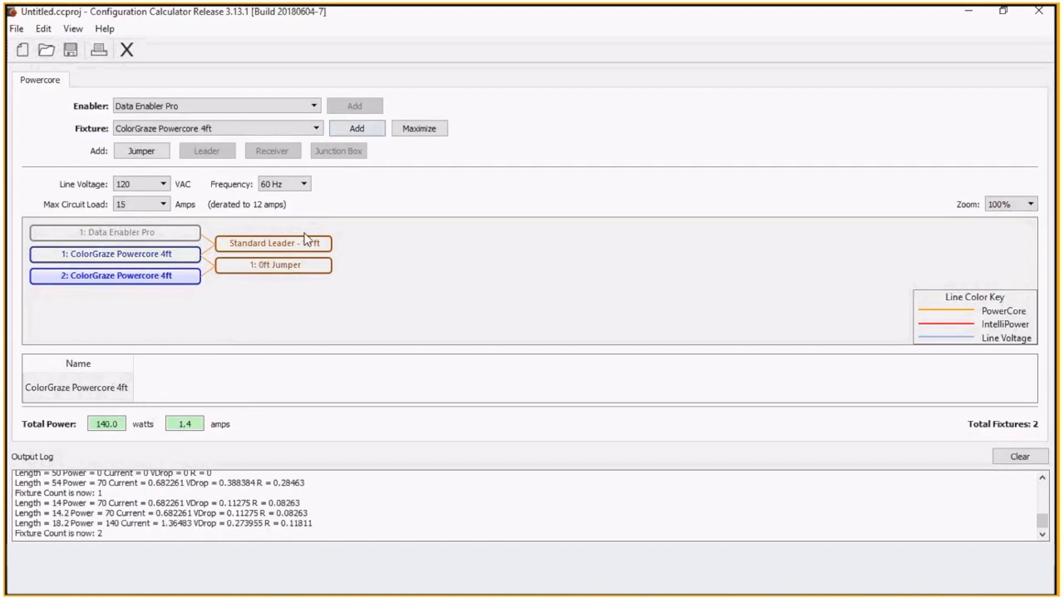
mouse_move(280, 275)
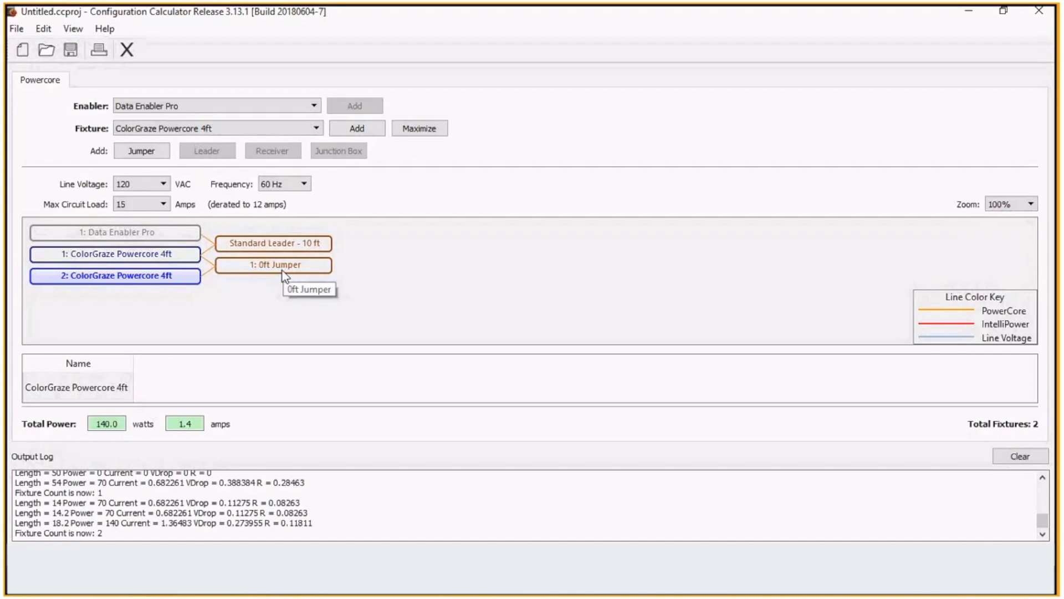
mouse_move(260, 265)
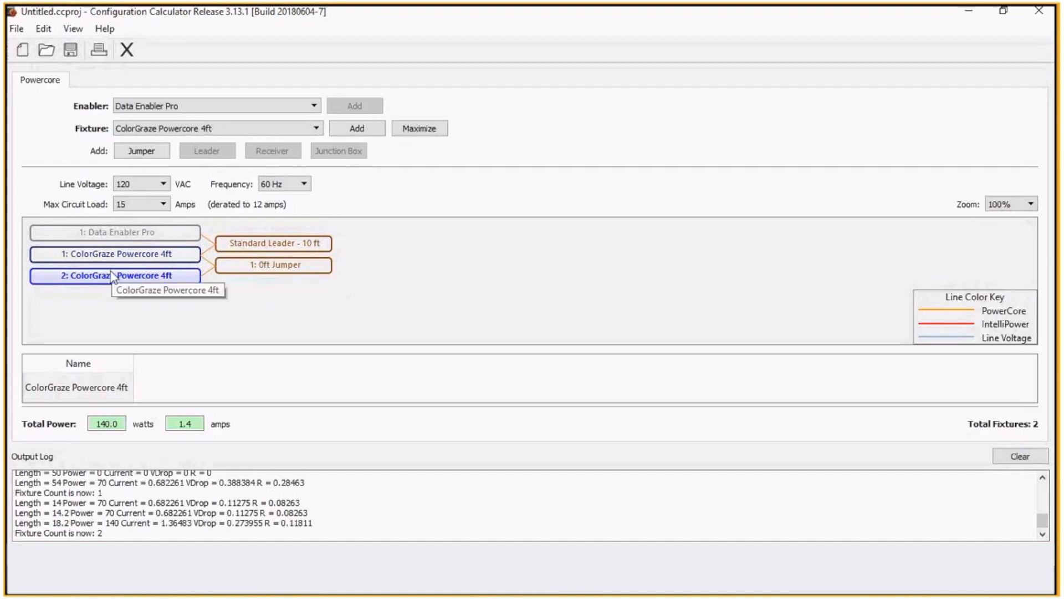
mouse_move(185, 299)
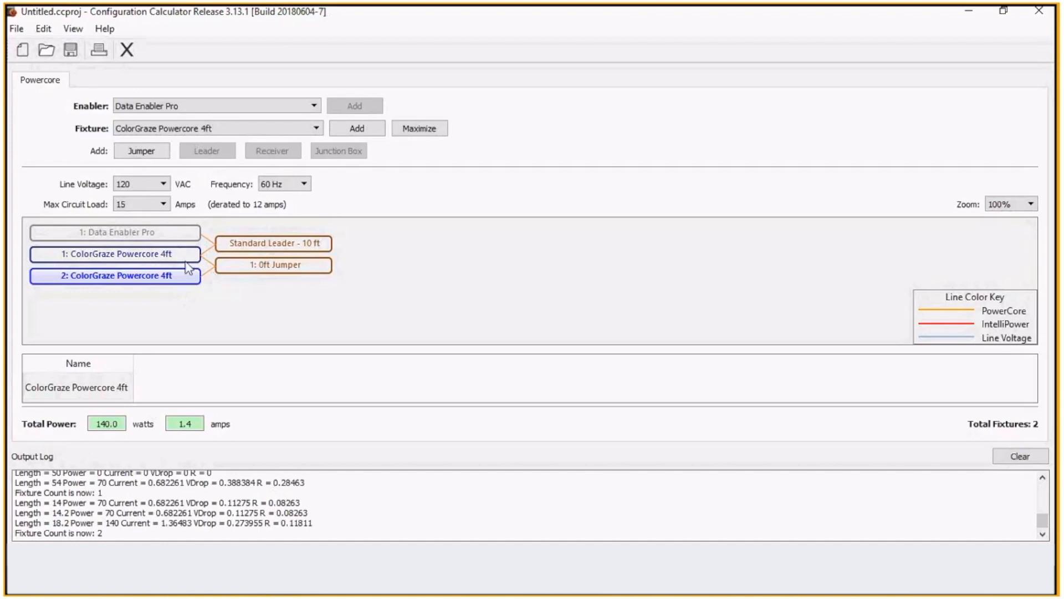
mouse_move(190, 275)
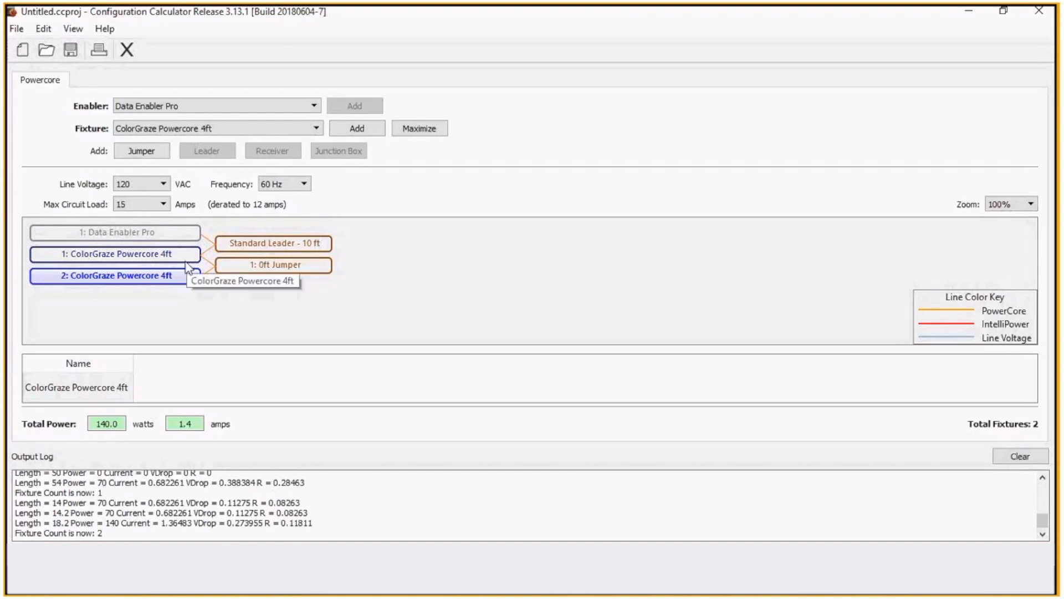
mouse_move(295, 292)
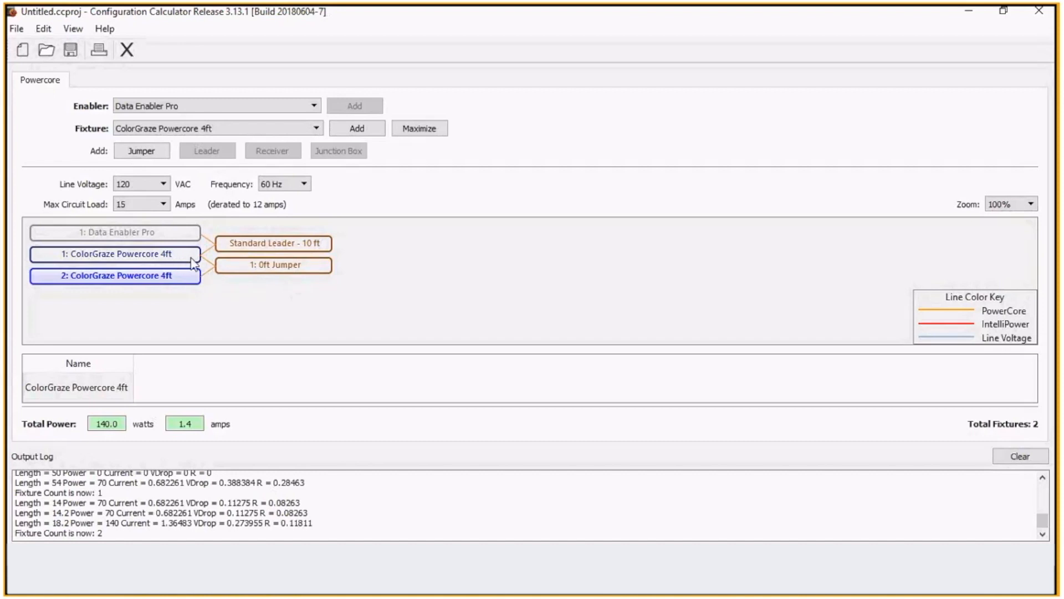
mouse_move(199, 283)
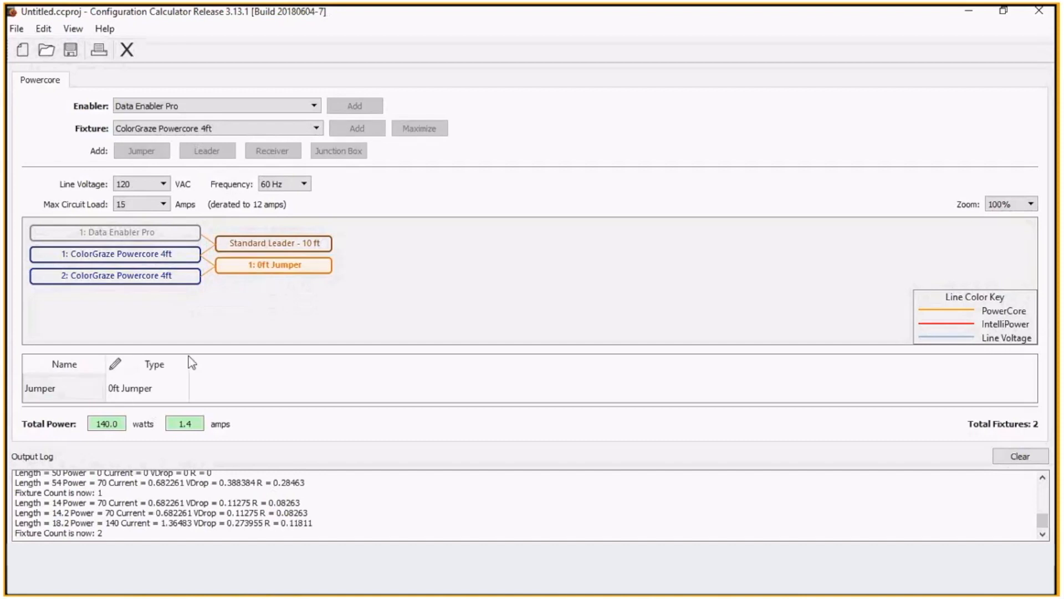
- Keep the 0ft jumper and add fixtures after fixture 2 until six are chained (420 W, 4.1 A)
left_click(145, 388)
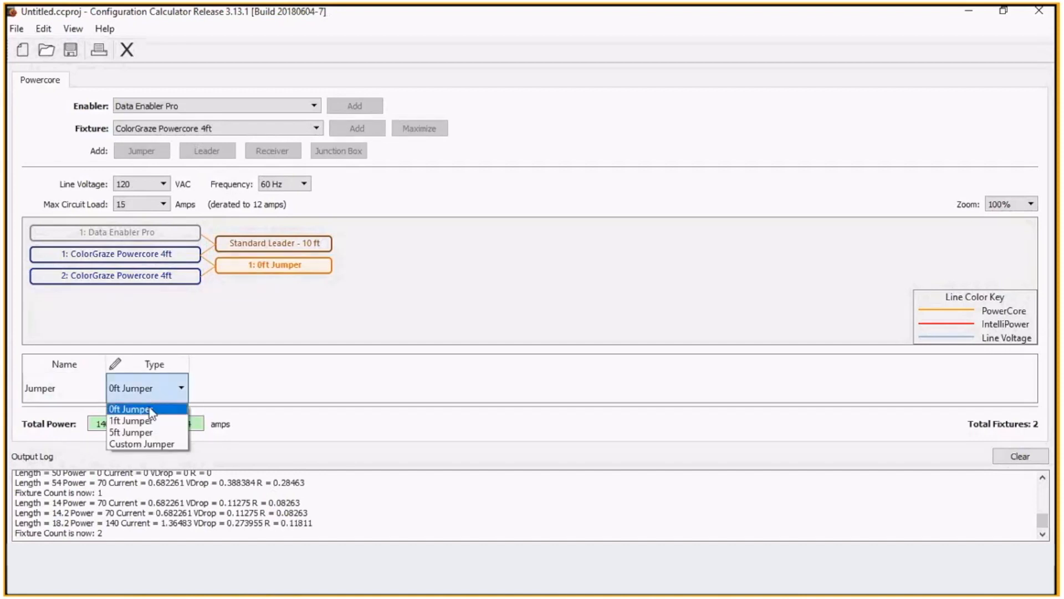
mouse_move(133, 432)
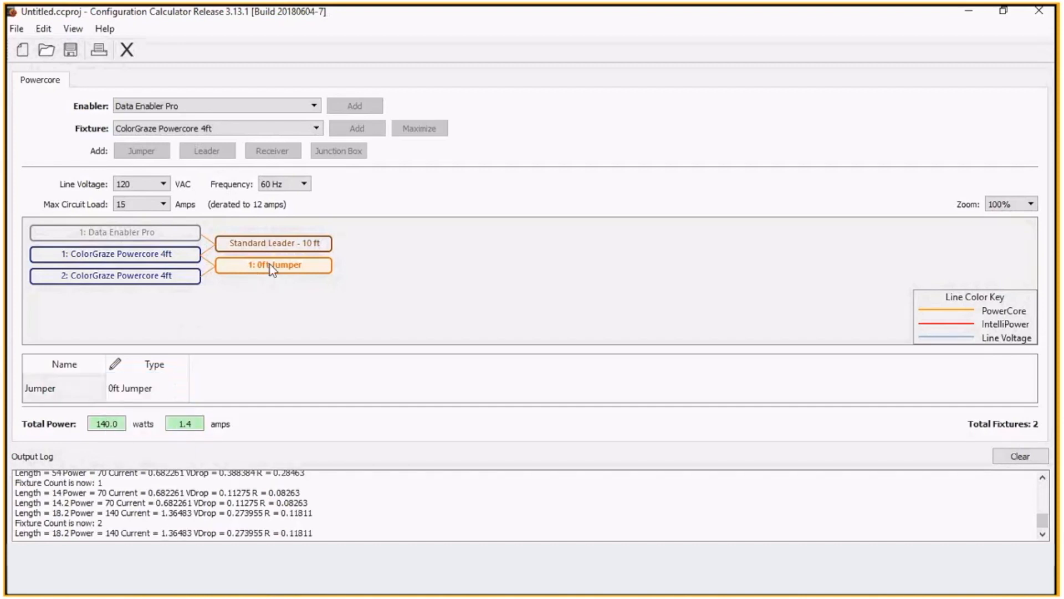
left_click(115, 276)
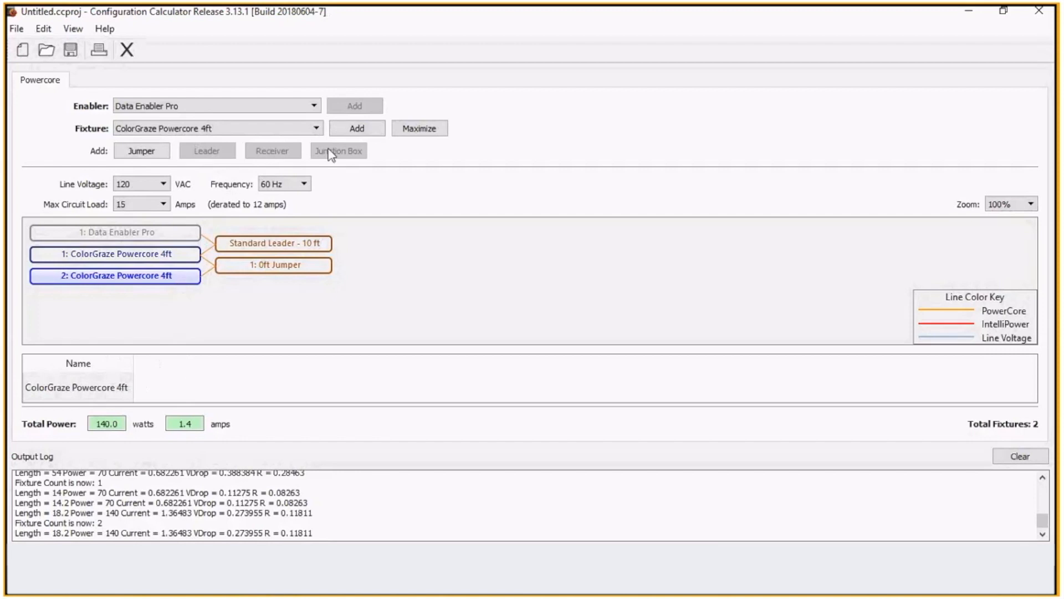
left_click(357, 129)
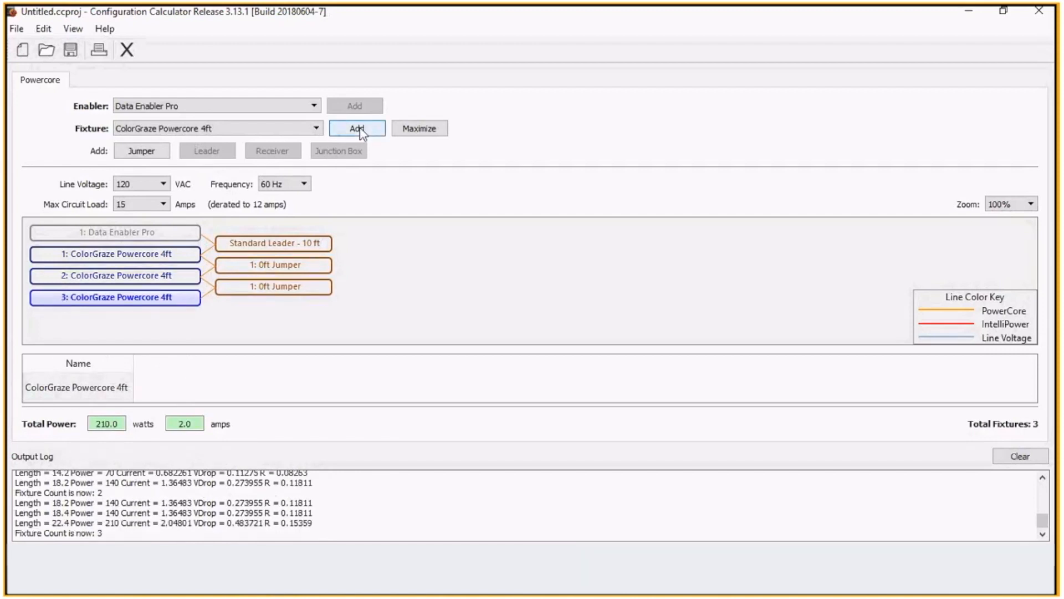
left_click(356, 128)
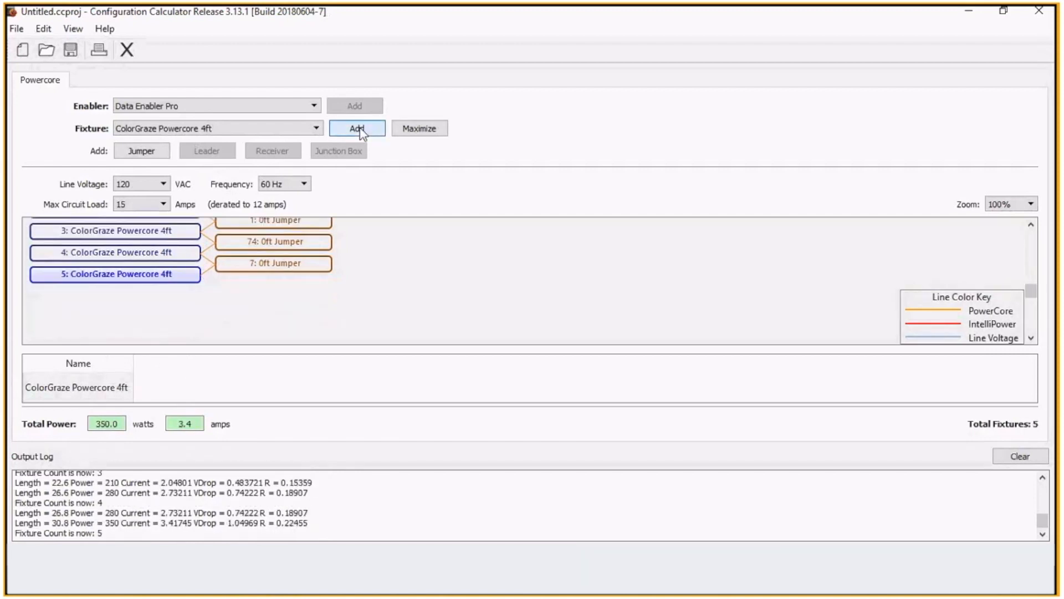
left_click(356, 129)
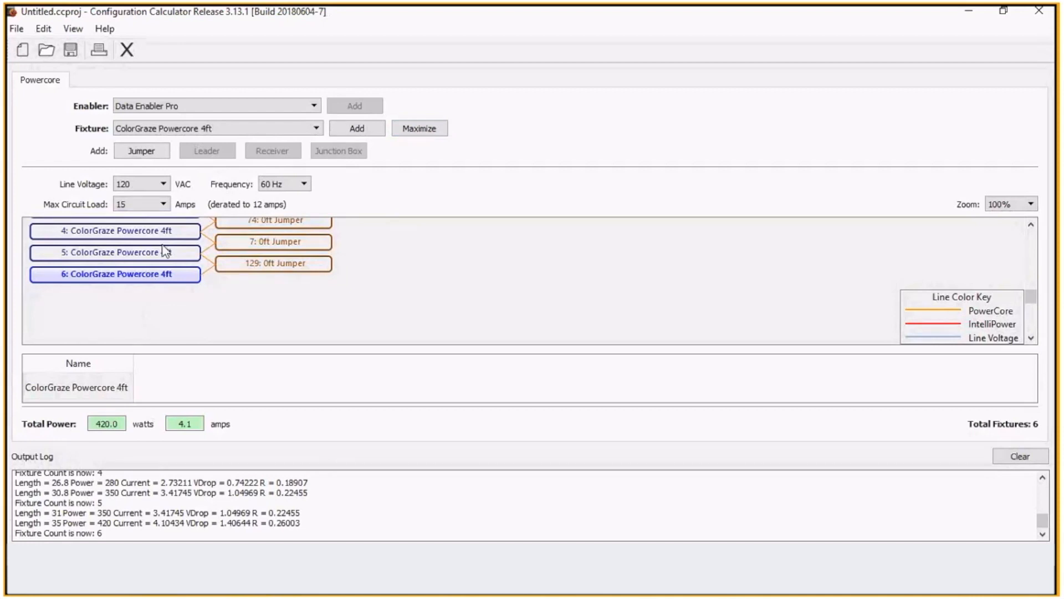
mouse_move(141, 260)
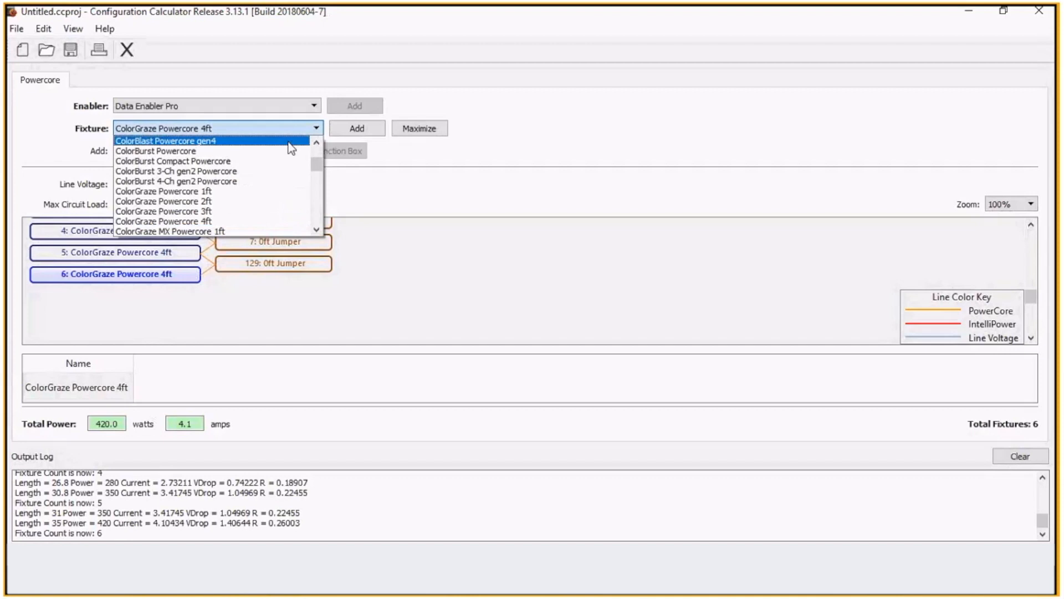
- Switch the fixture type to ColorGraze Powercore 2ft without clearing the existing configuration
left_click(164, 139)
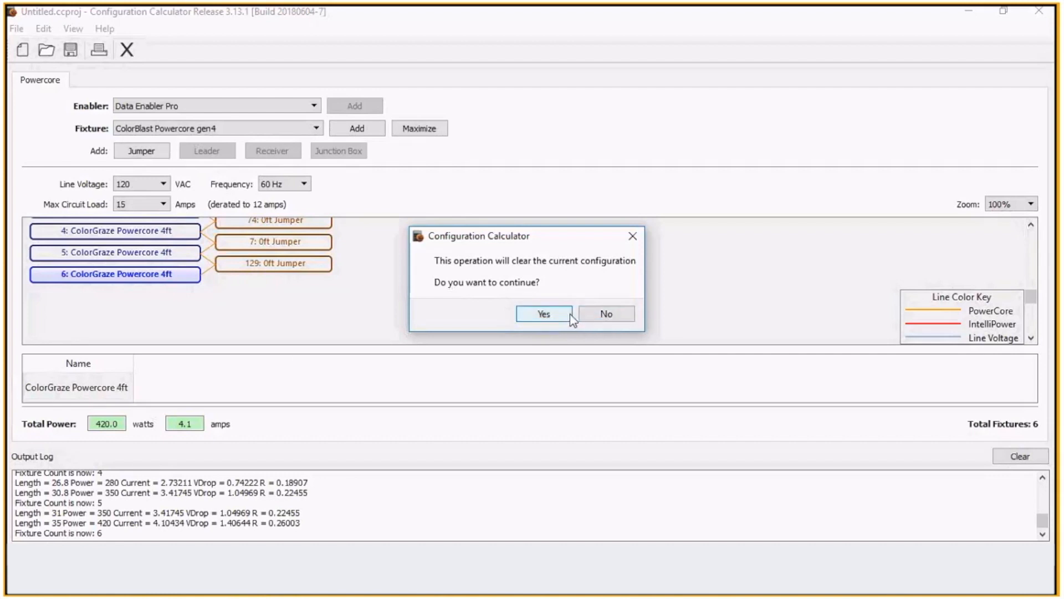
left_click(543, 314)
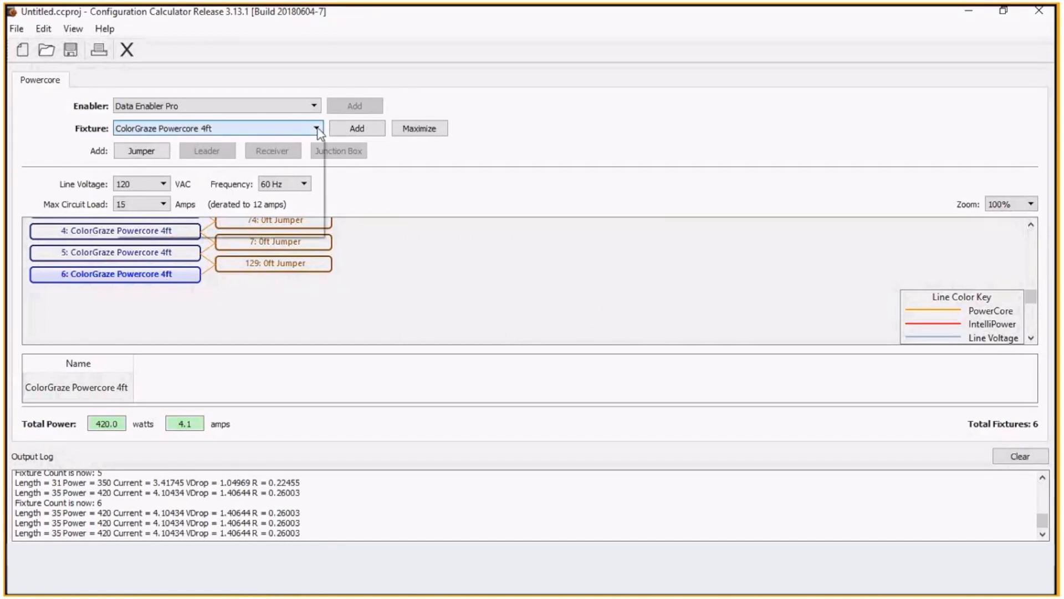
left_click(315, 128)
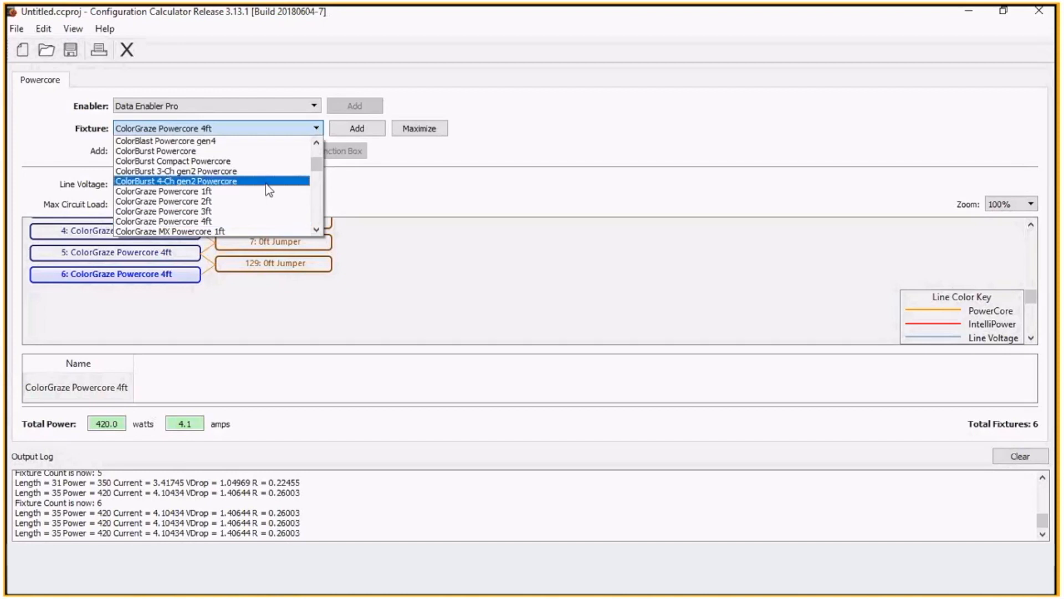
mouse_move(257, 211)
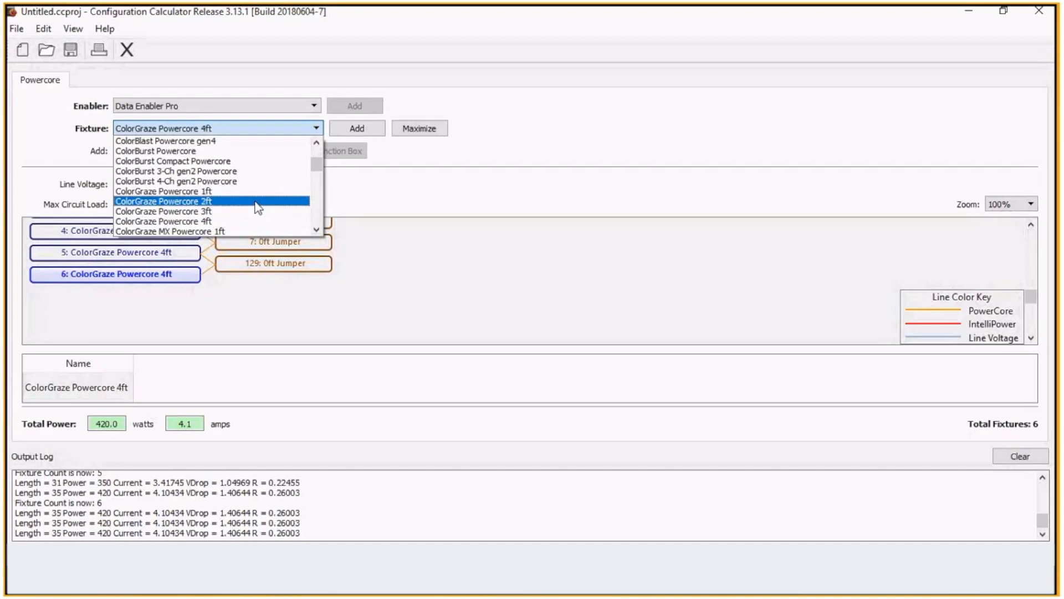
left_click(163, 201)
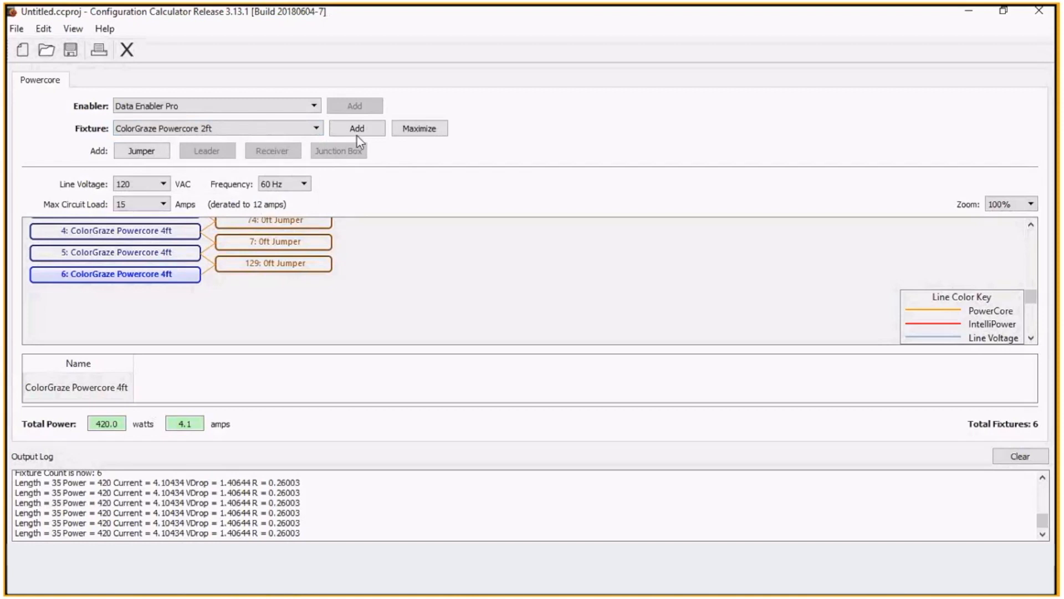
- Add ColorGraze Powercore 2ft fixtures until the chain holds 28 fixtures at 11.9 A
left_click(357, 128)
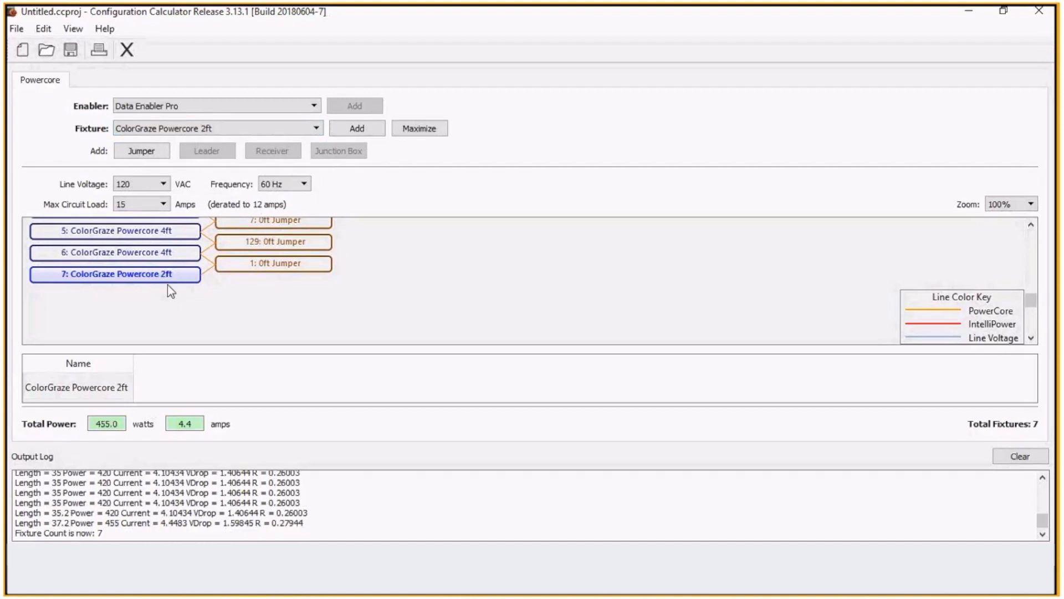
mouse_move(180, 277)
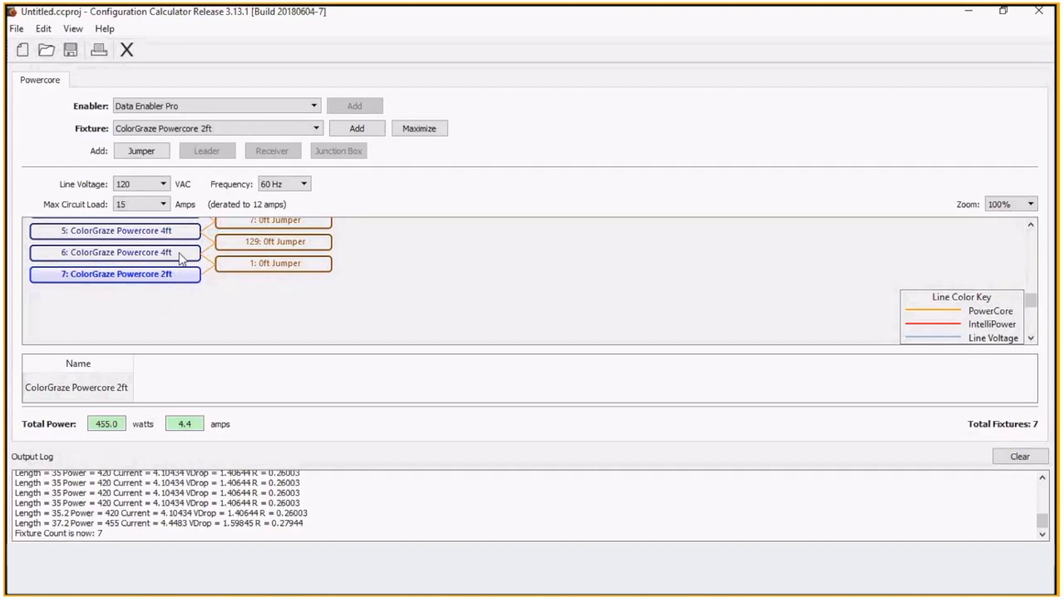
mouse_move(356, 129)
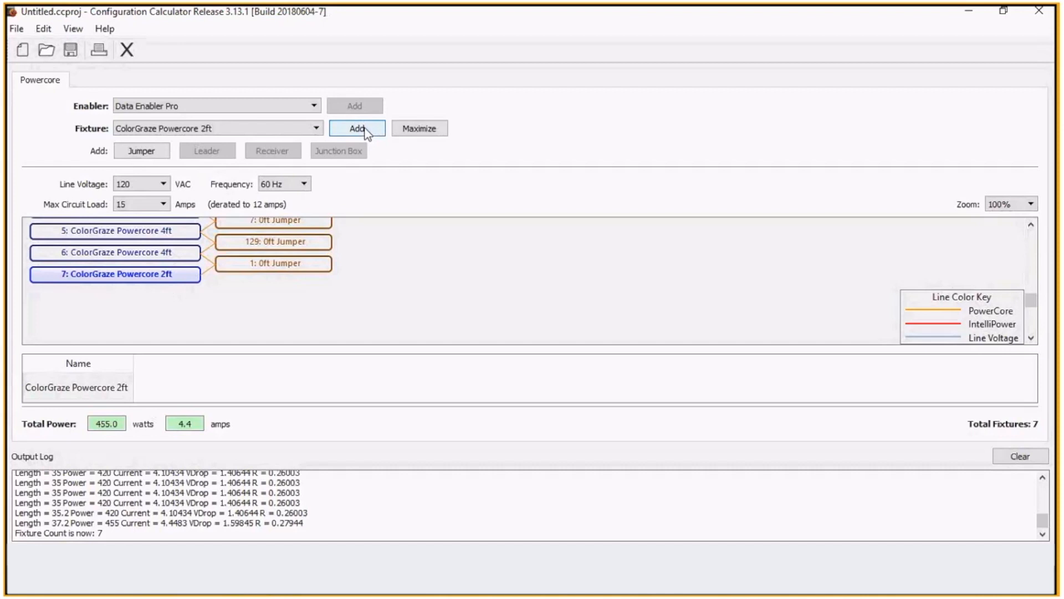
left_click(356, 128)
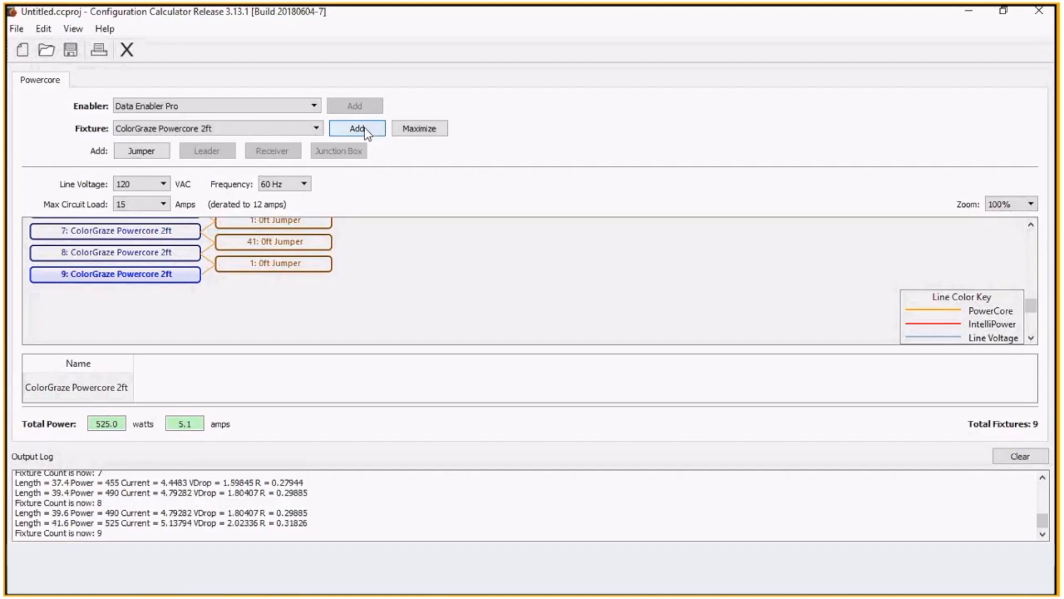
left_click(357, 128)
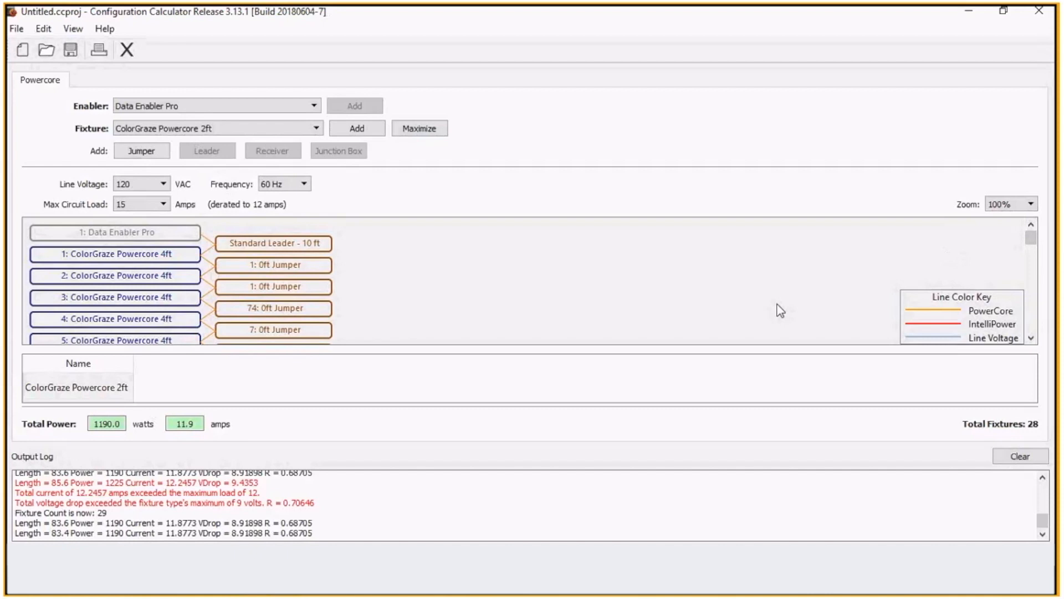
mouse_move(188, 253)
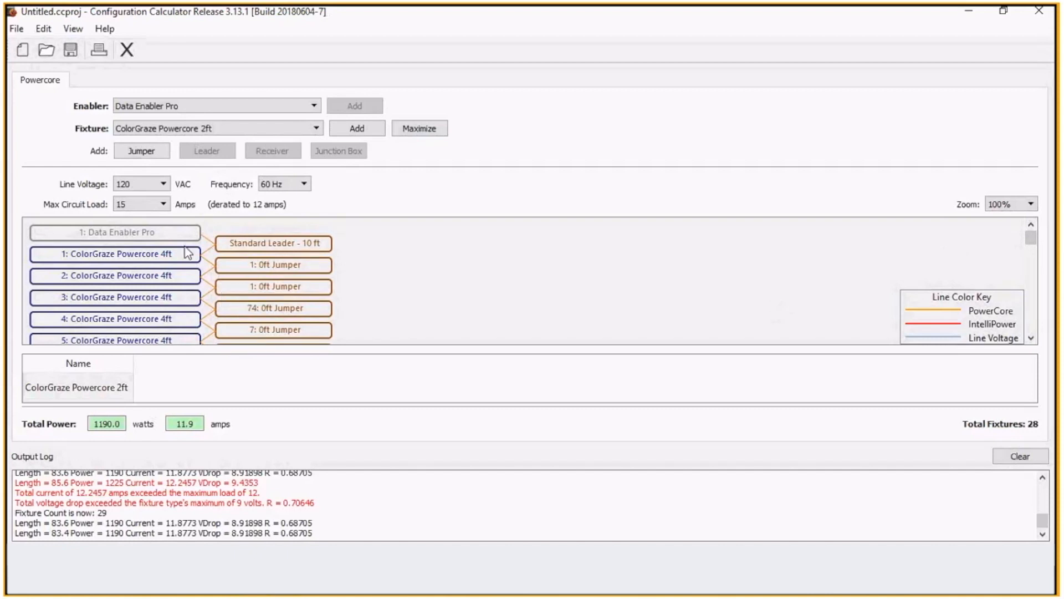
left_click(273, 243)
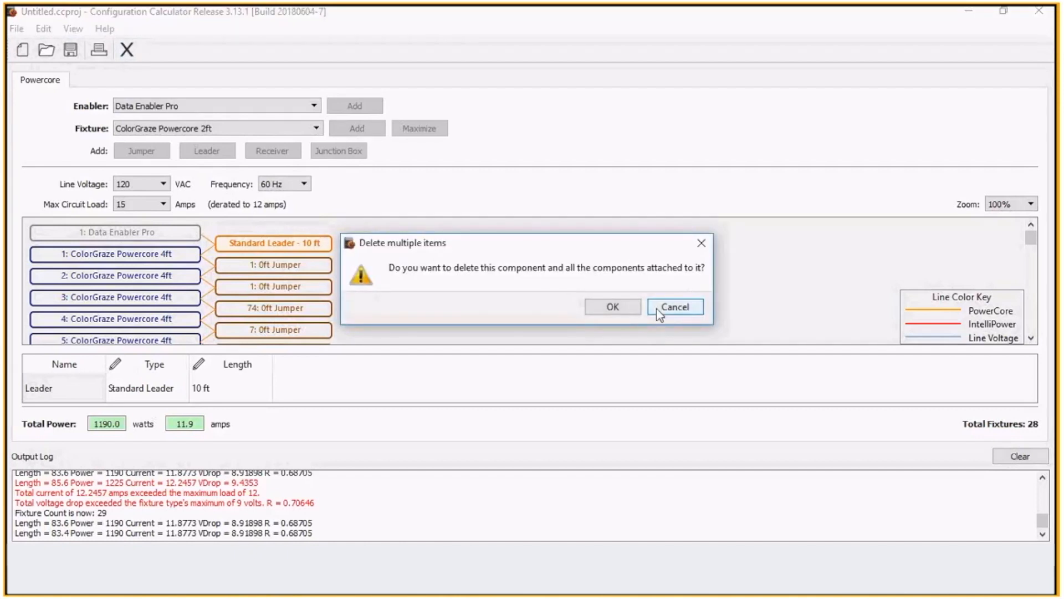
- Confirm deleting the 10 ft Standard Leader and its 28 fixtures, then open the enabler list
left_click(611, 306)
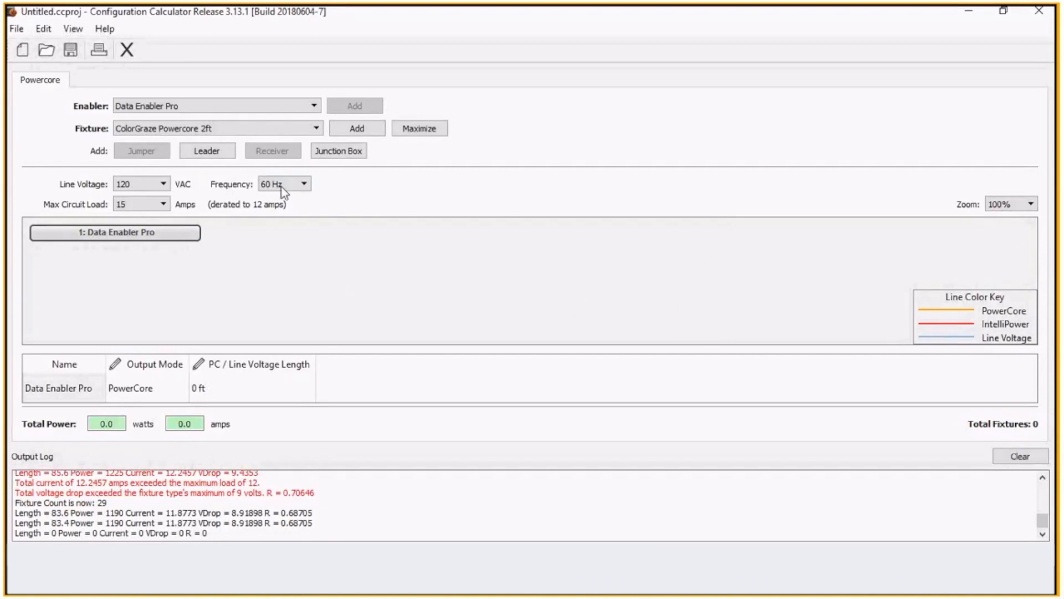
left_click(312, 106)
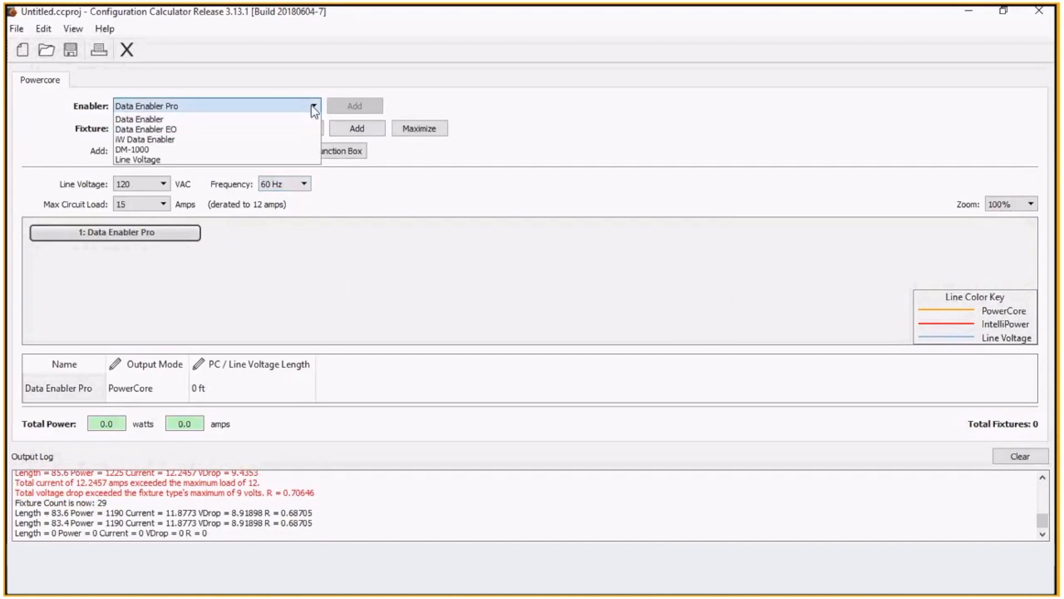
- Switch the enabler to Line Voltage and the fixture to EvenBalance eW Powercore 1ft
left_click(138, 160)
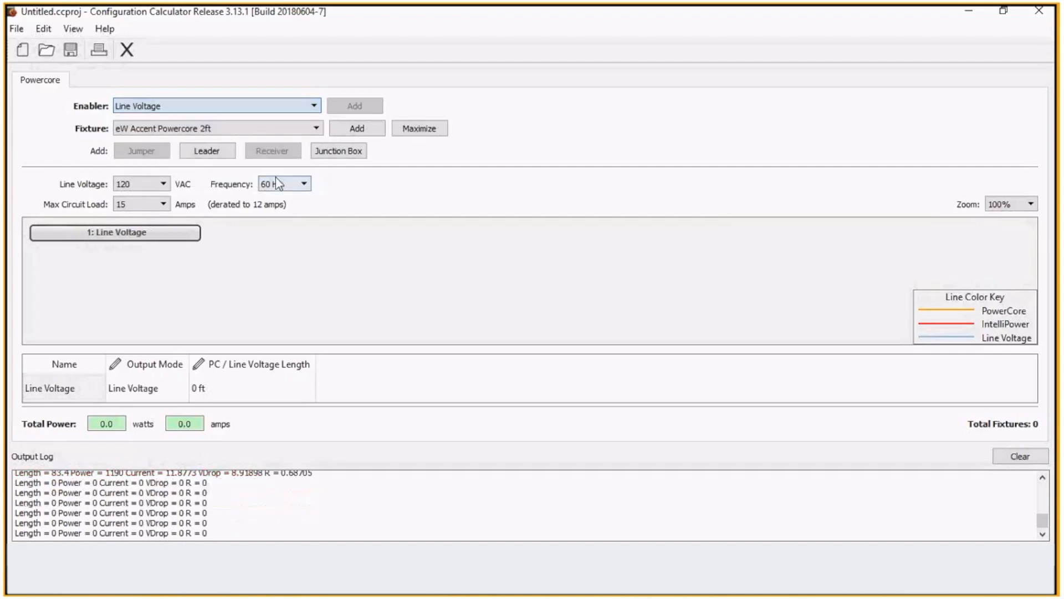
left_click(315, 128)
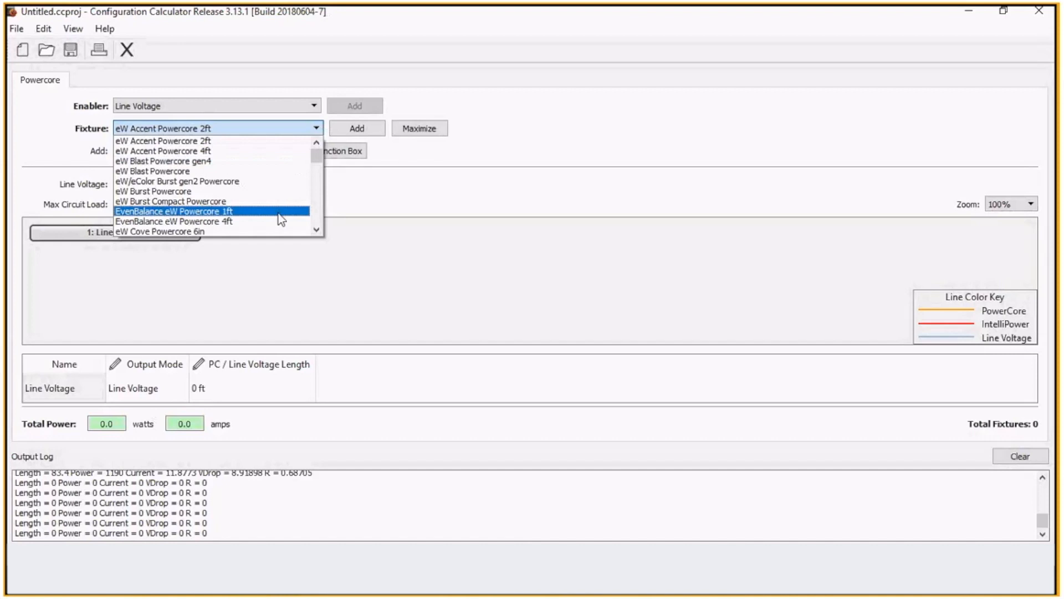
left_click(172, 211)
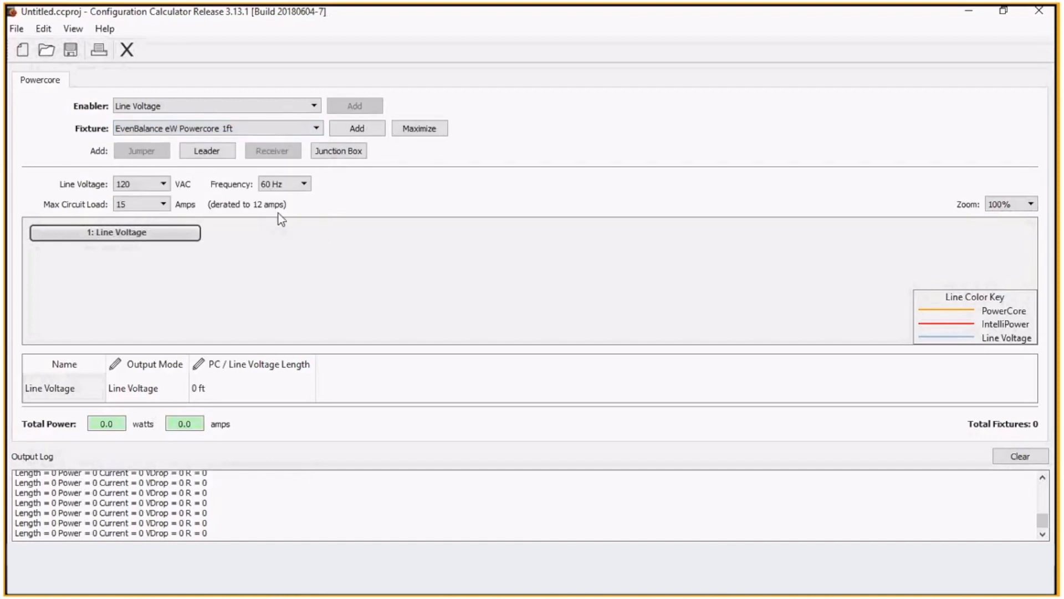
- Set the max circuit load to 20 amps and add the first EvenBalance fixture
left_click(216, 127)
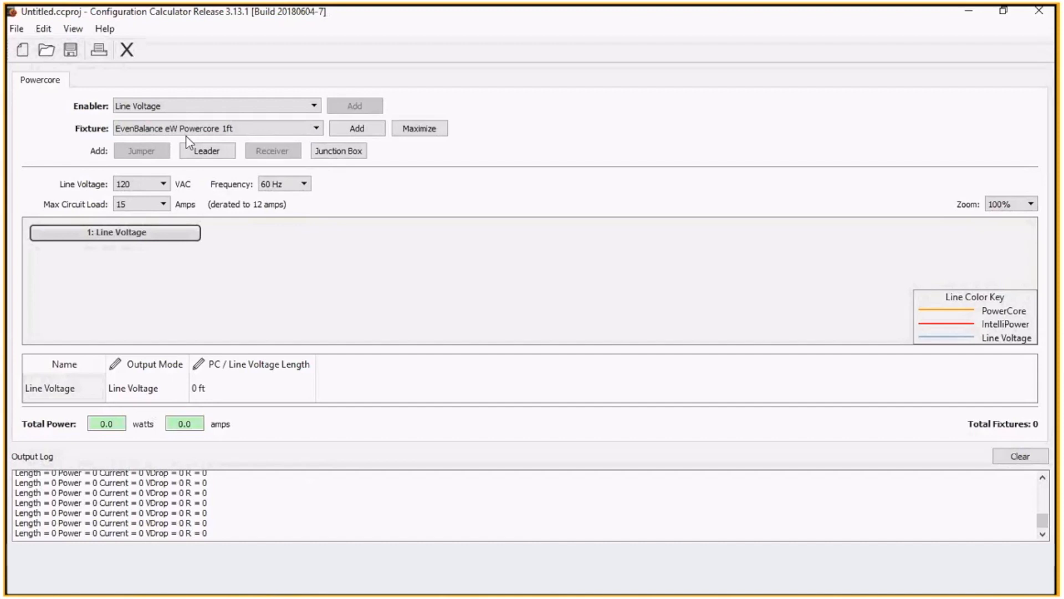
left_click(162, 204)
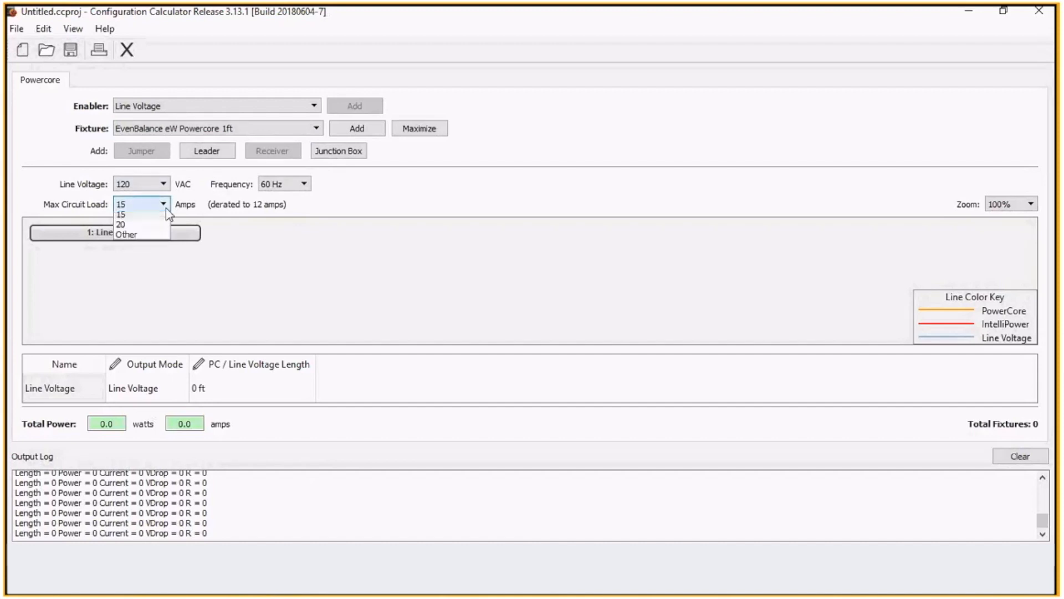
left_click(123, 224)
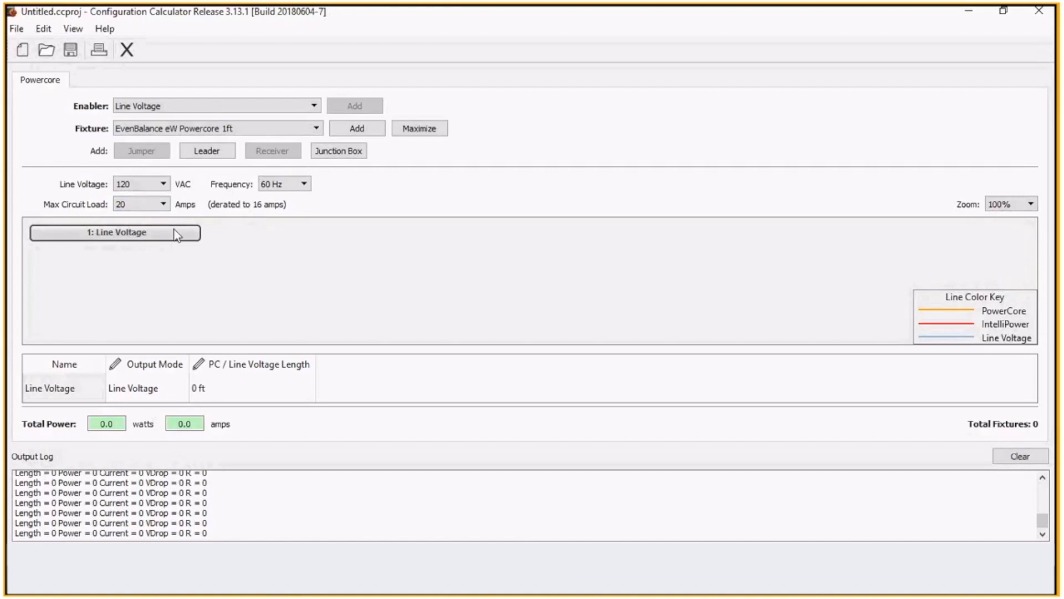
mouse_move(392, 146)
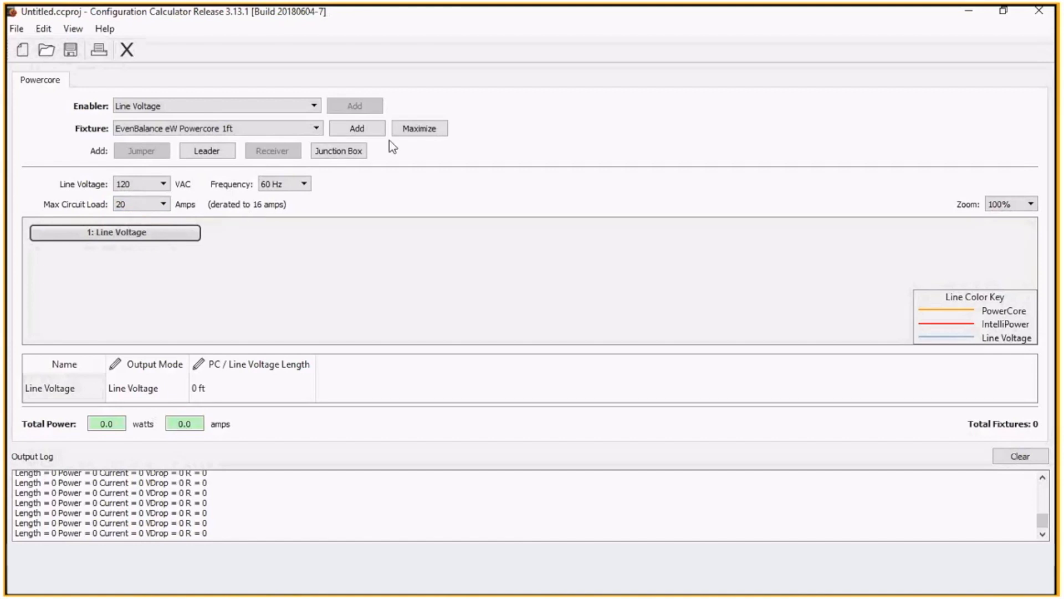
left_click(356, 128)
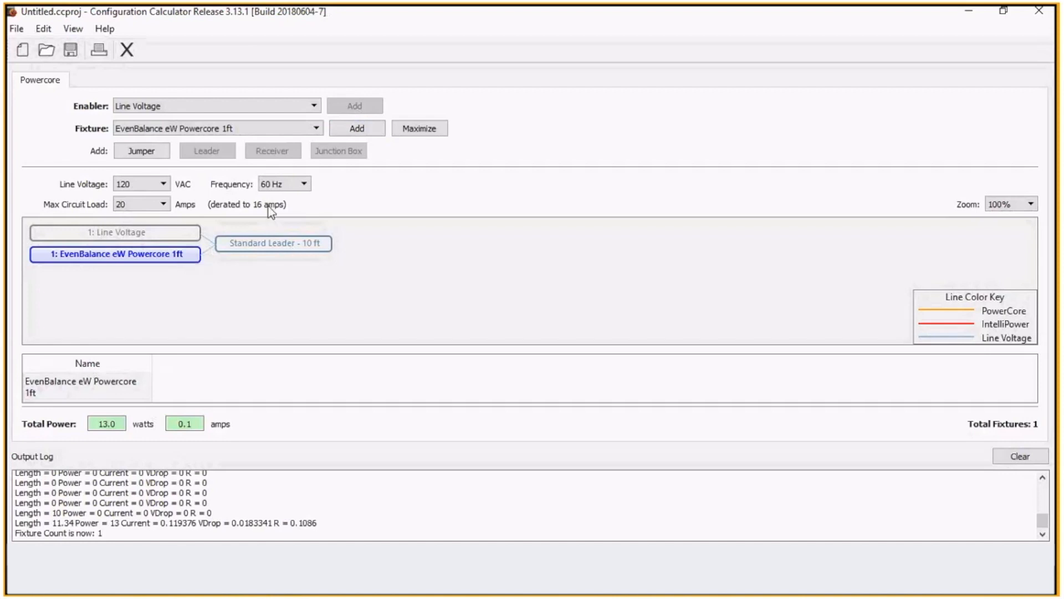
- Extend the run to four EvenBalance eW Powercore 1ft fixtures (52 W) and add a jumper
left_click(356, 128)
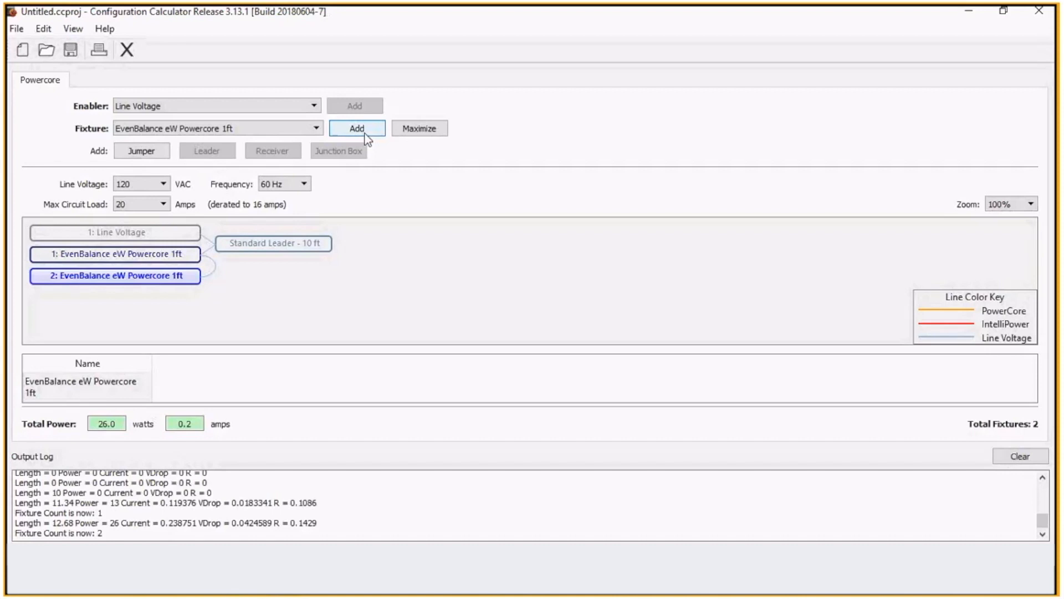
left_click(356, 129)
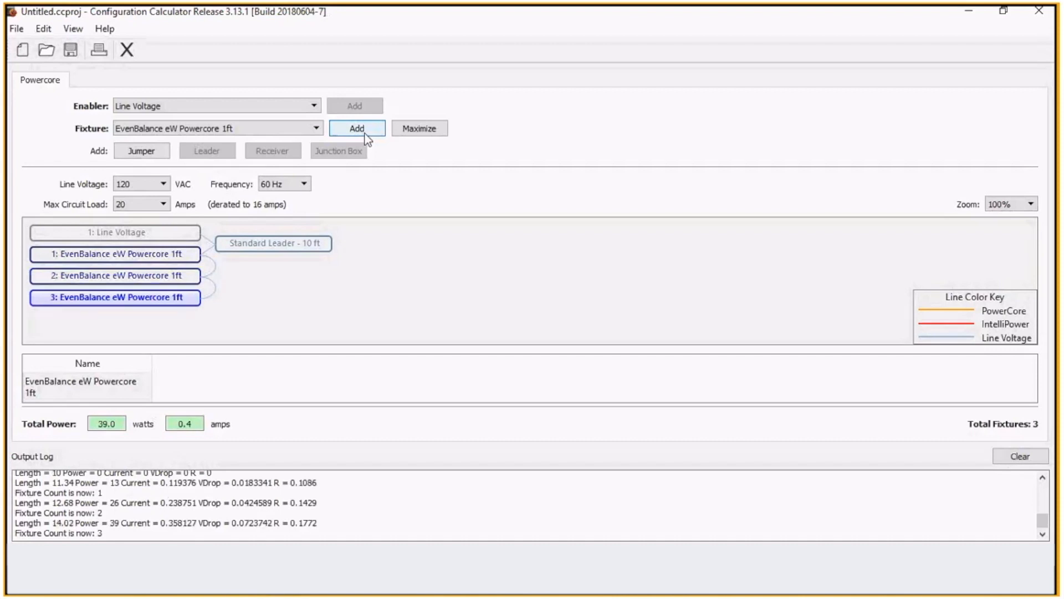
left_click(357, 128)
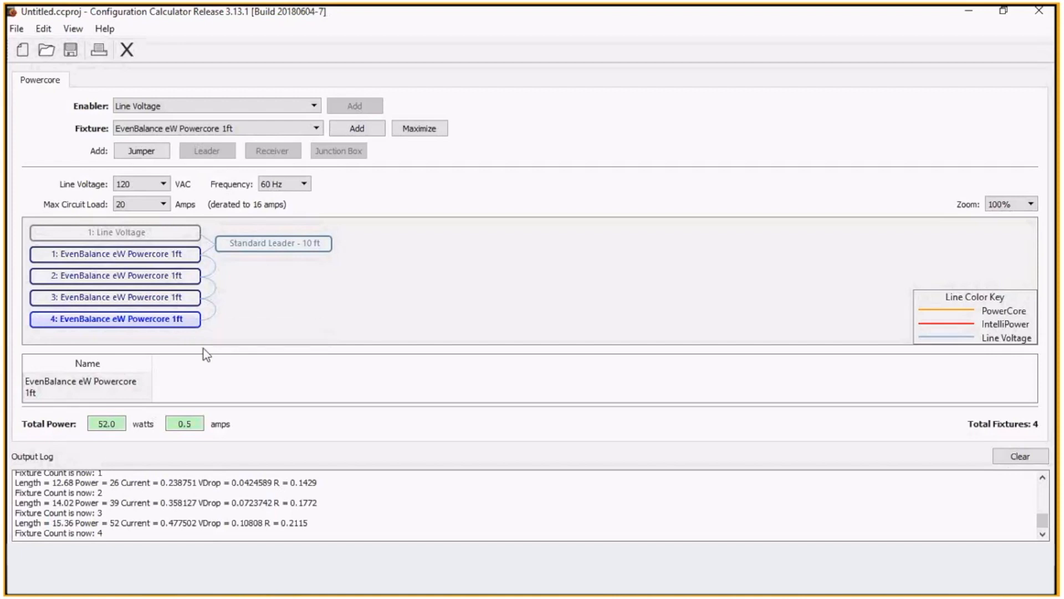
mouse_move(180, 326)
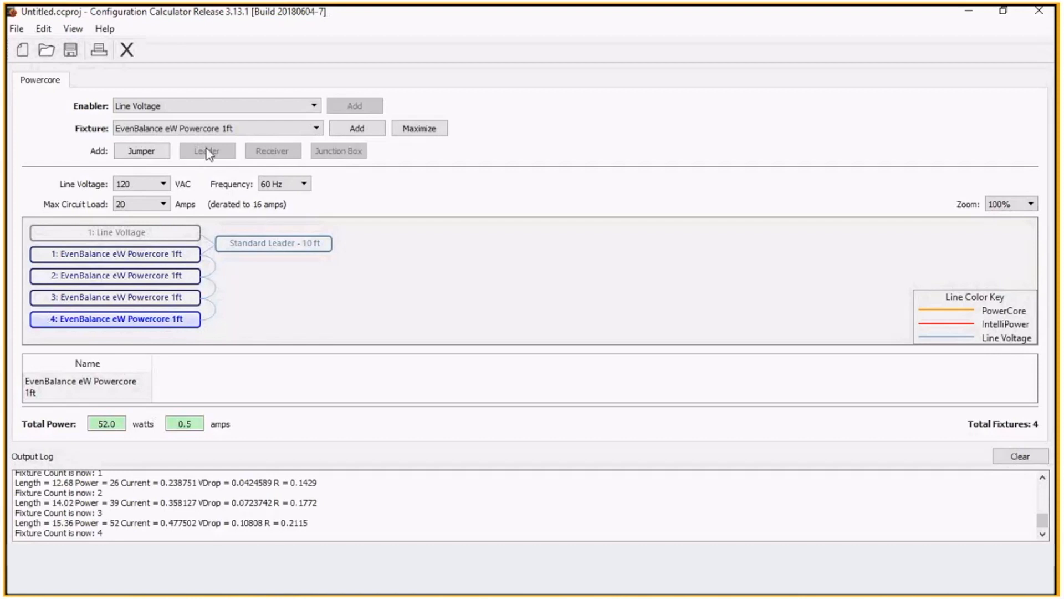
left_click(142, 150)
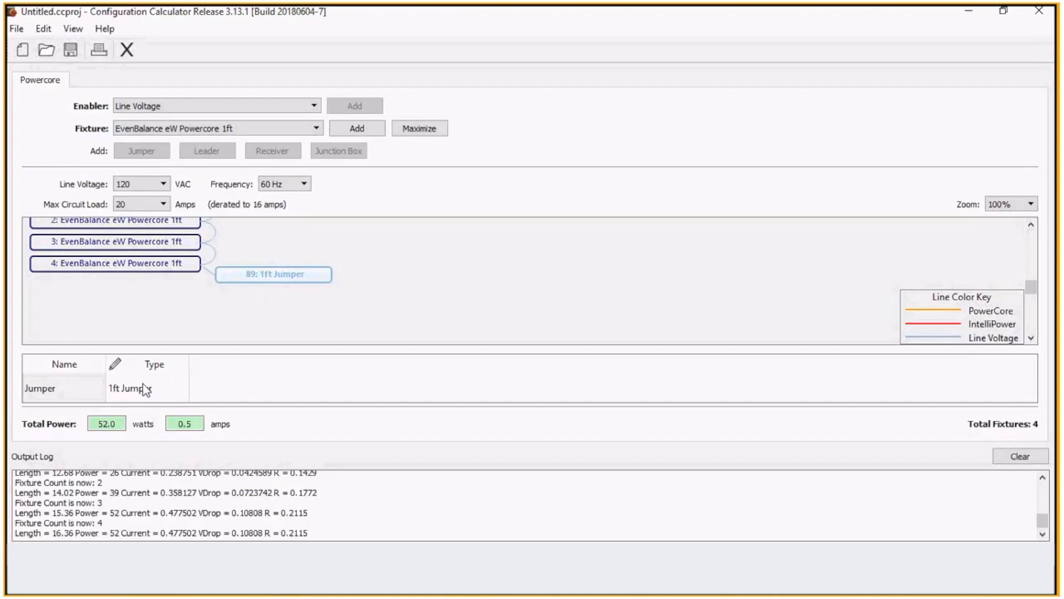
- Make the new jumper 5 ft and add three fixtures for seven total (91 W, 0.8 A)
left_click(148, 388)
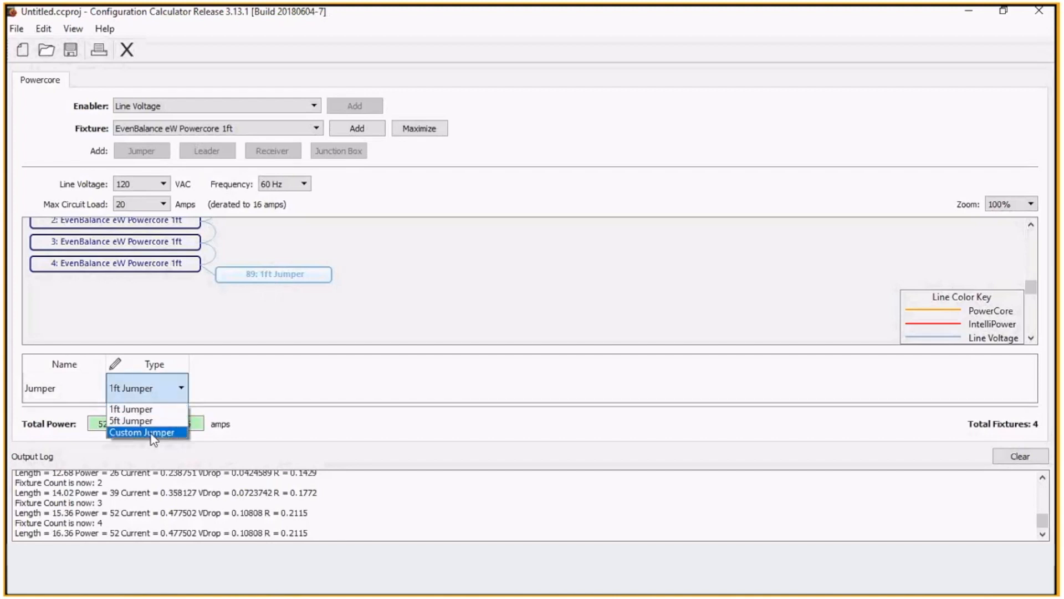
left_click(131, 421)
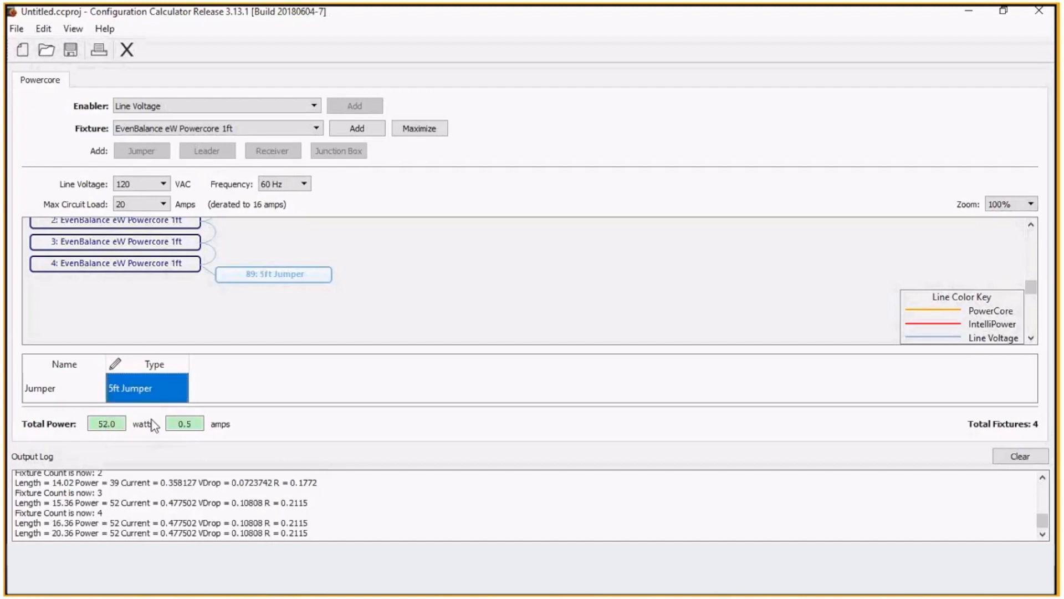
mouse_move(336, 151)
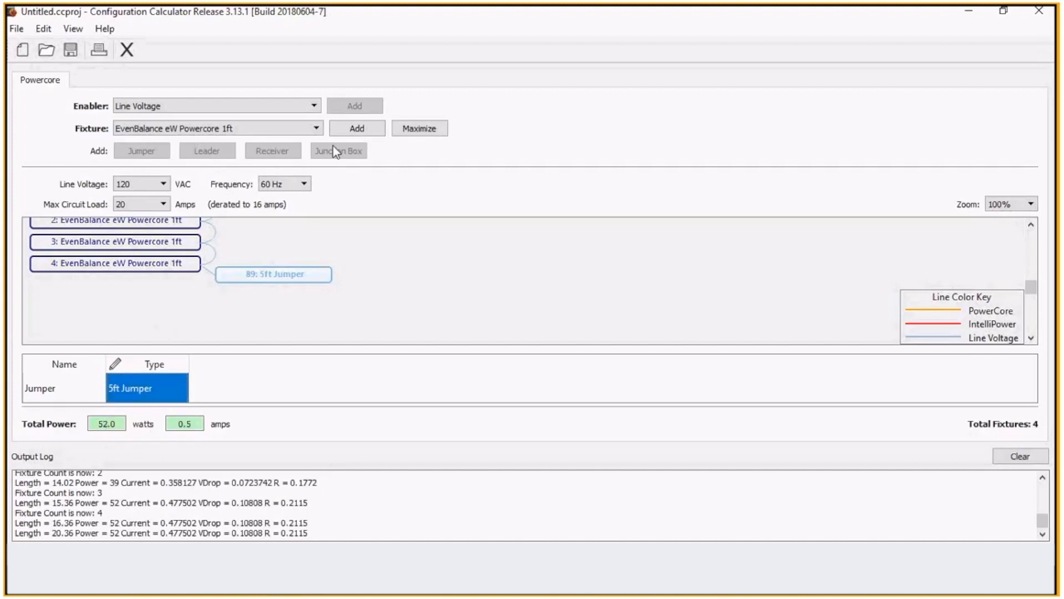
left_click(357, 128)
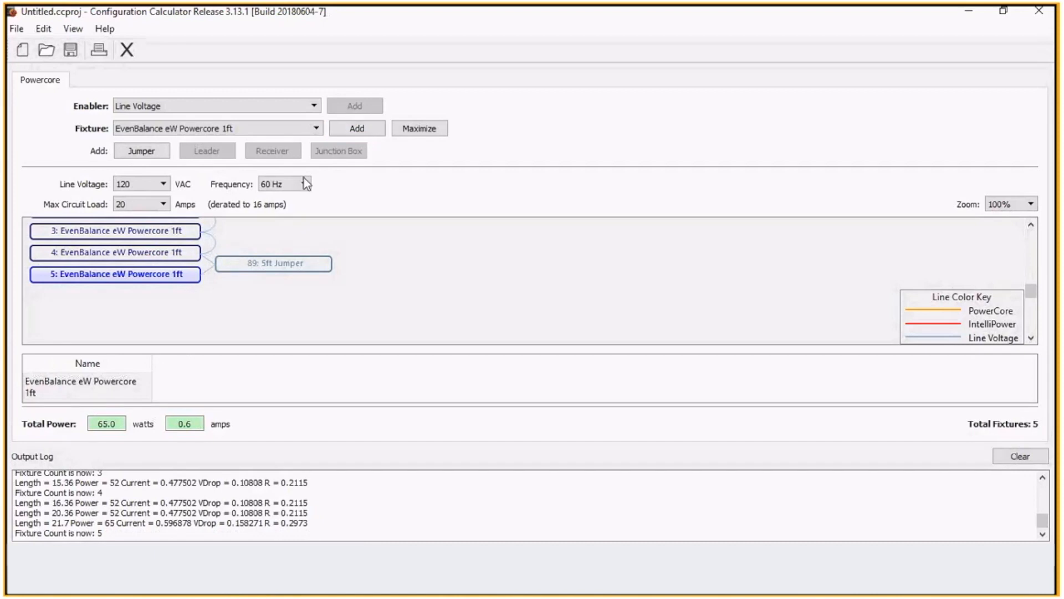
left_click(356, 129)
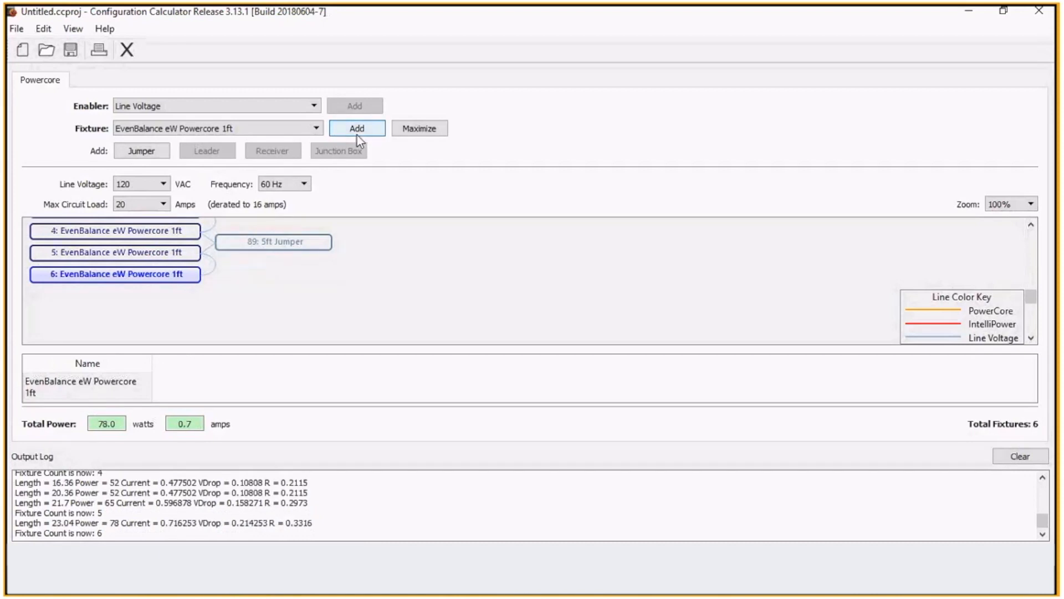
left_click(356, 128)
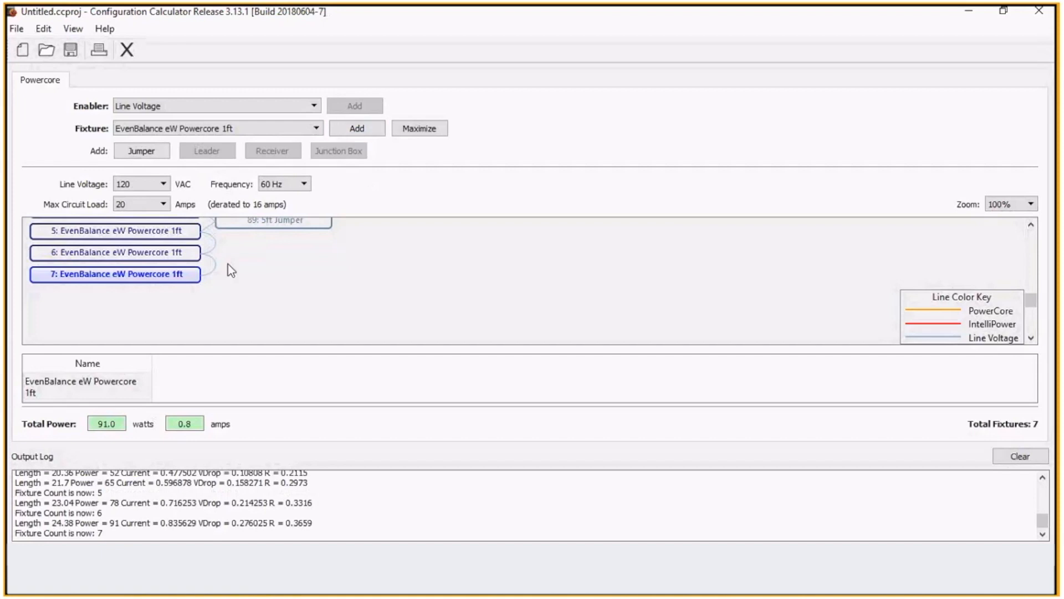
mouse_move(206, 278)
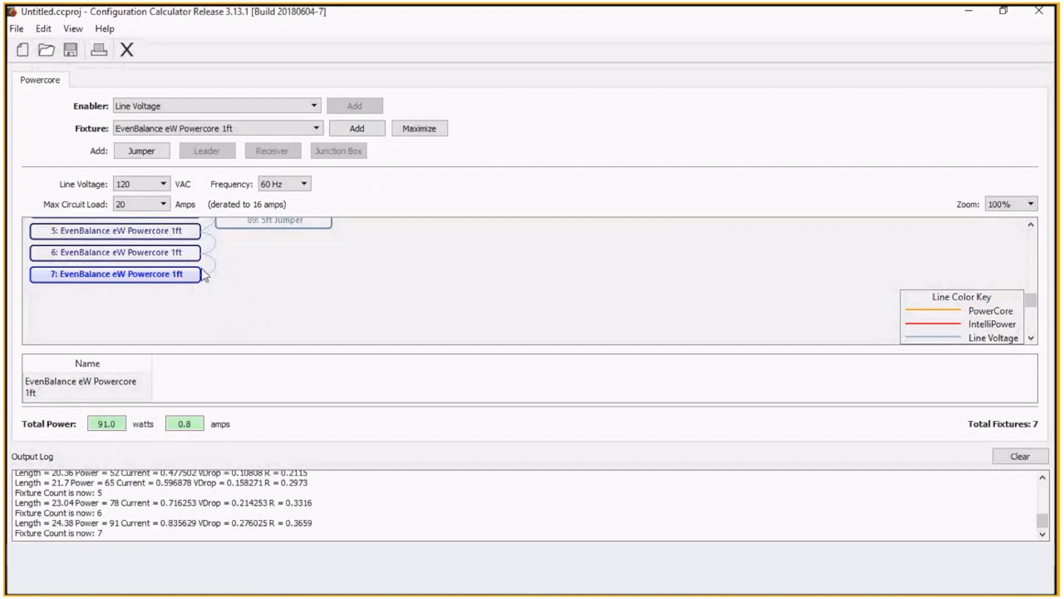
mouse_move(214, 338)
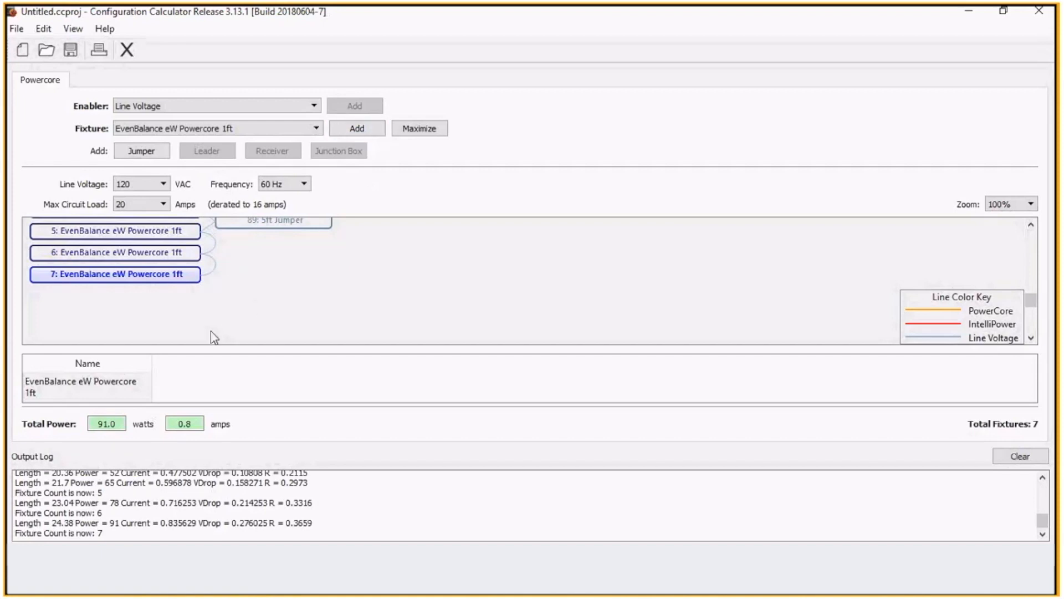
mouse_move(258, 292)
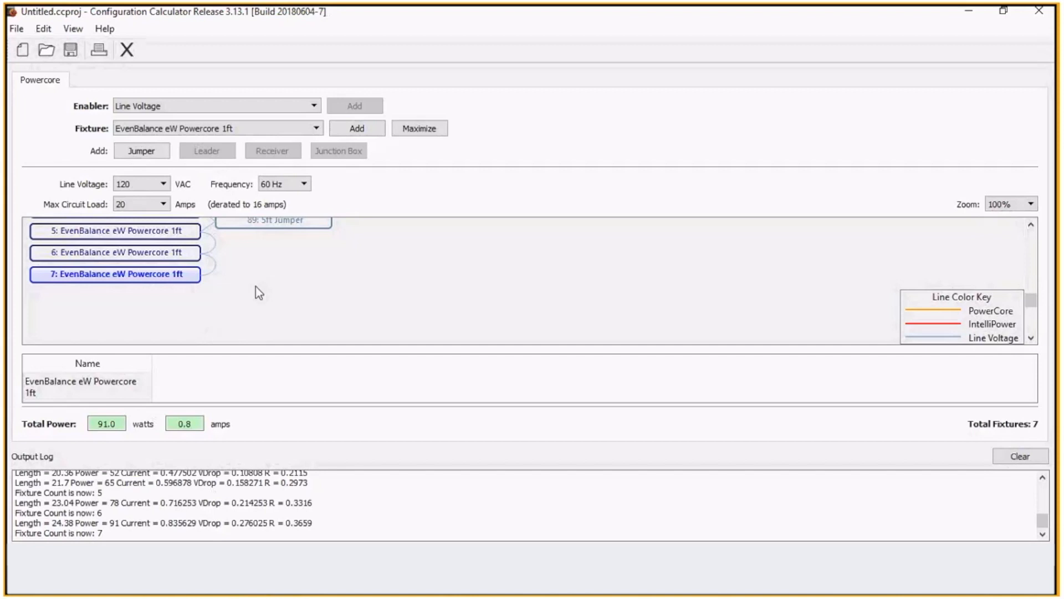
mouse_move(419, 128)
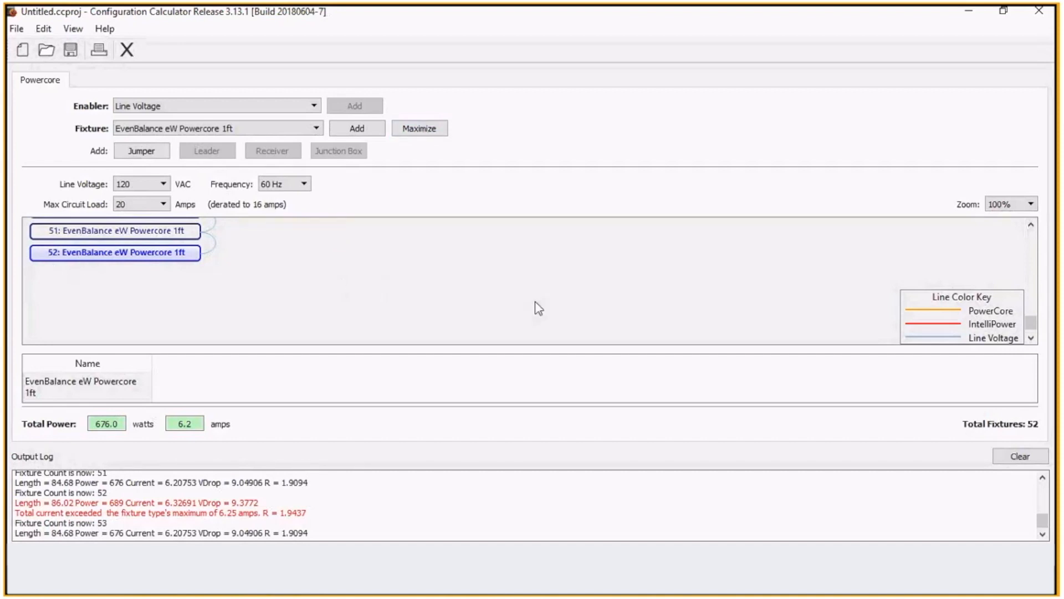
mouse_move(426, 313)
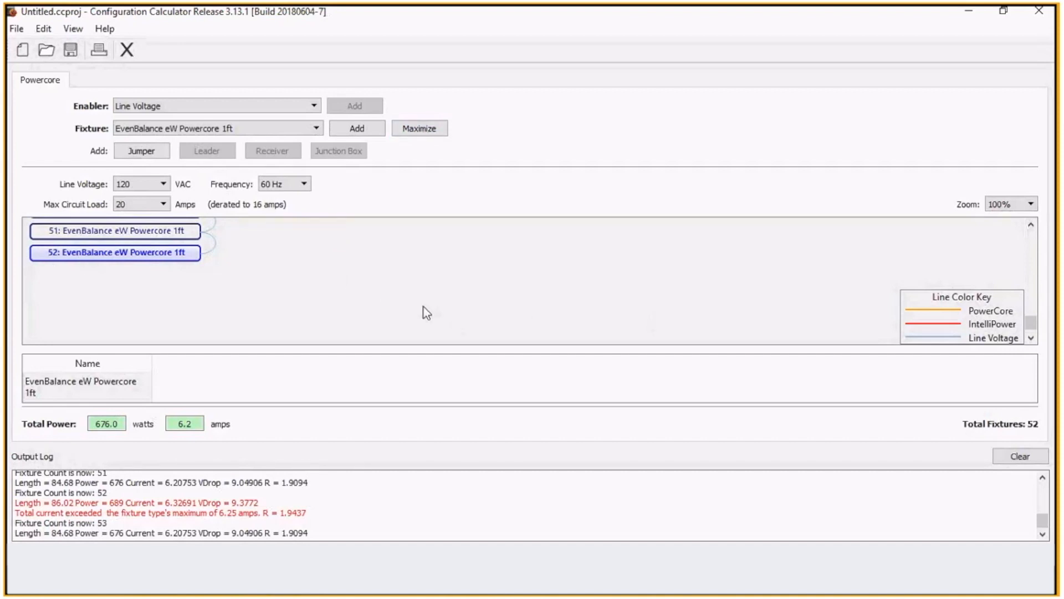
mouse_move(205, 272)
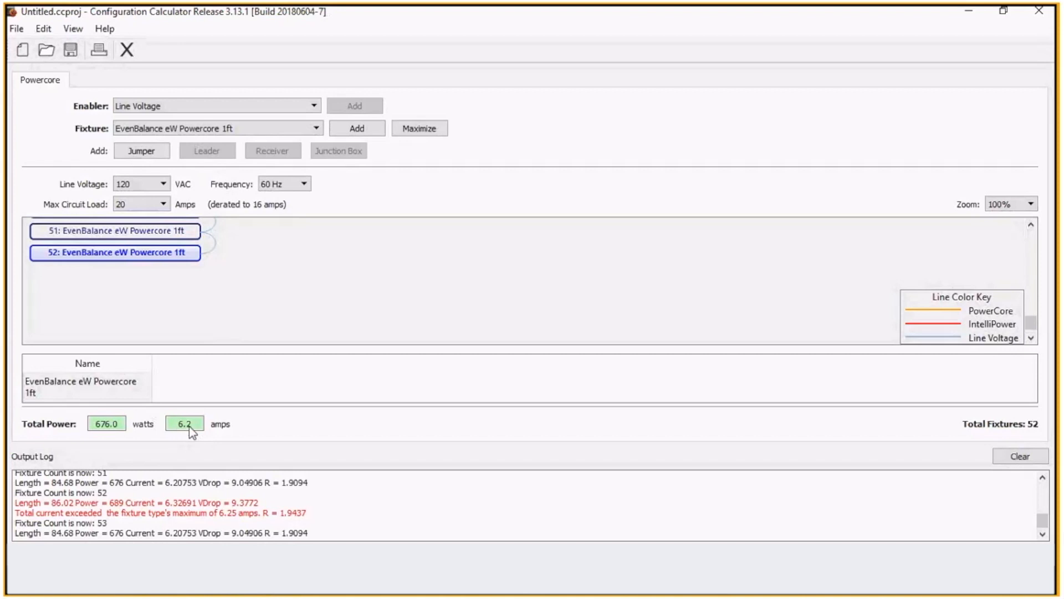
mouse_move(172, 253)
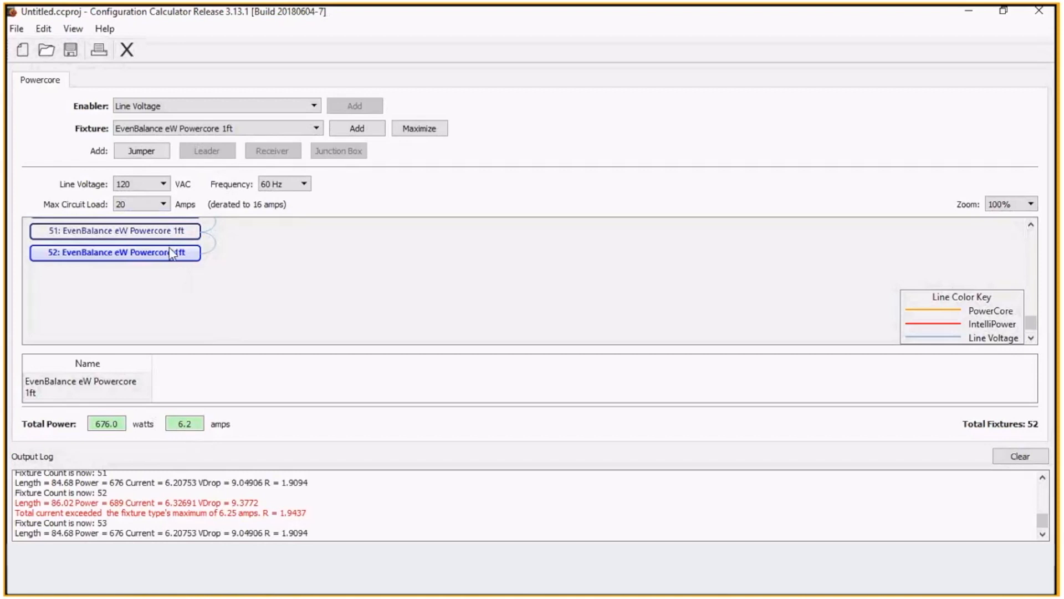
mouse_move(184, 256)
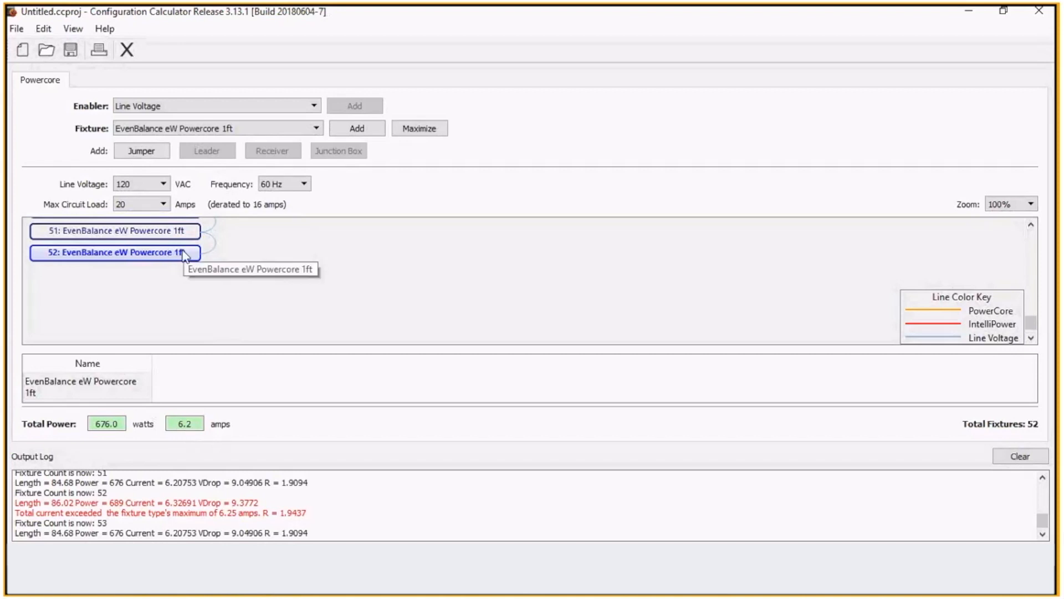
mouse_move(200, 258)
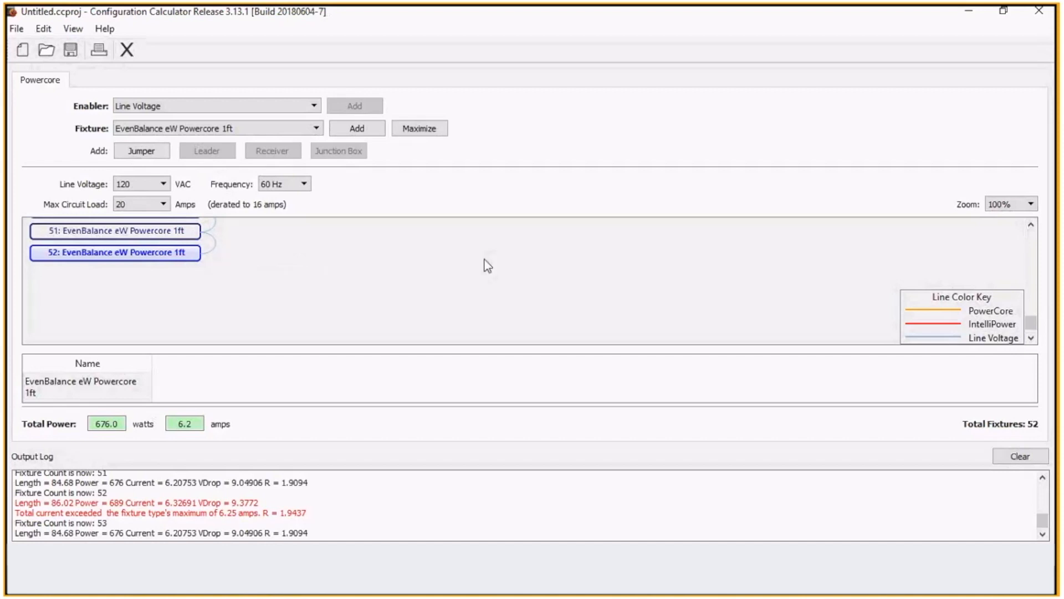
mouse_move(375, 253)
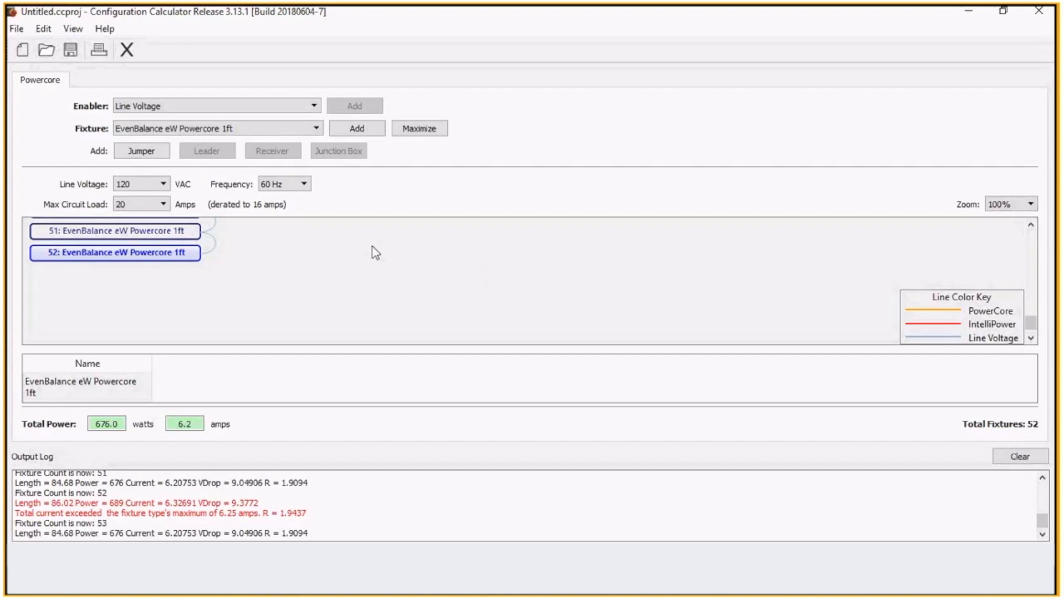
mouse_move(285, 244)
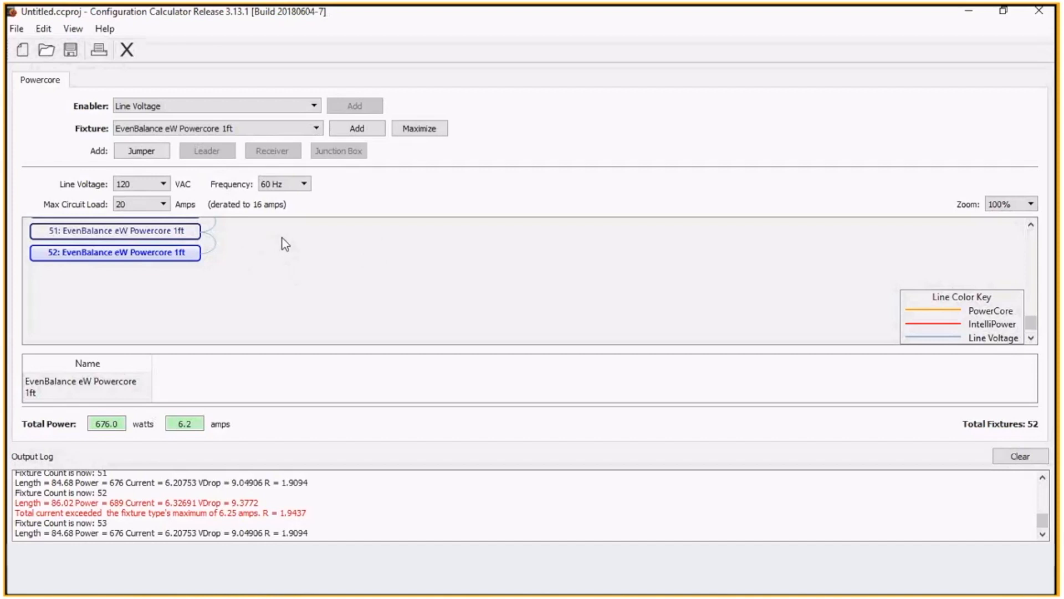